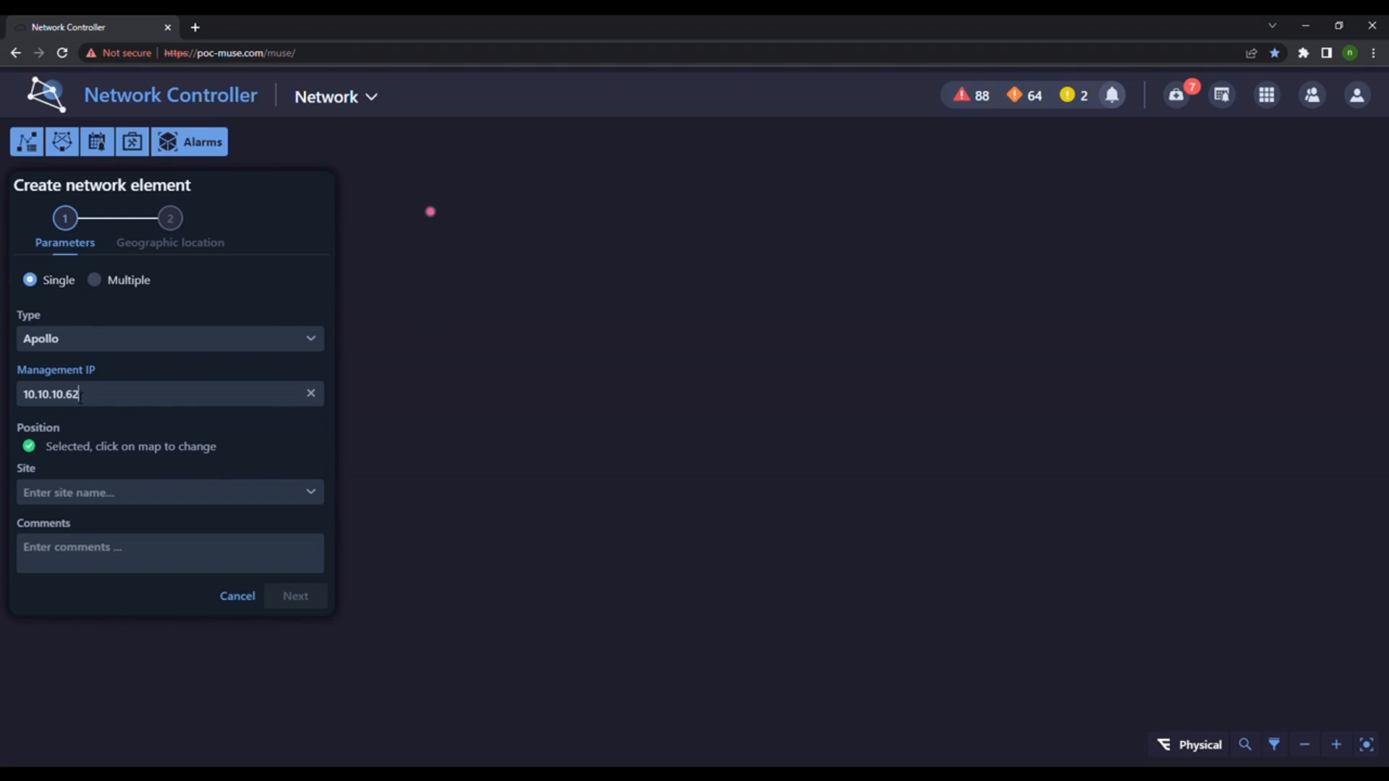
# Submit the new element 10.10.10.62 and run Discover neighbors on it from its context menu
pyautogui.click(295, 595)
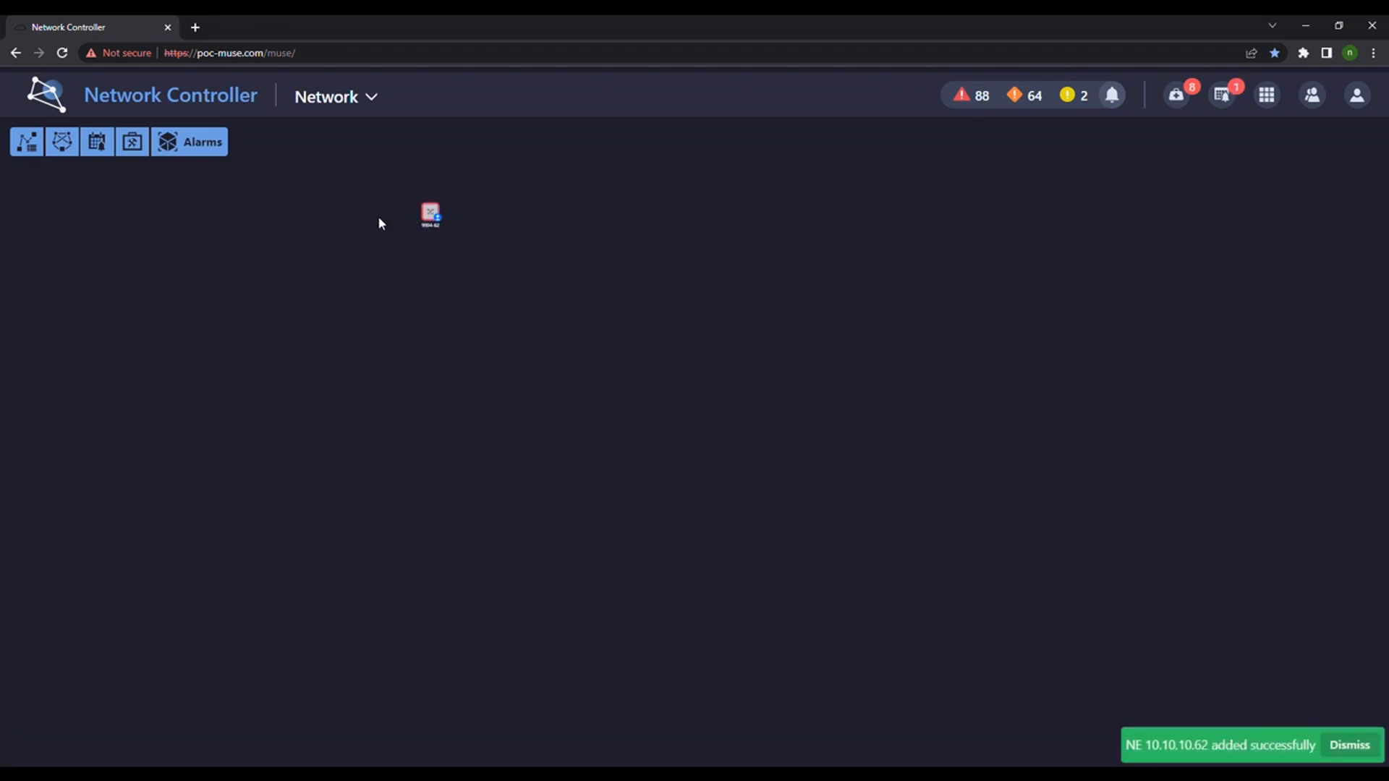
pyautogui.rightClick(429, 215)
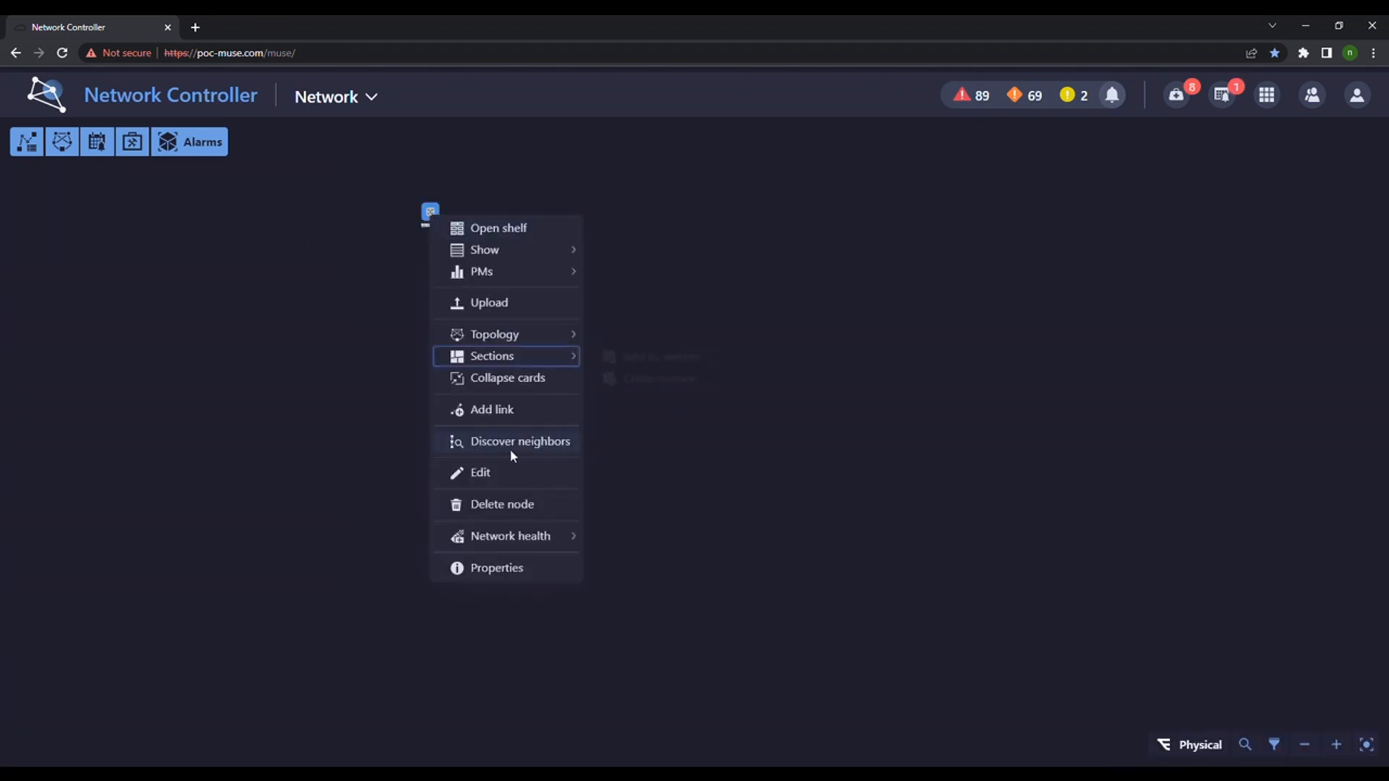
pyautogui.click(519, 441)
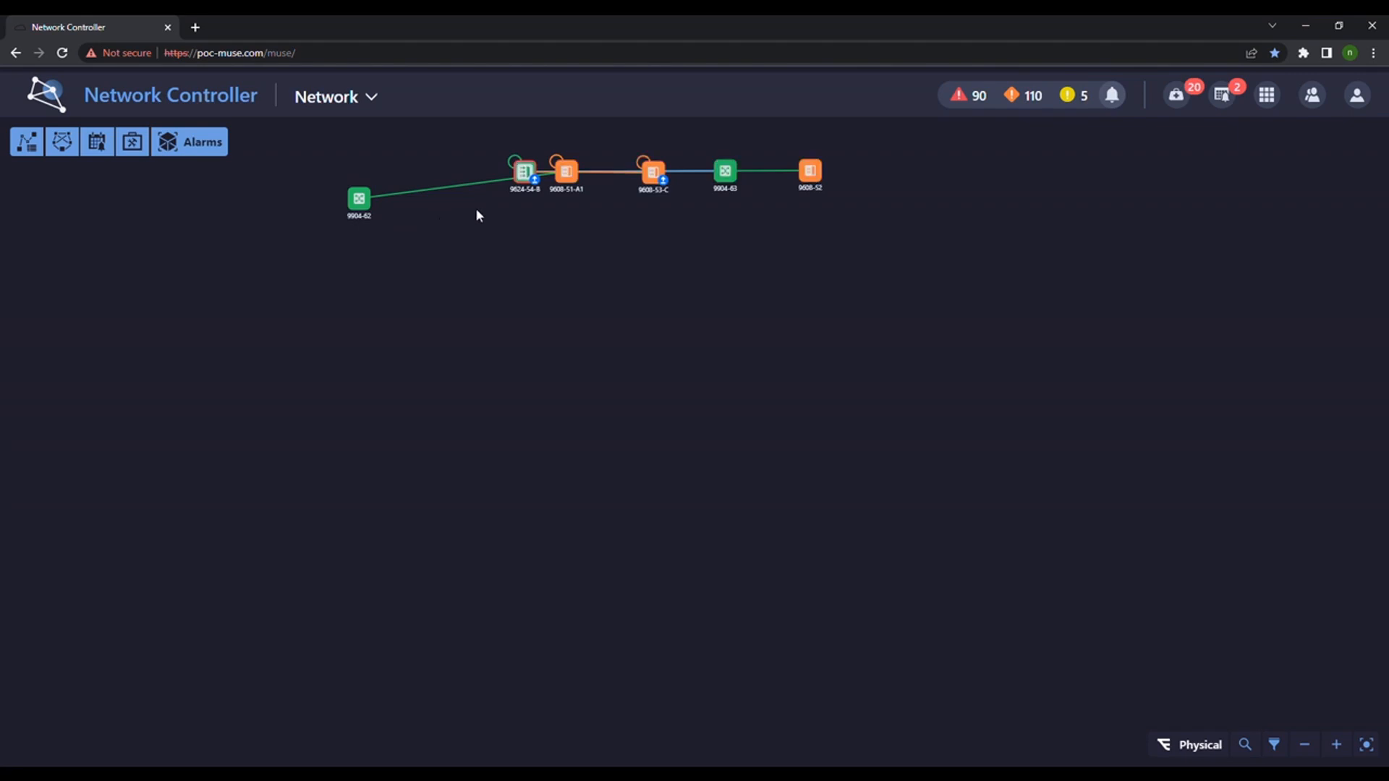
# Expand the discovered nodes to the full map and show optical services on a fiber link
pyautogui.click(566, 170)
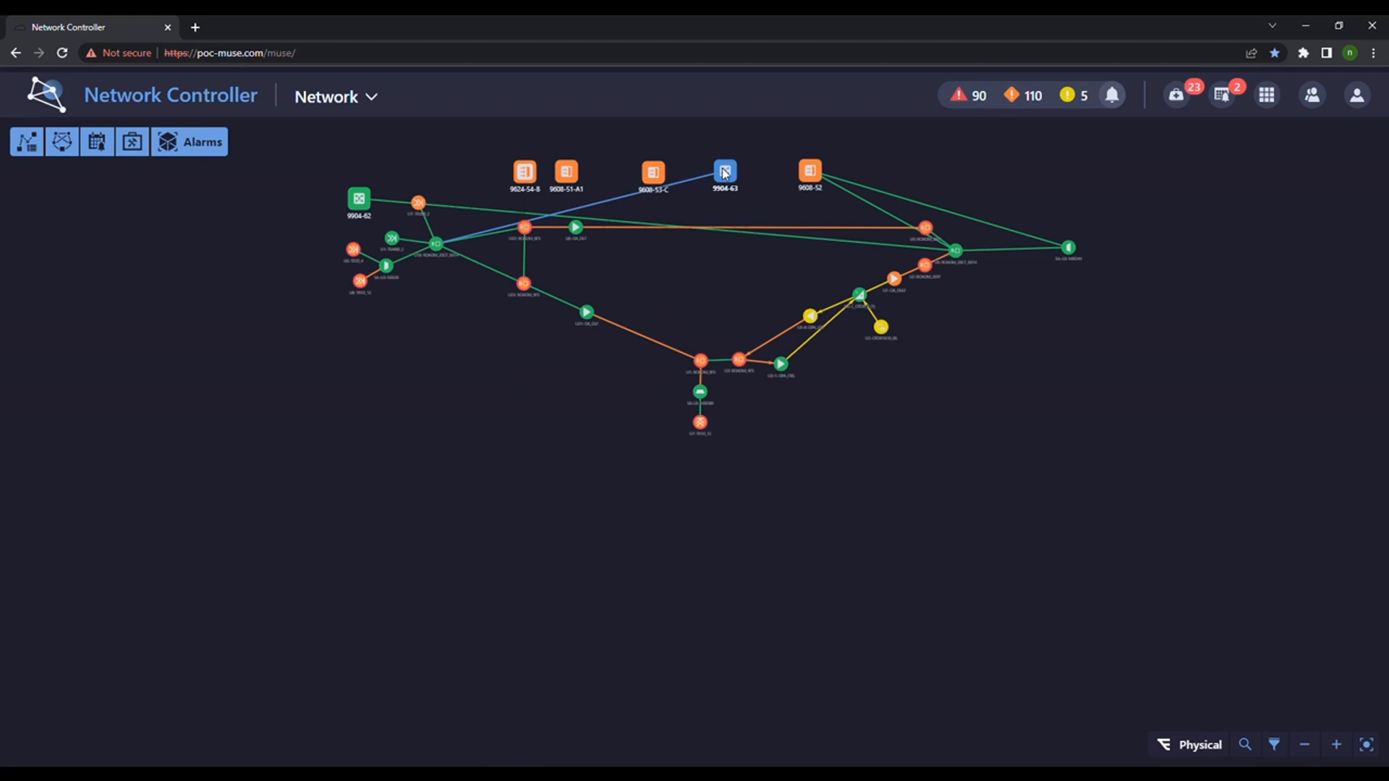
pyautogui.click(808, 171)
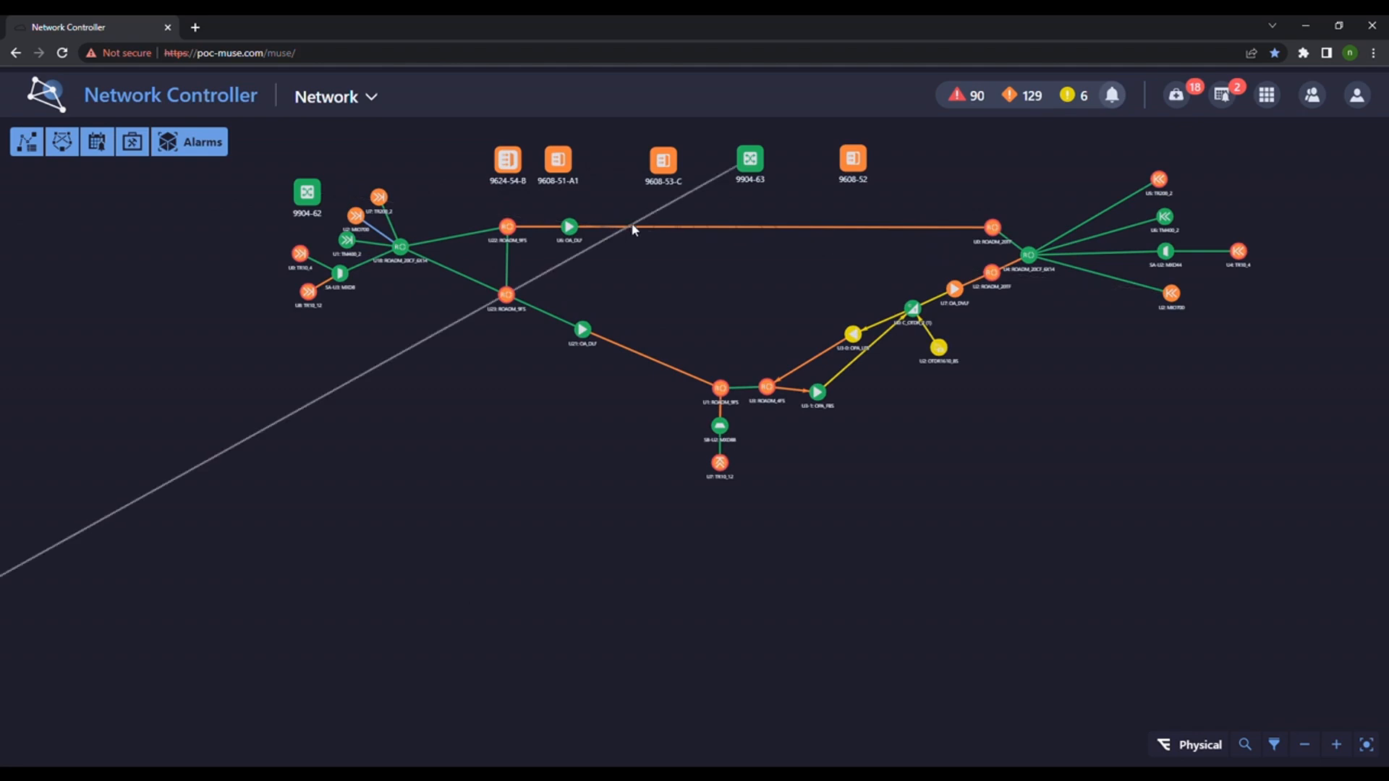
pyautogui.rightClick(719, 388)
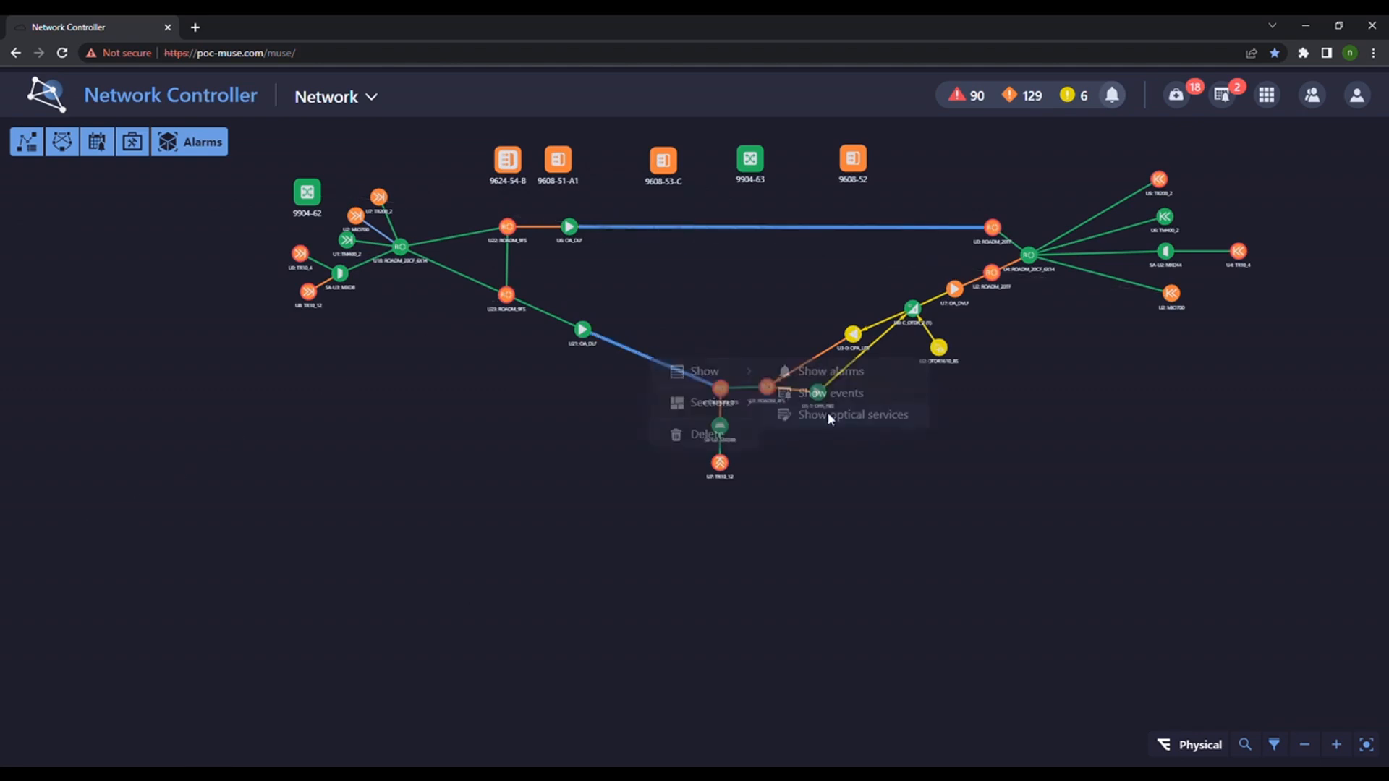
pyautogui.click(854, 415)
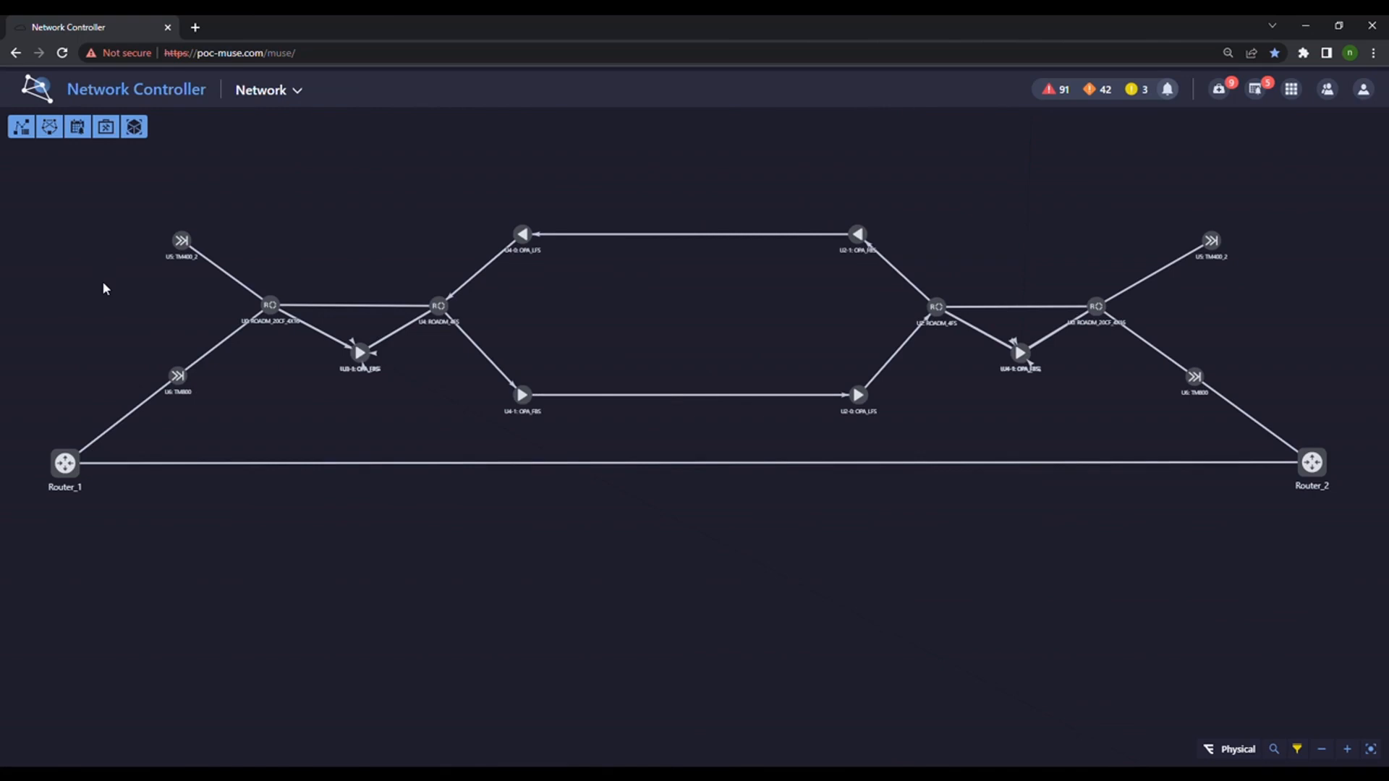
# Create OCH service OCH_C with TM800 transponder endpoints, SD-FEC-27 and manual channel 49
pyautogui.click(20, 126)
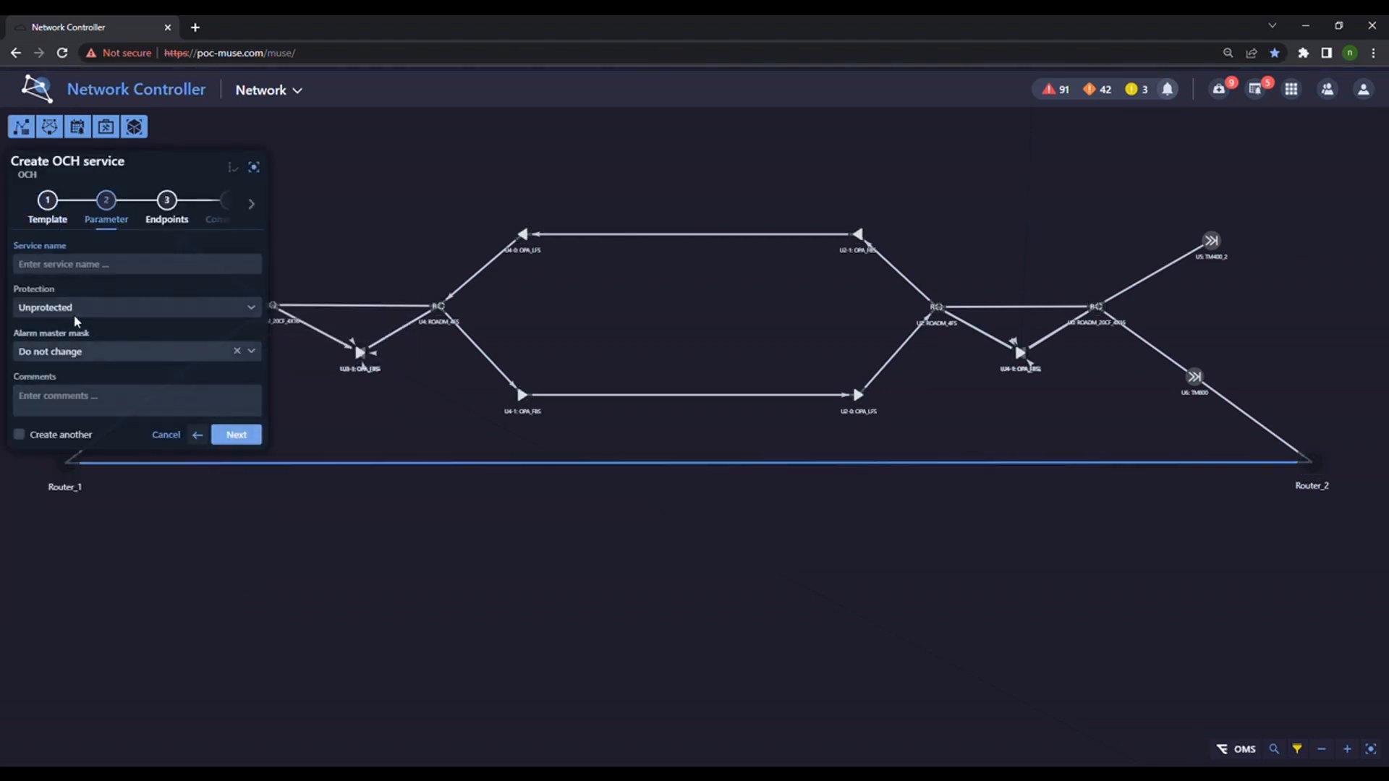
pyautogui.write('OCH_C')
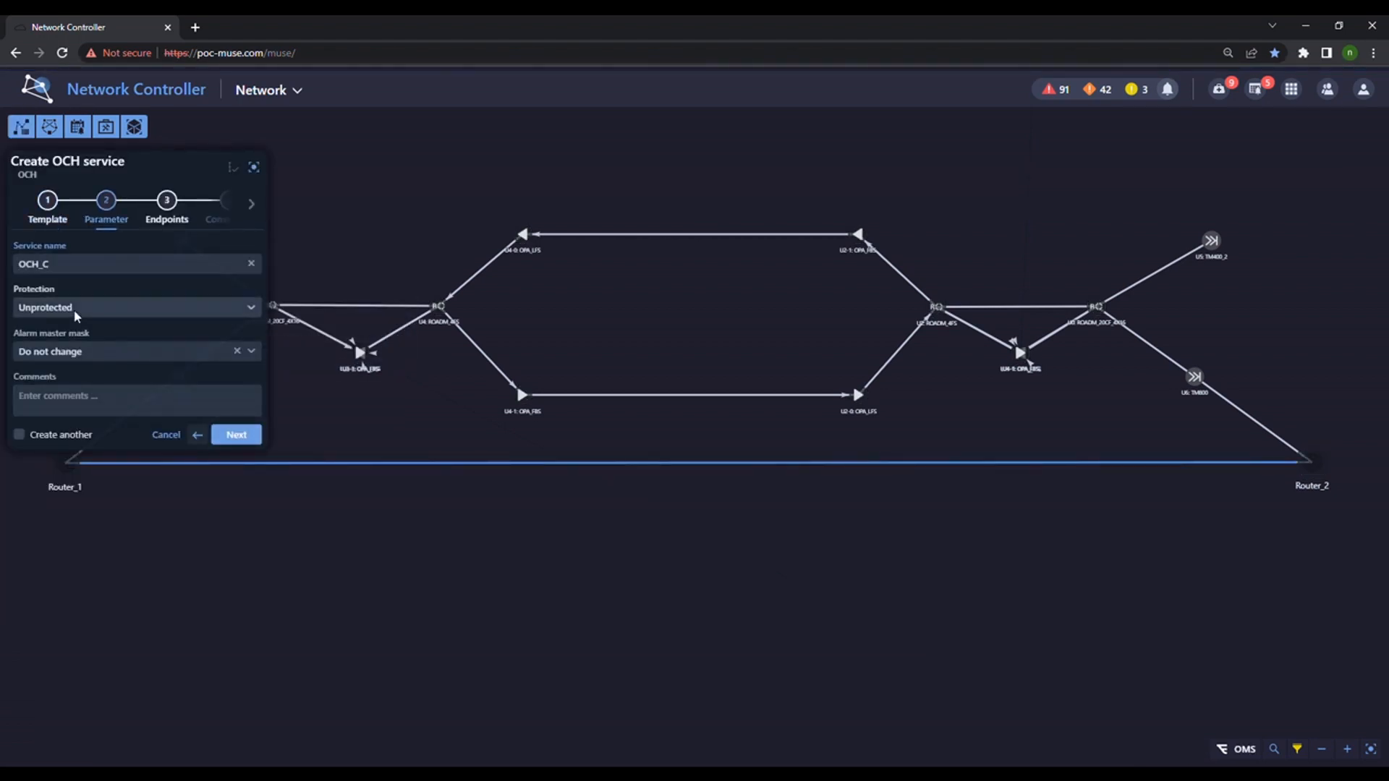
pyautogui.click(236, 434)
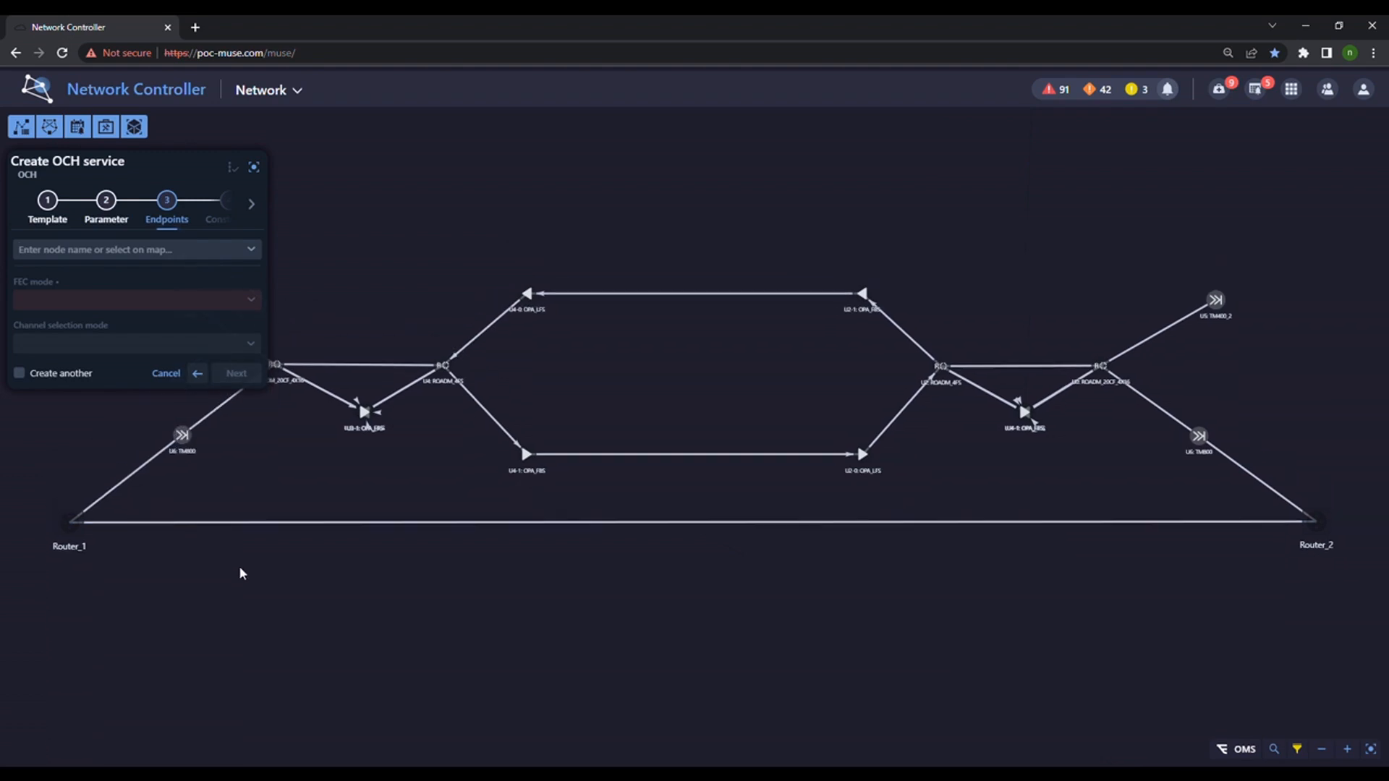
pyautogui.click(1198, 437)
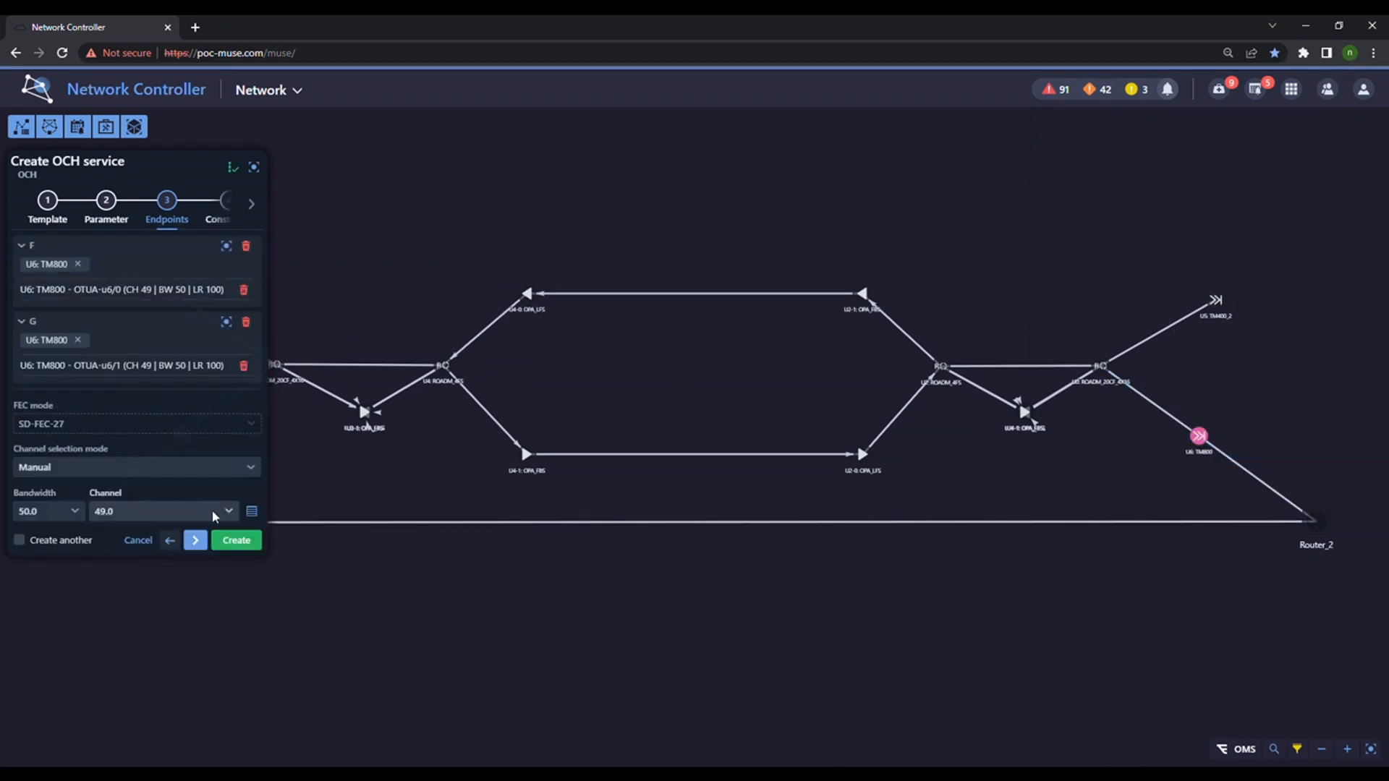
pyautogui.click(236, 540)
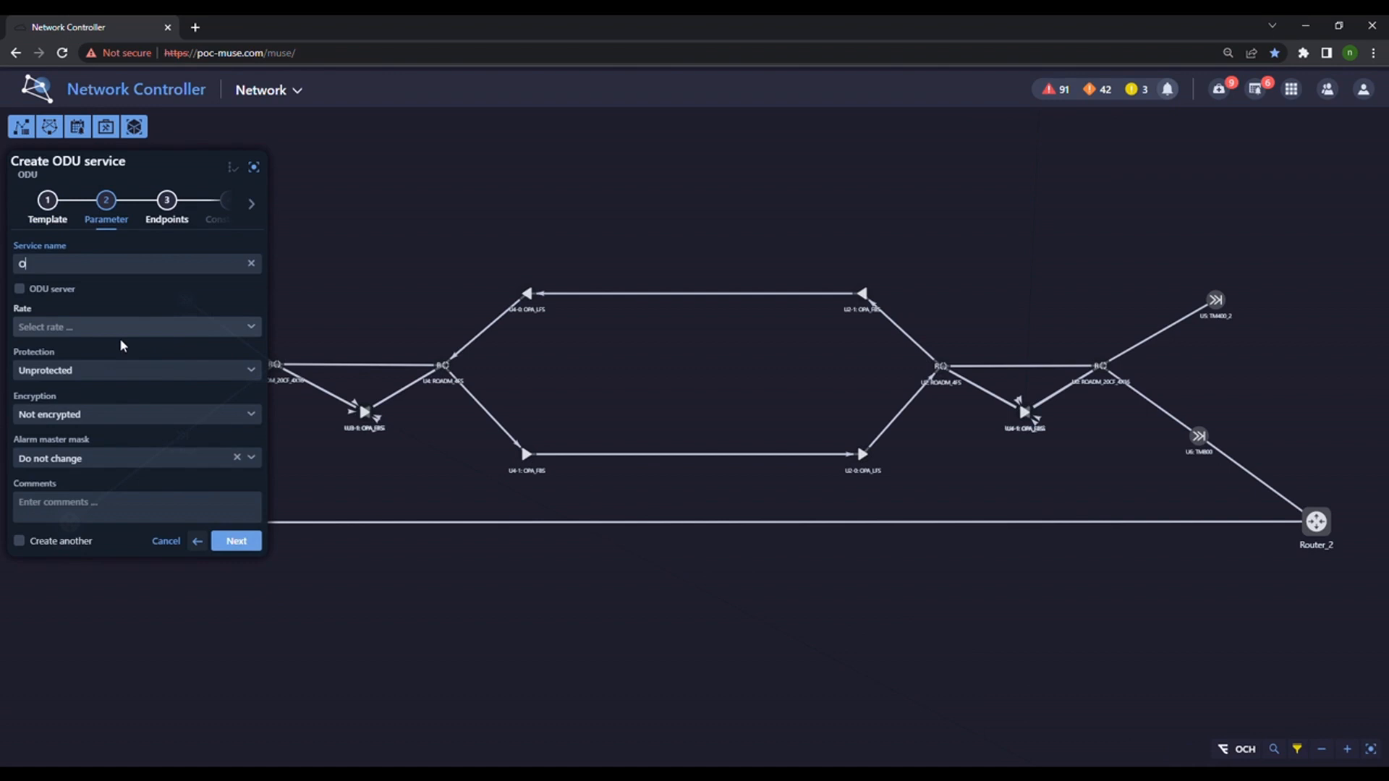
# Create ODU service ODU_Router1_router with Router_1 as an endpoint and finish the wizard
pyautogui.write('ODU_R')
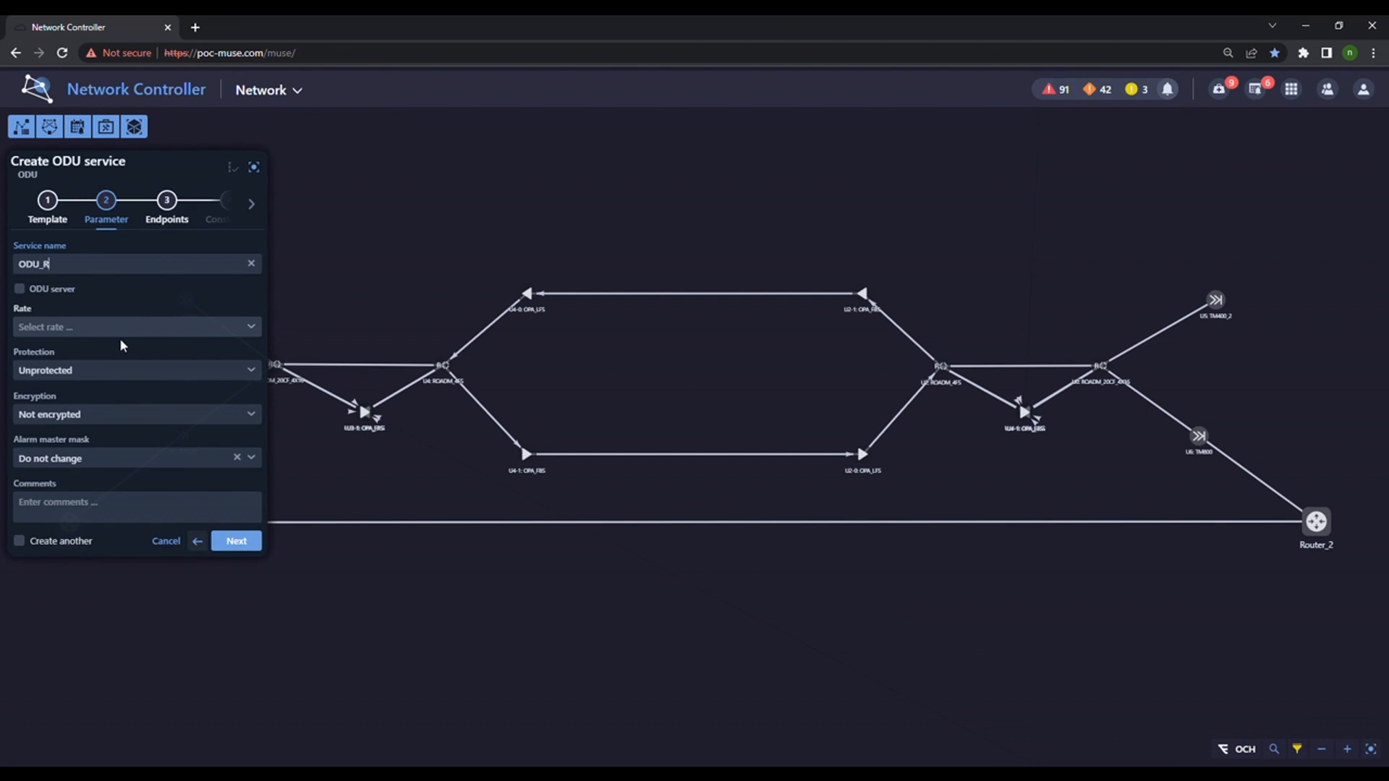
pyautogui.write('outer1_router')
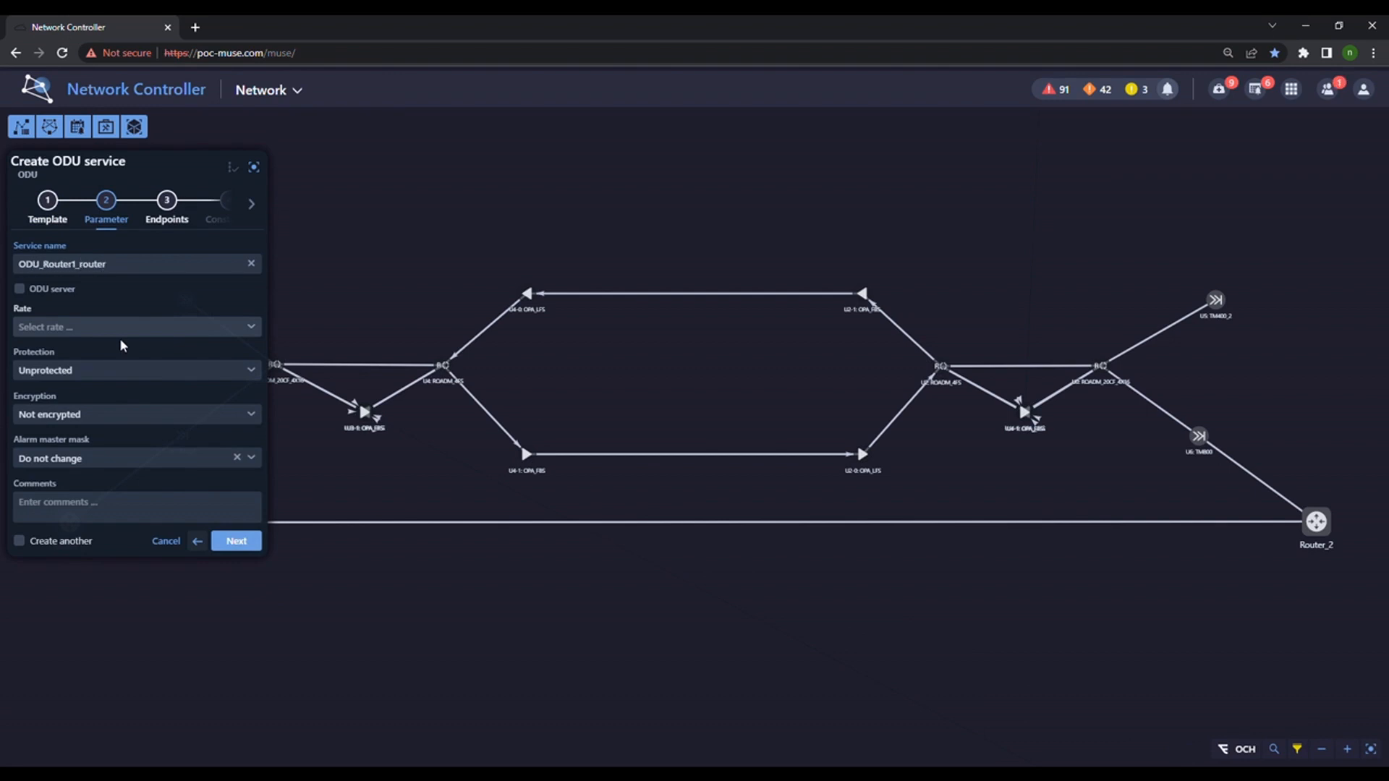
pyautogui.click(236, 539)
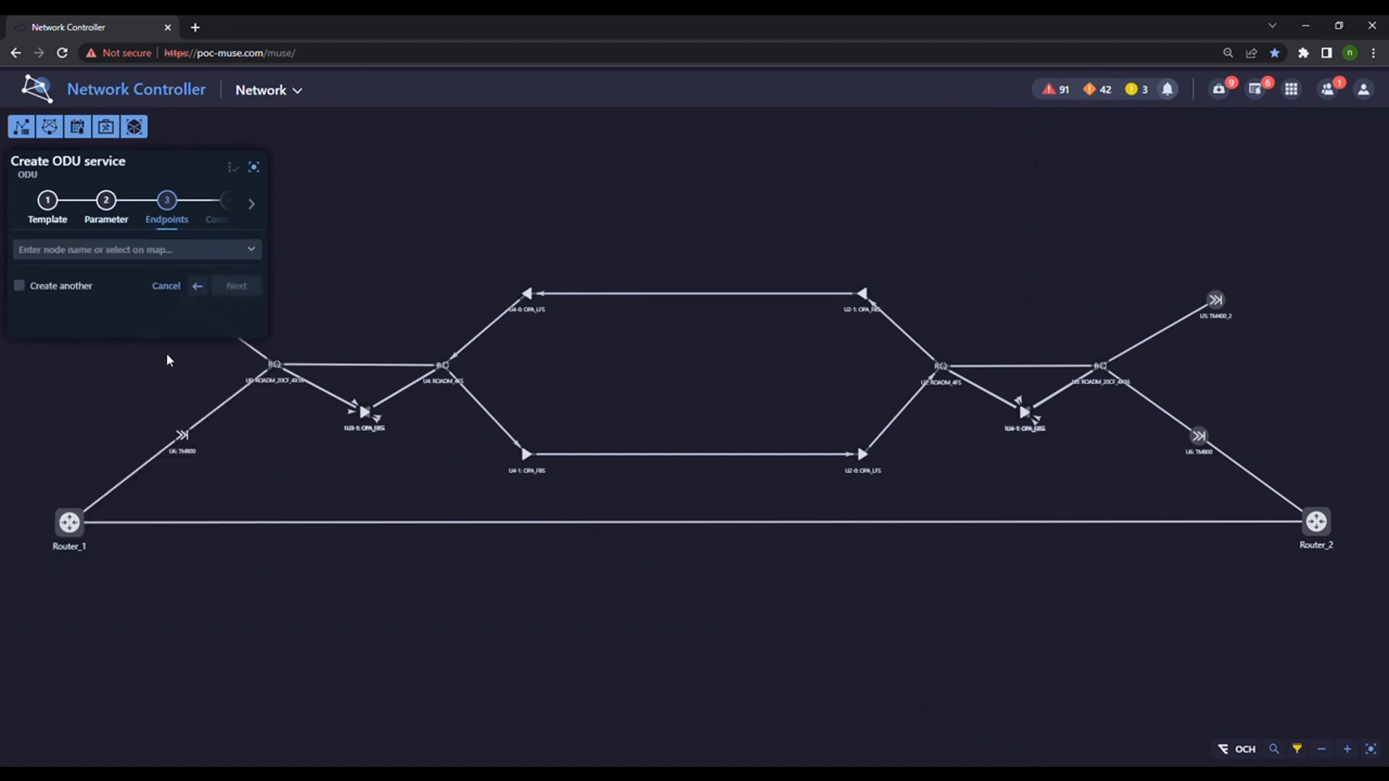
pyautogui.click(70, 522)
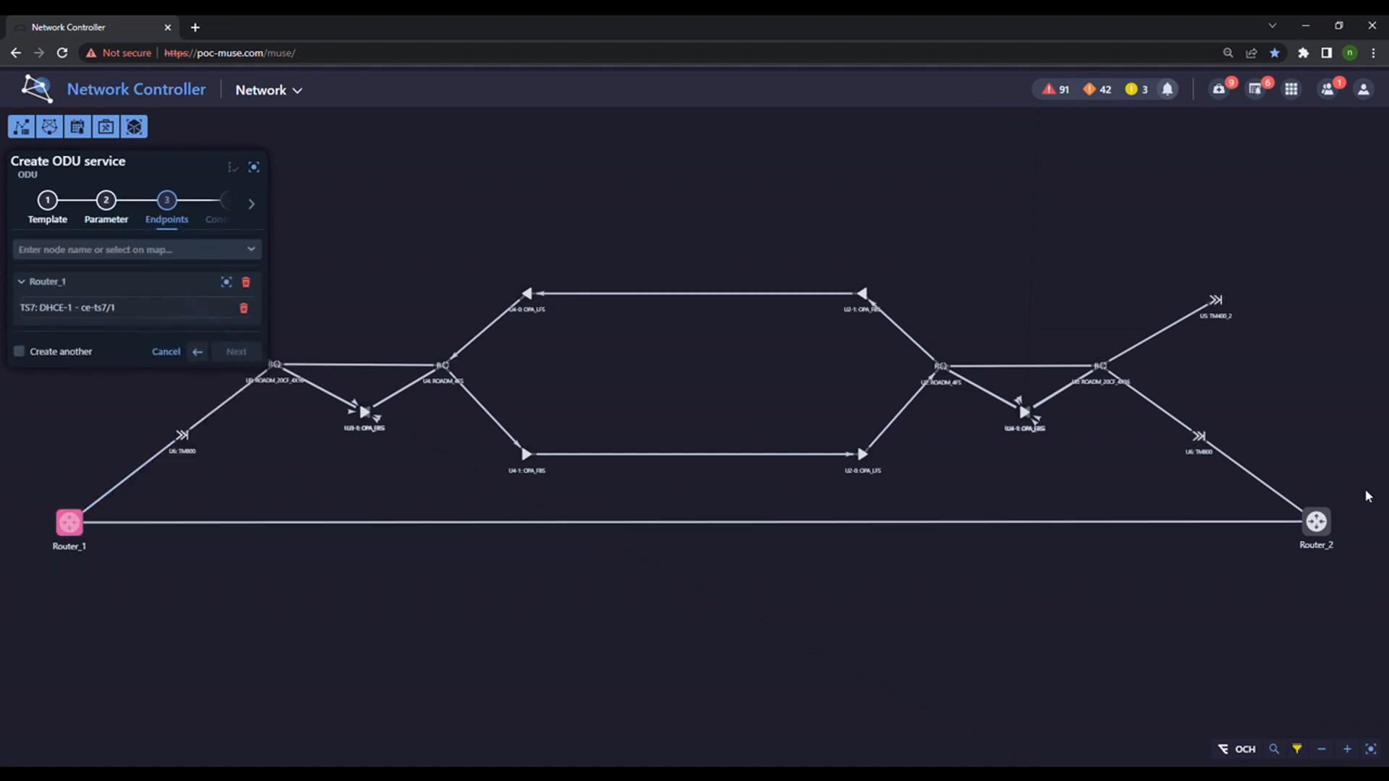
pyautogui.click(1317, 523)
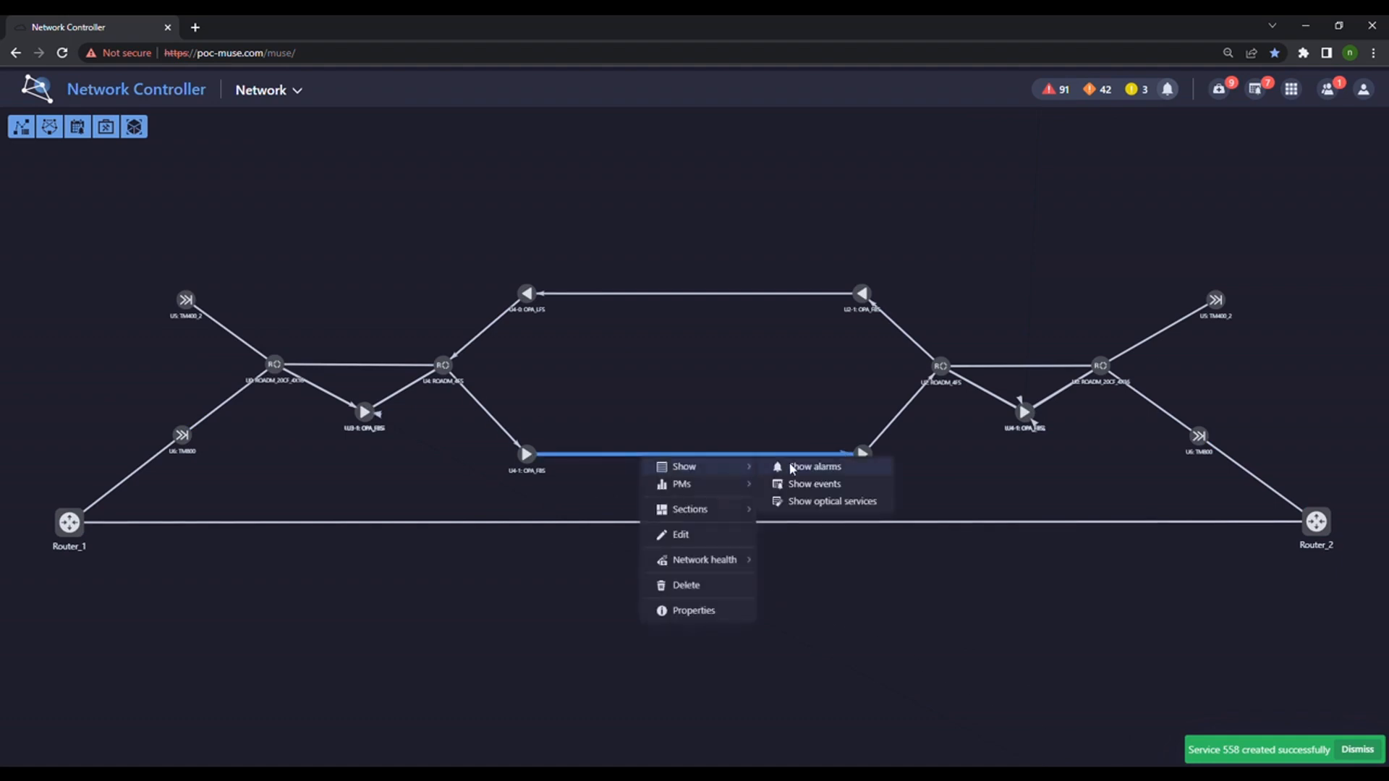
pyautogui.click(831, 500)
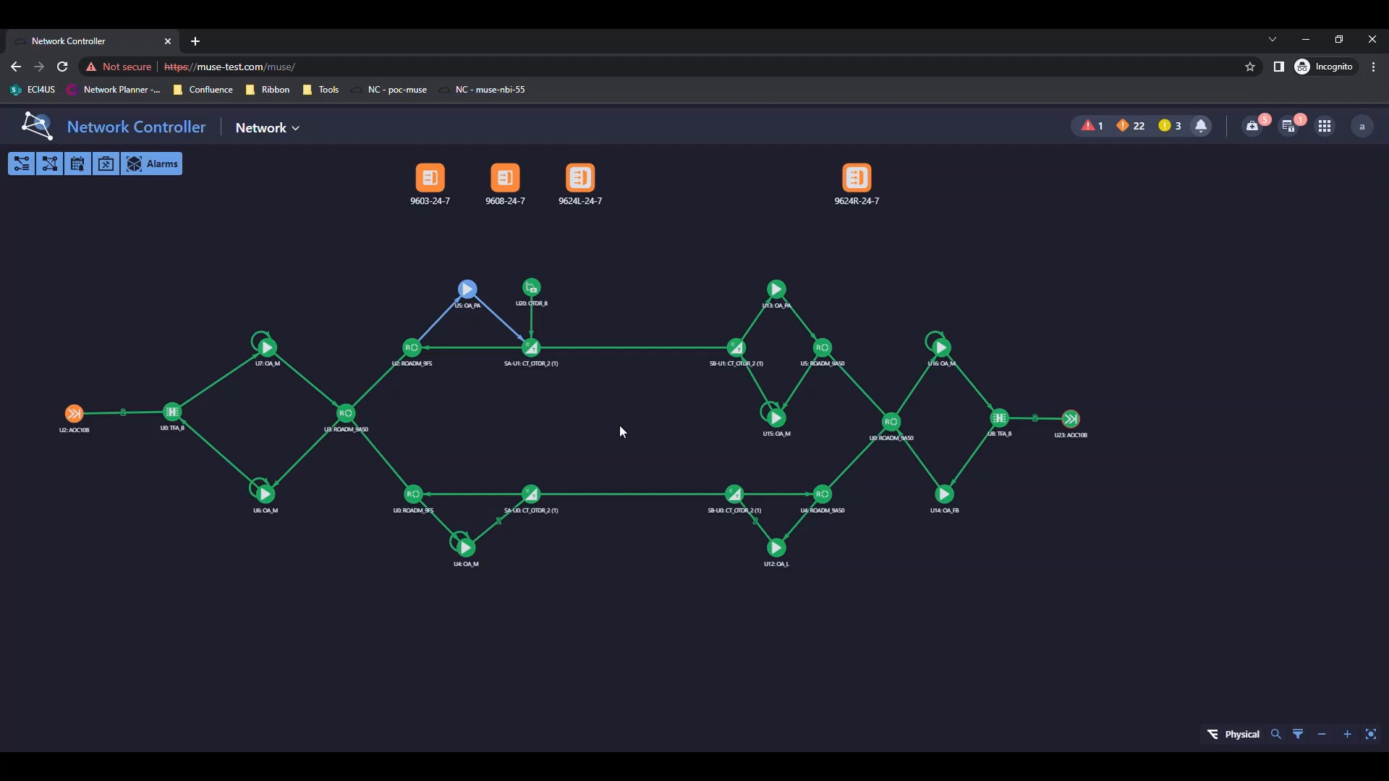
pyautogui.moveTo(622, 471)
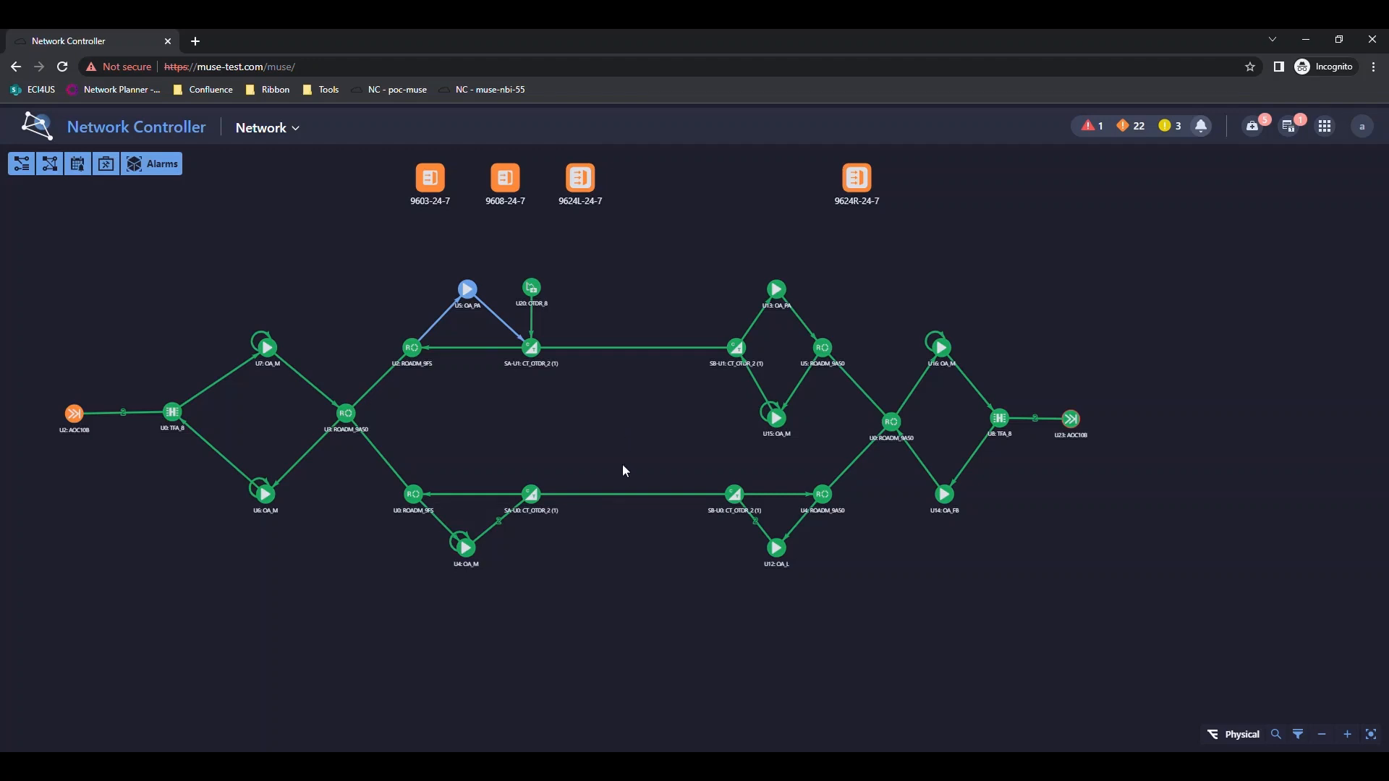
# Show the optical services carried on the 10km fiber link
pyautogui.rightClick(639, 495)
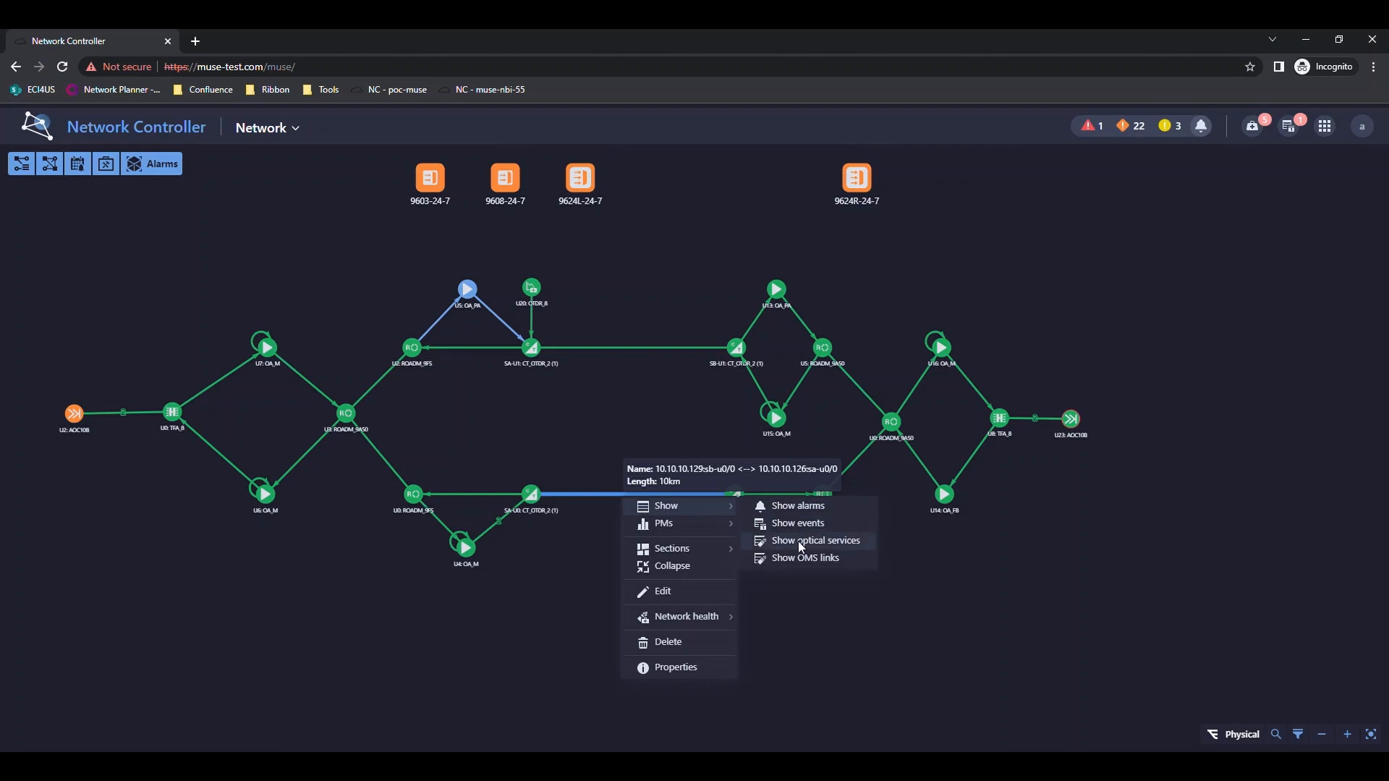
pyautogui.click(813, 540)
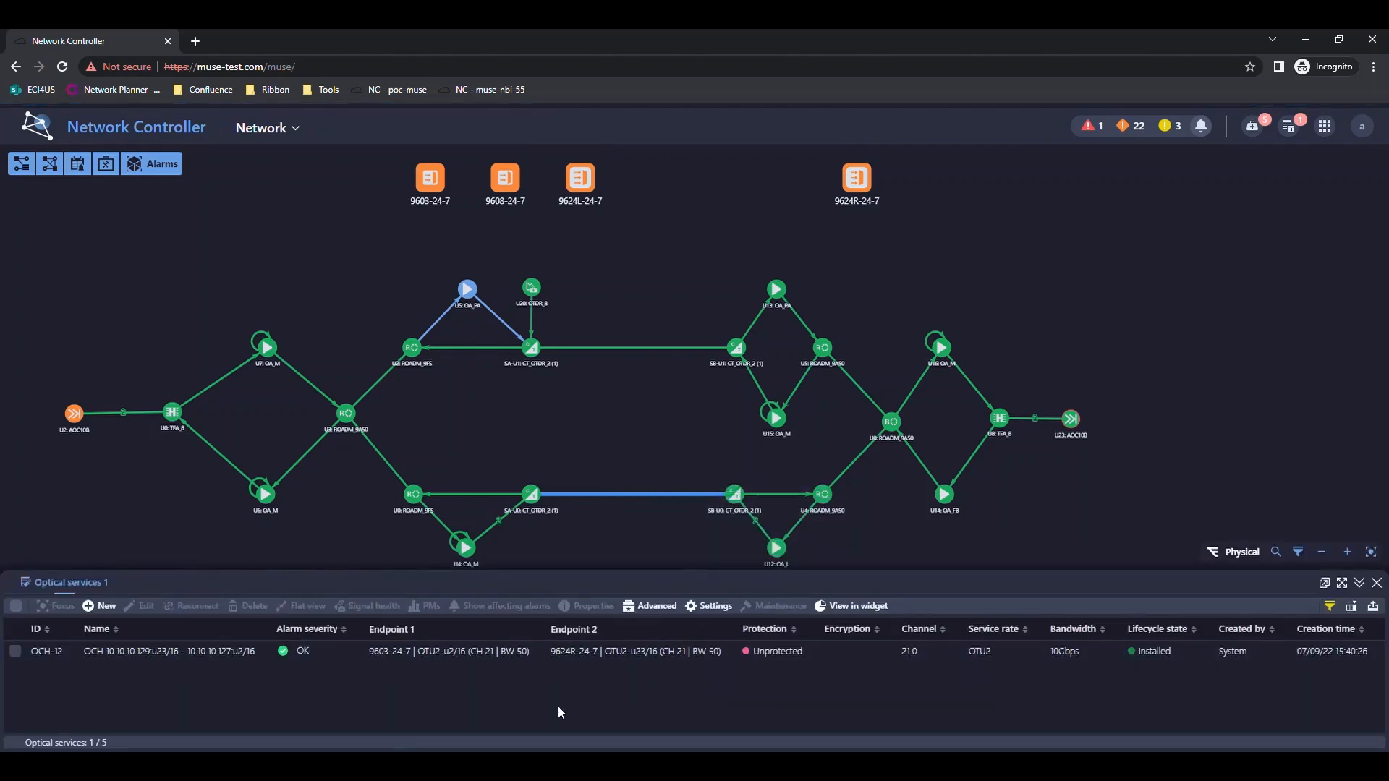
pyautogui.moveTo(257, 685)
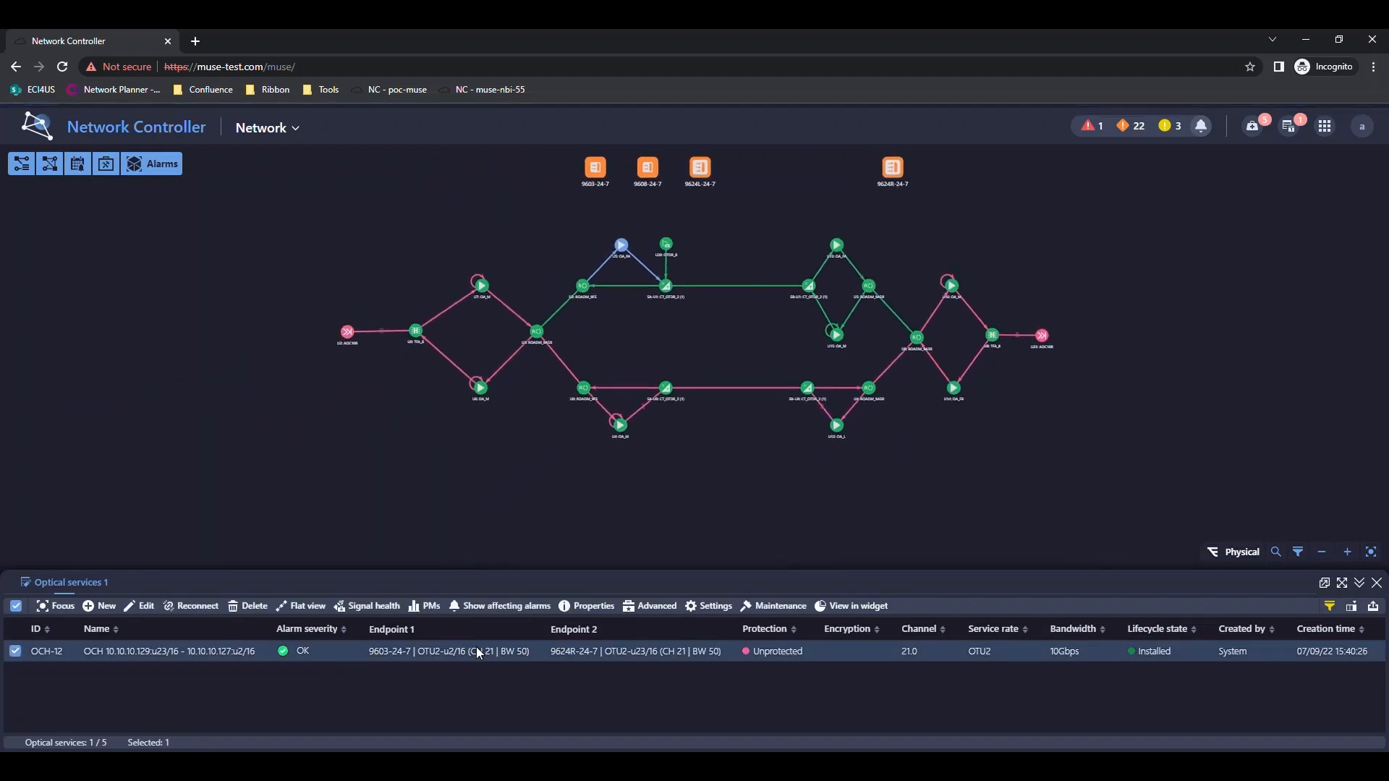
pyautogui.moveTo(397, 621)
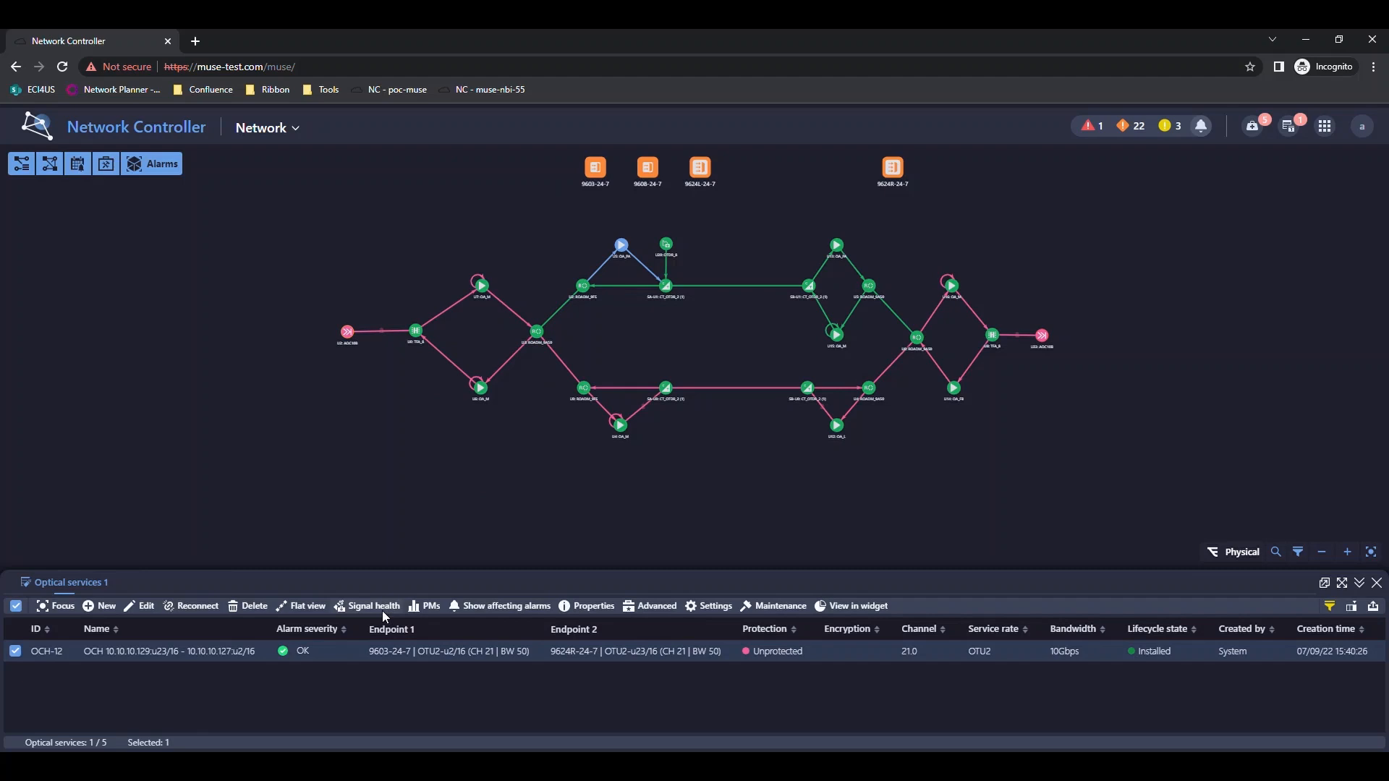
# Show OCH-12's signal health chart and settle the parameter filter on OSNR only
pyautogui.click(425, 606)
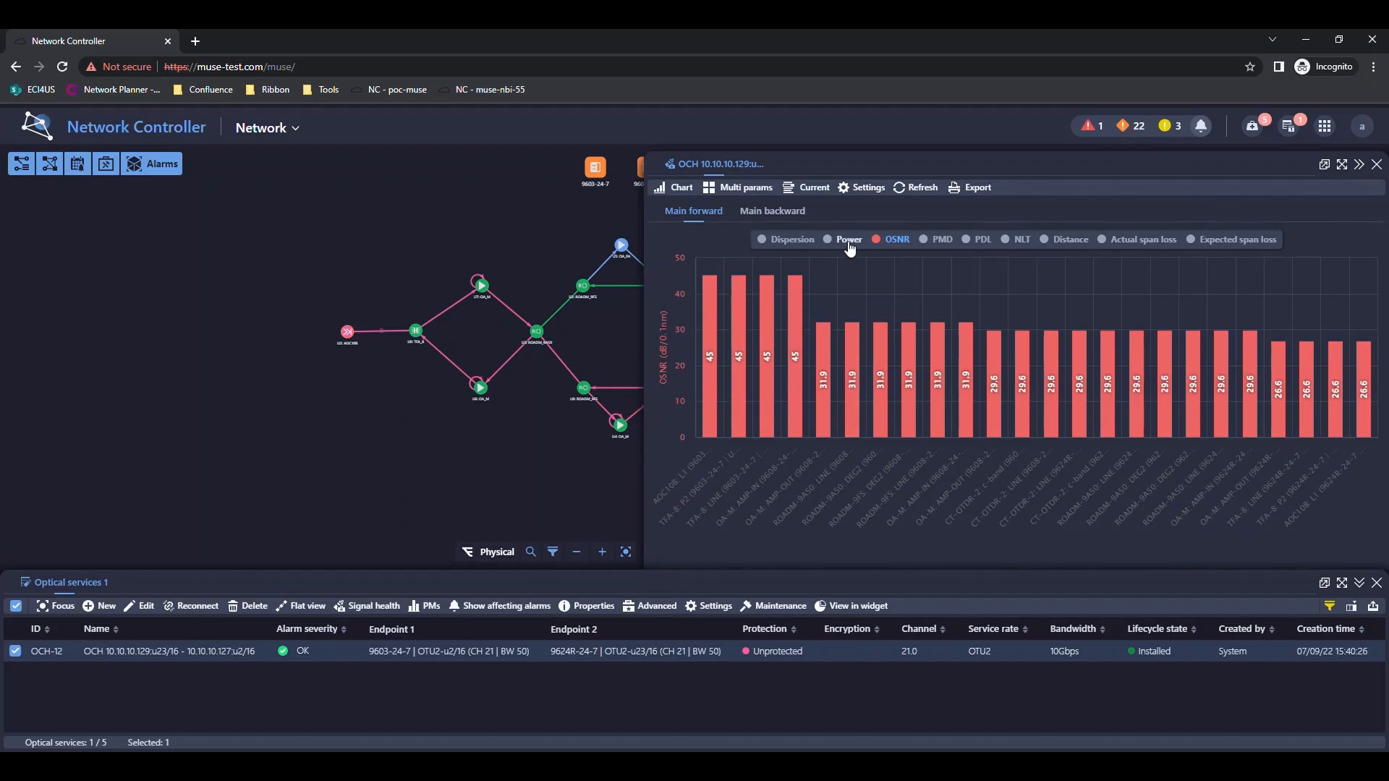
pyautogui.click(828, 238)
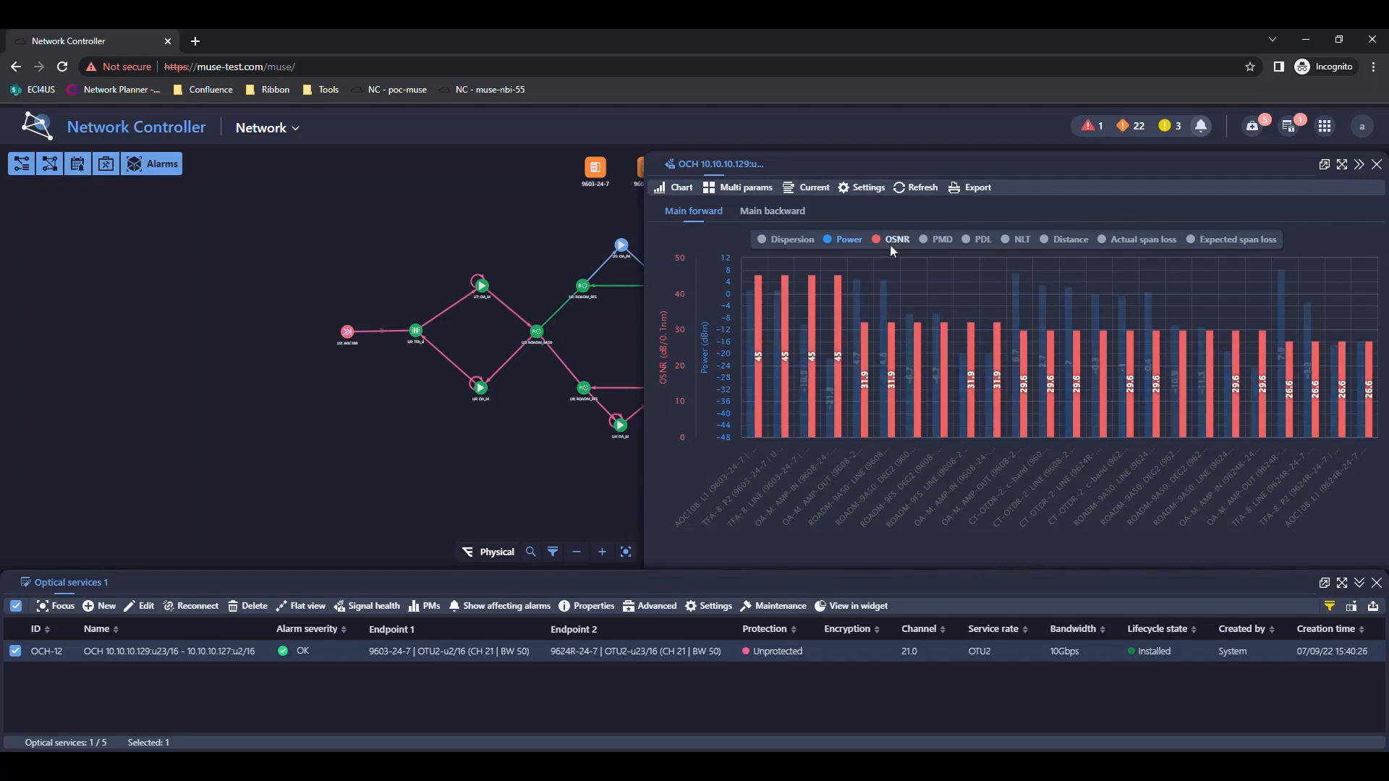
pyautogui.click(848, 239)
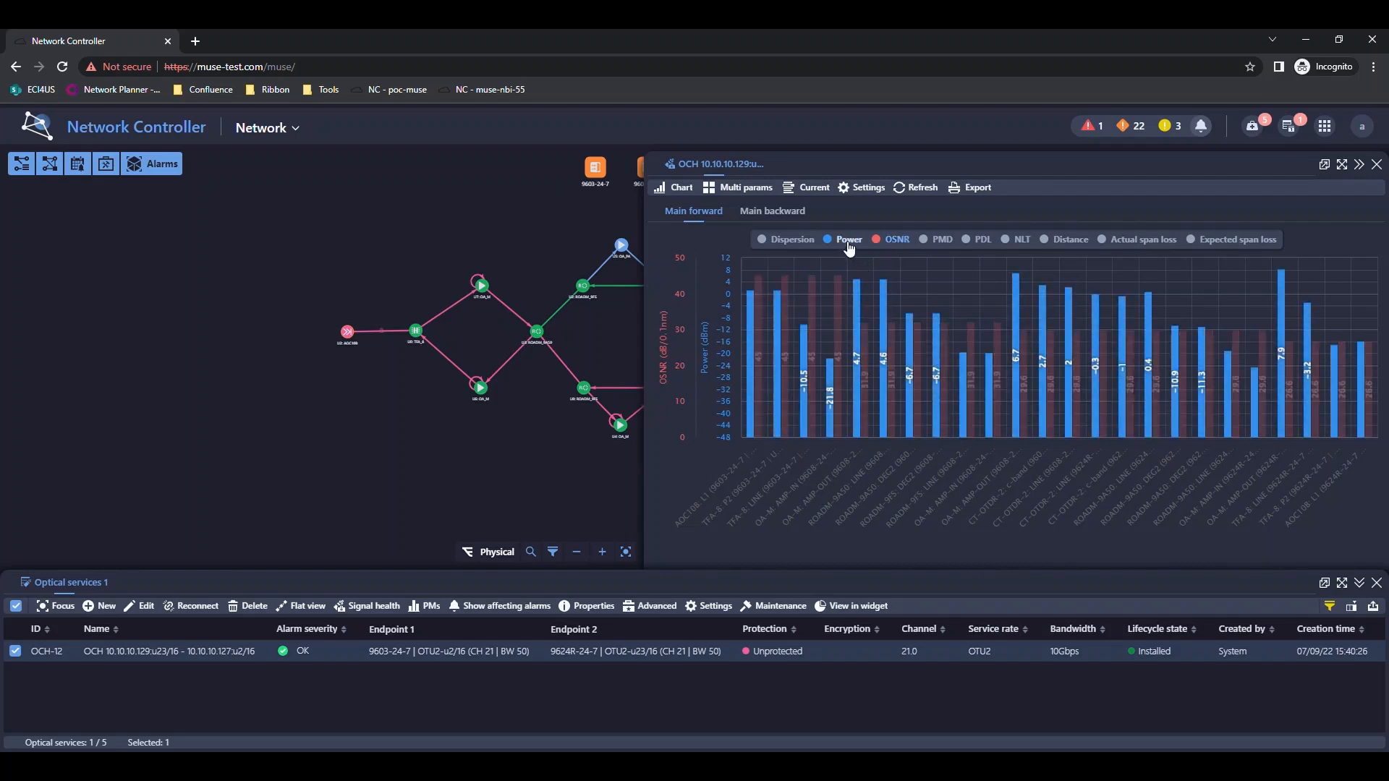
pyautogui.click(827, 239)
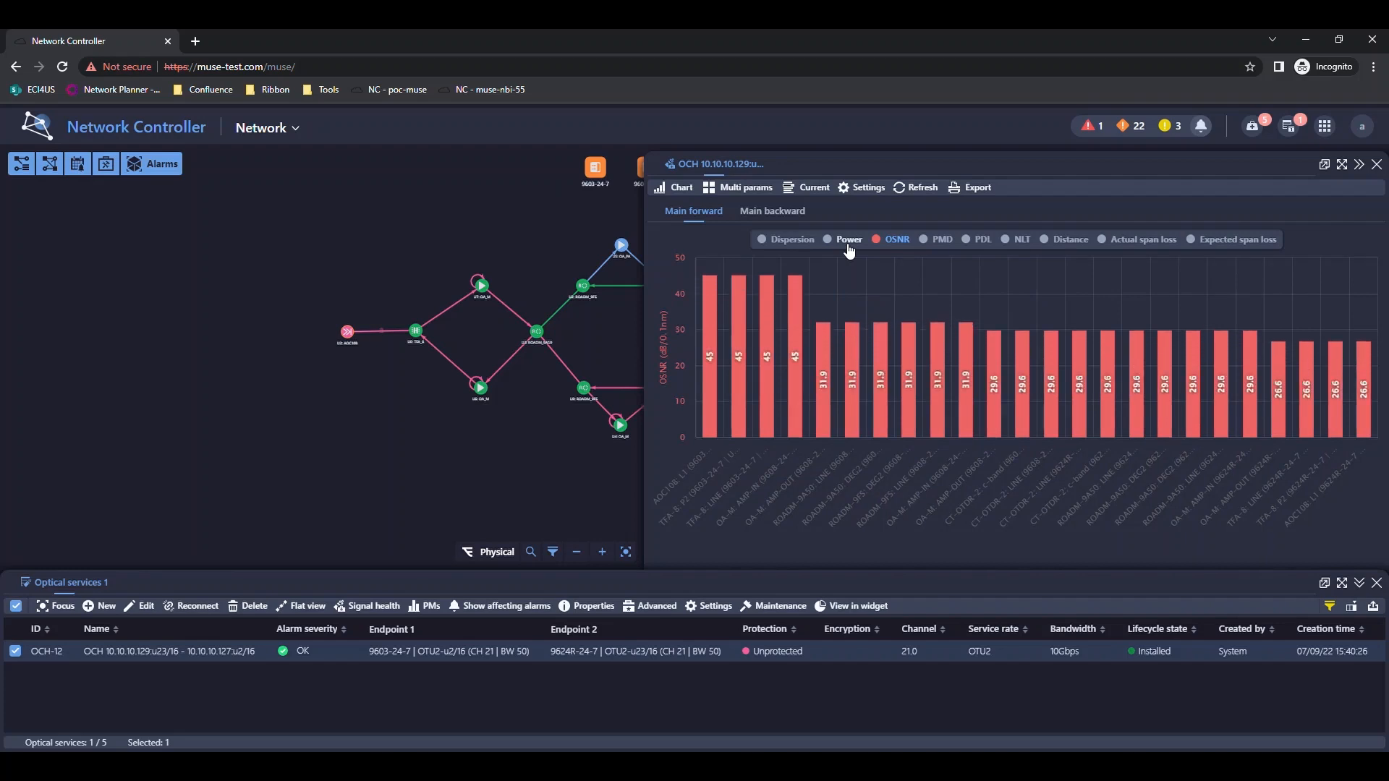
pyautogui.moveTo(709, 346)
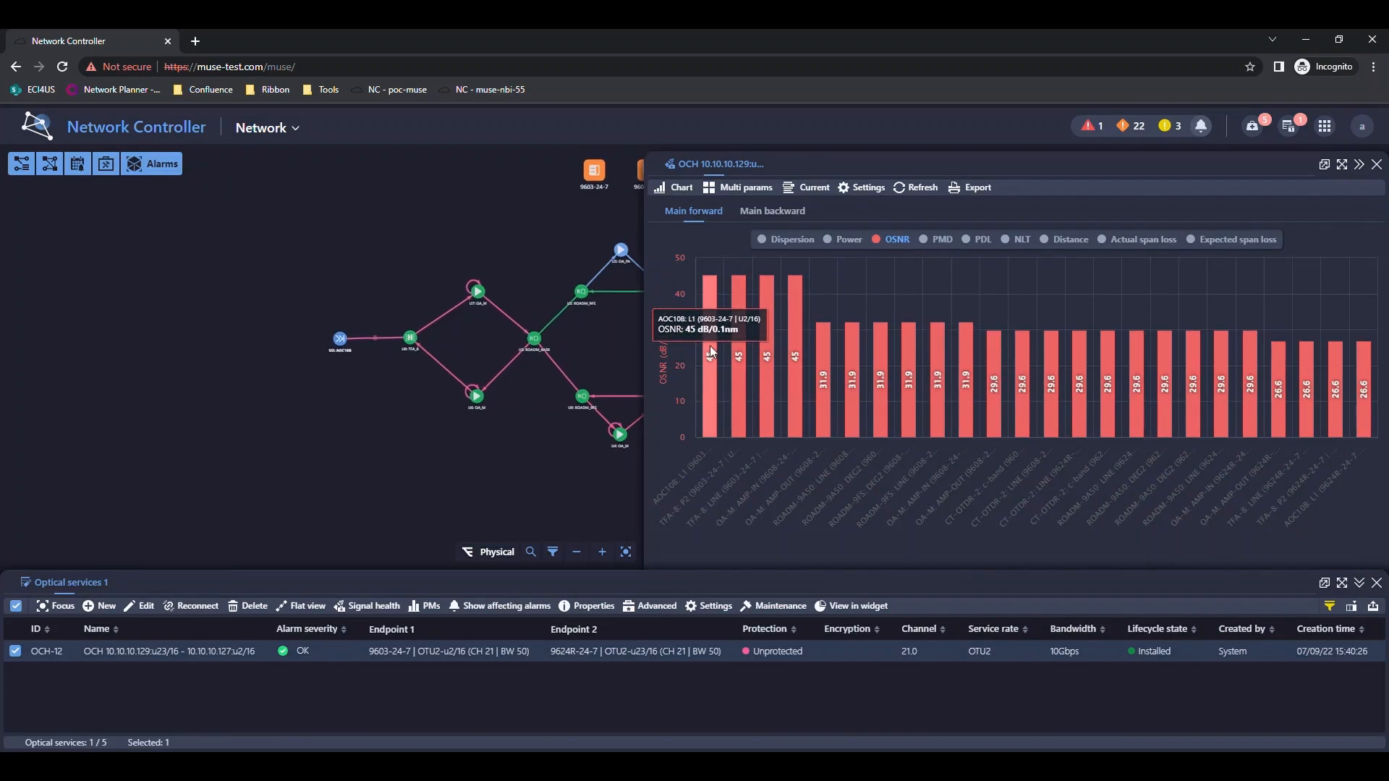
pyautogui.moveTo(764, 359)
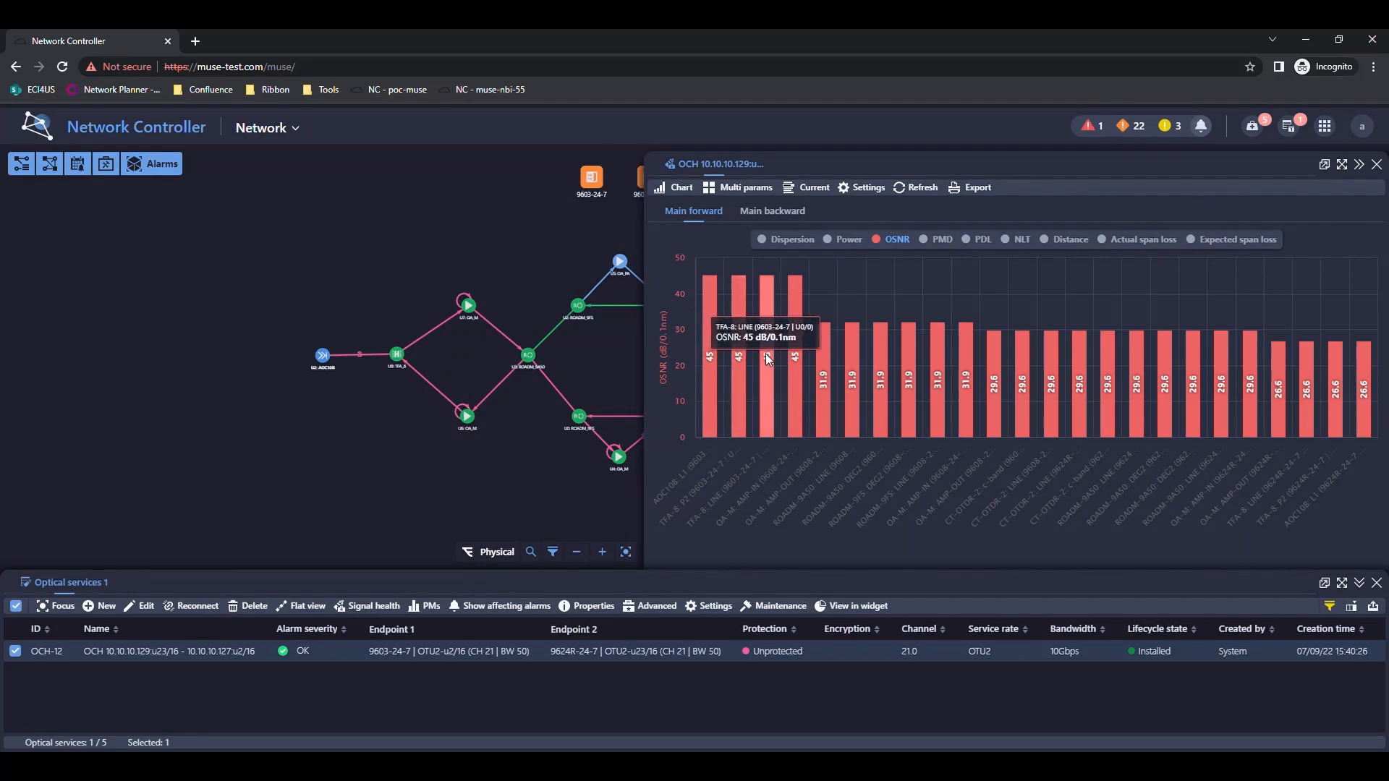
pyautogui.moveTo(823, 368)
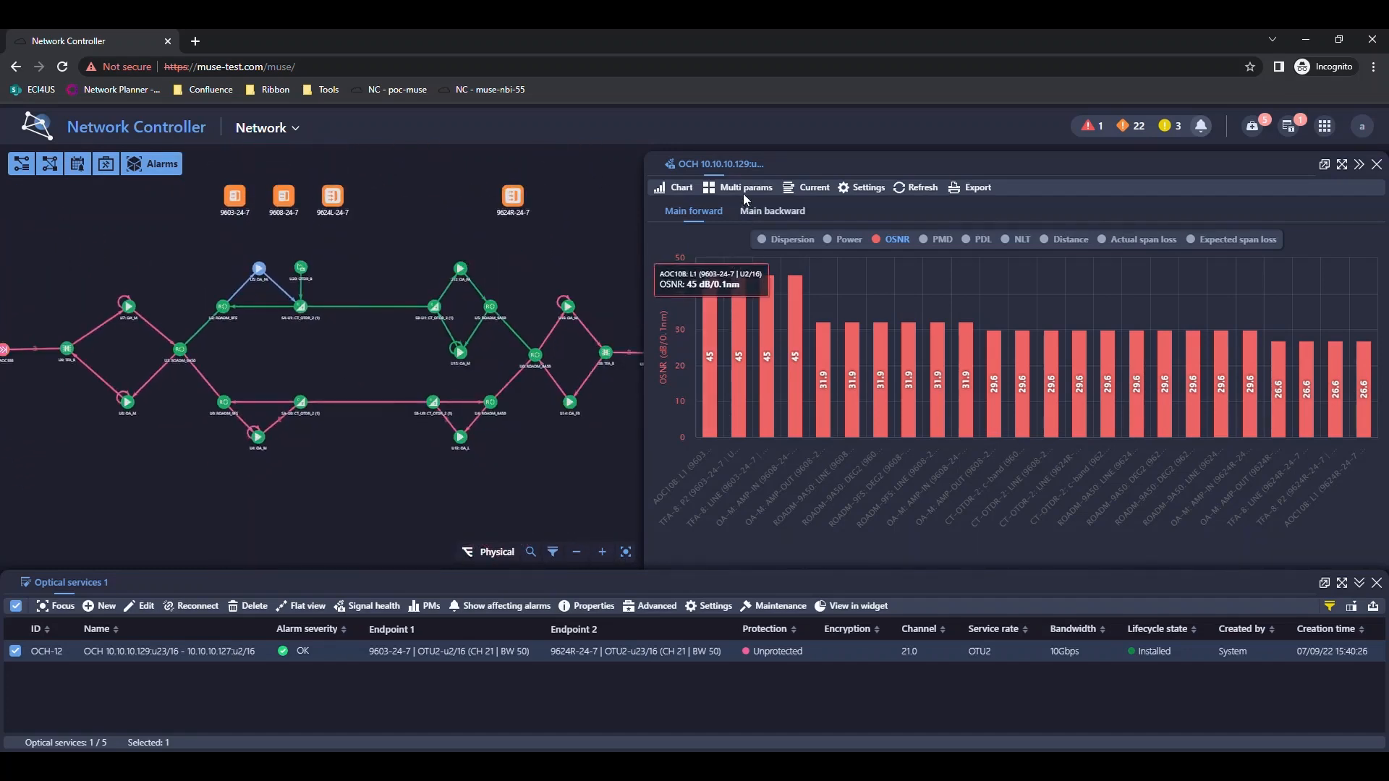
# Chart power along the path with the 9/7/22 Day One record for comparison, then toggle Day One off
pyautogui.click(745, 187)
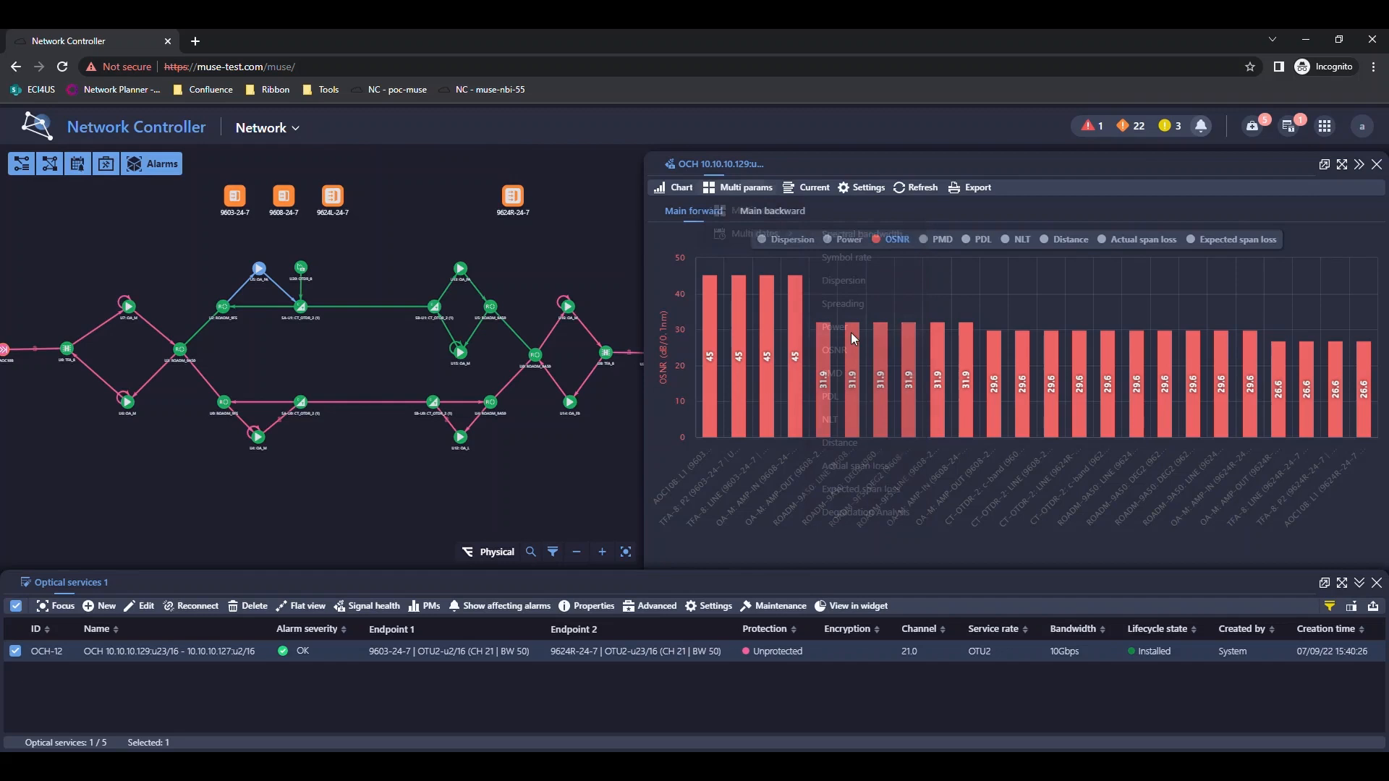
pyautogui.click(846, 239)
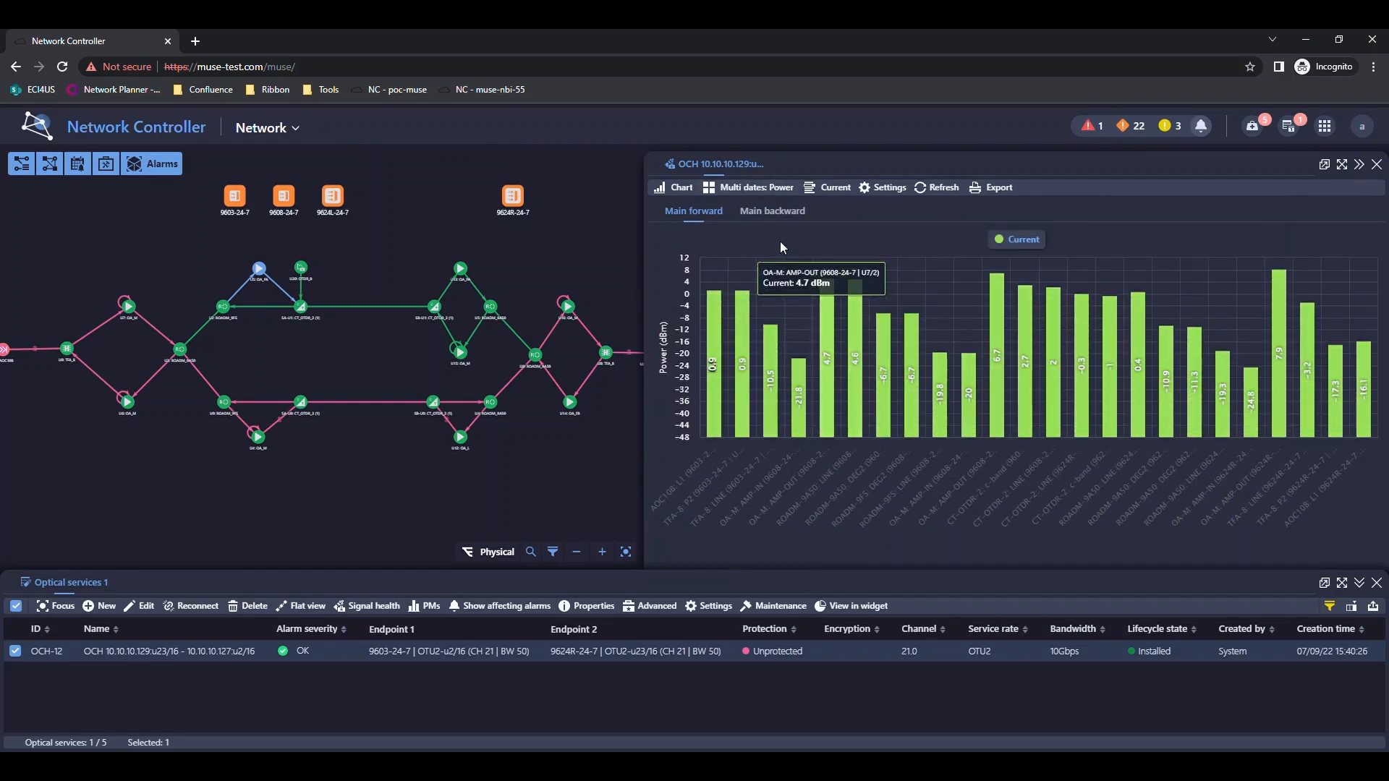
pyautogui.click(834, 187)
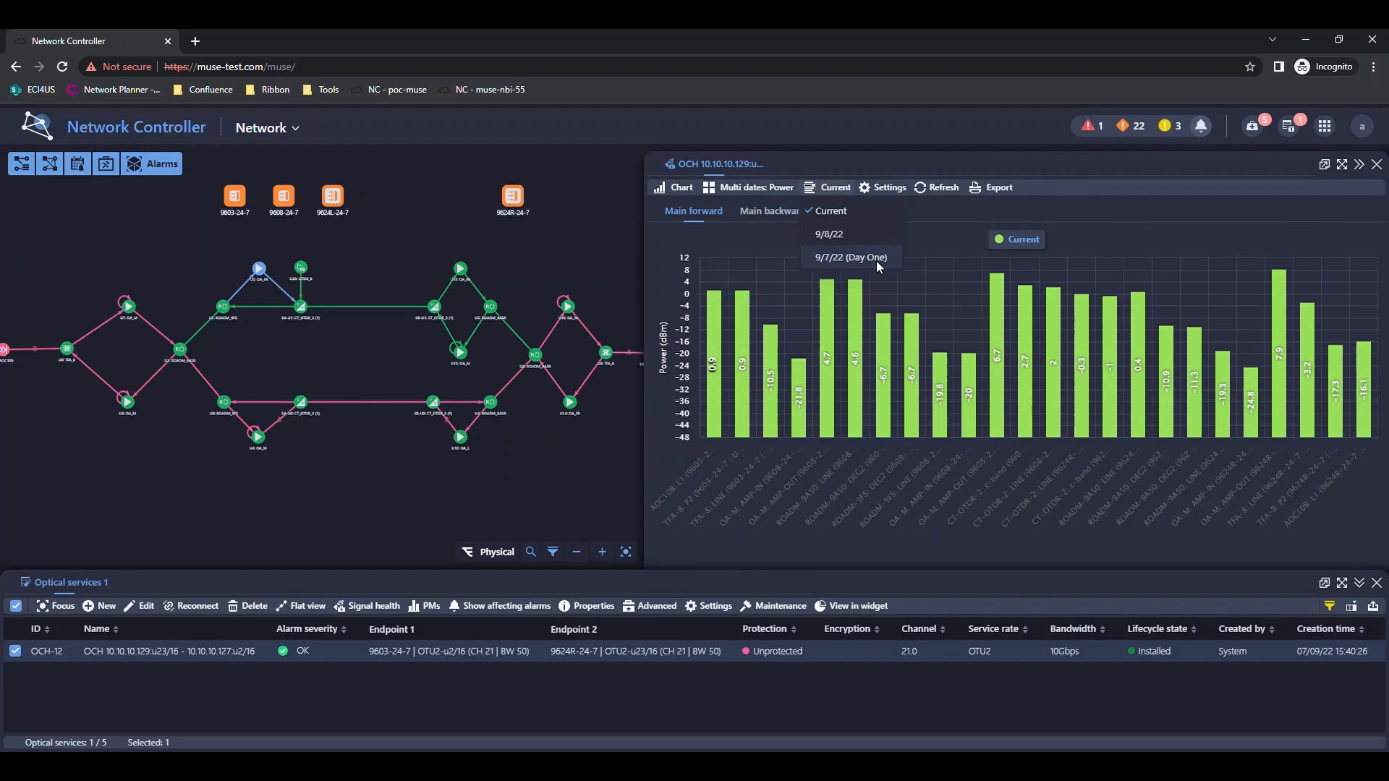
pyautogui.click(850, 257)
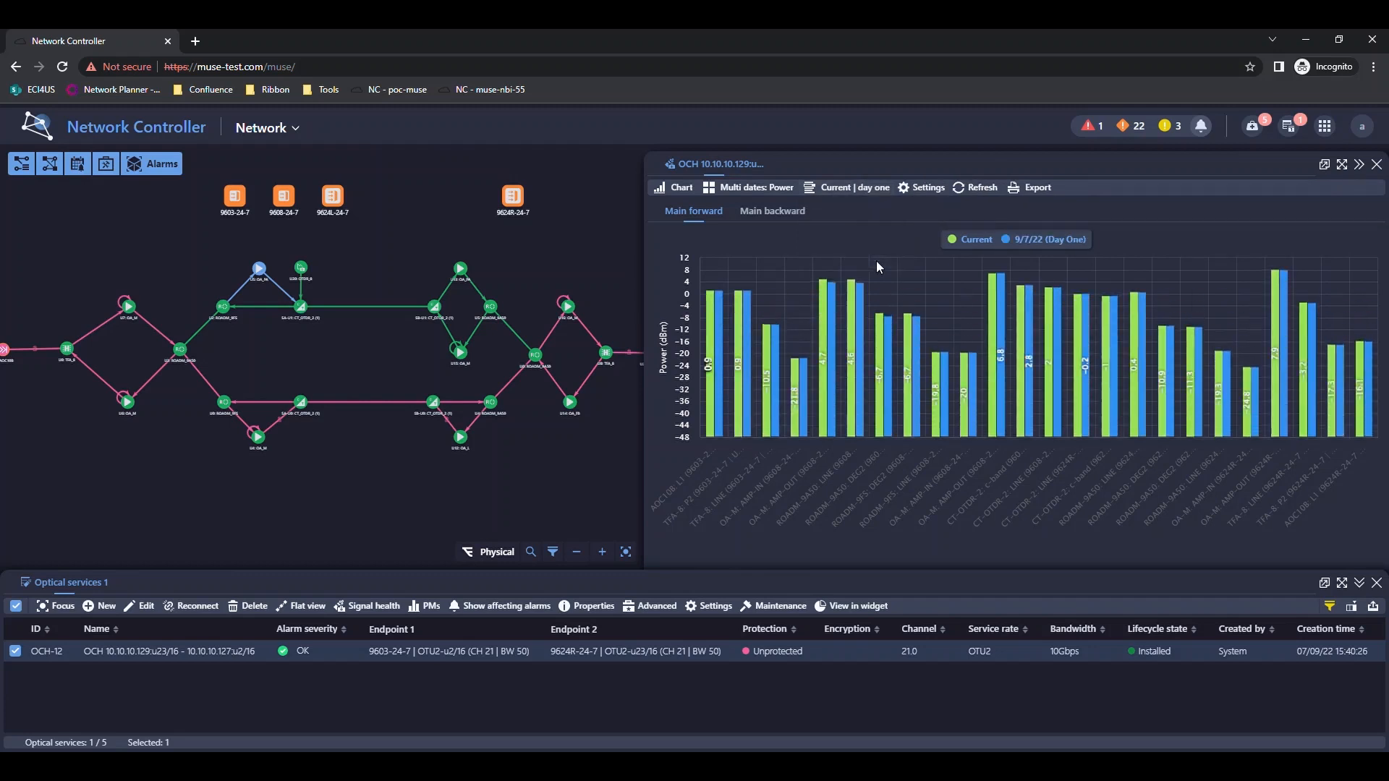
pyautogui.moveTo(1023, 305)
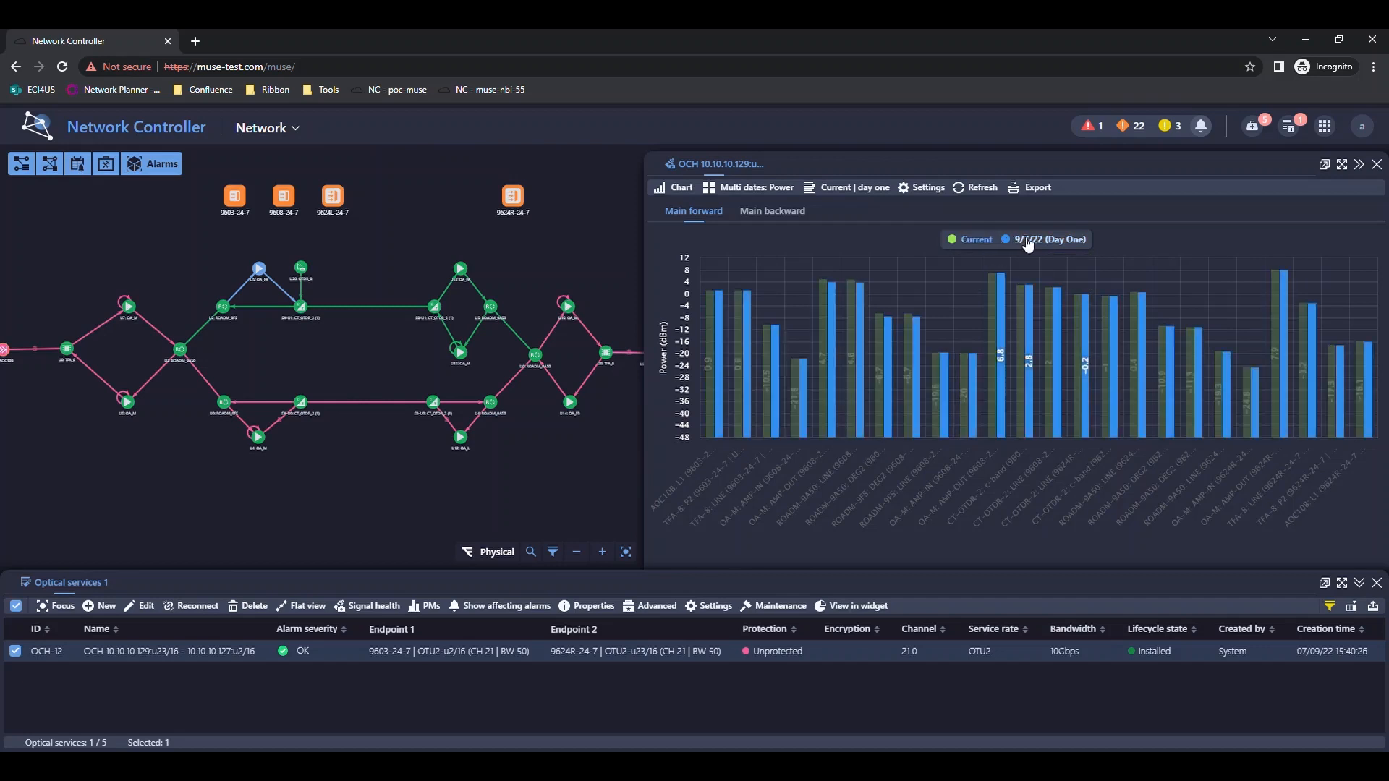
pyautogui.click(1027, 239)
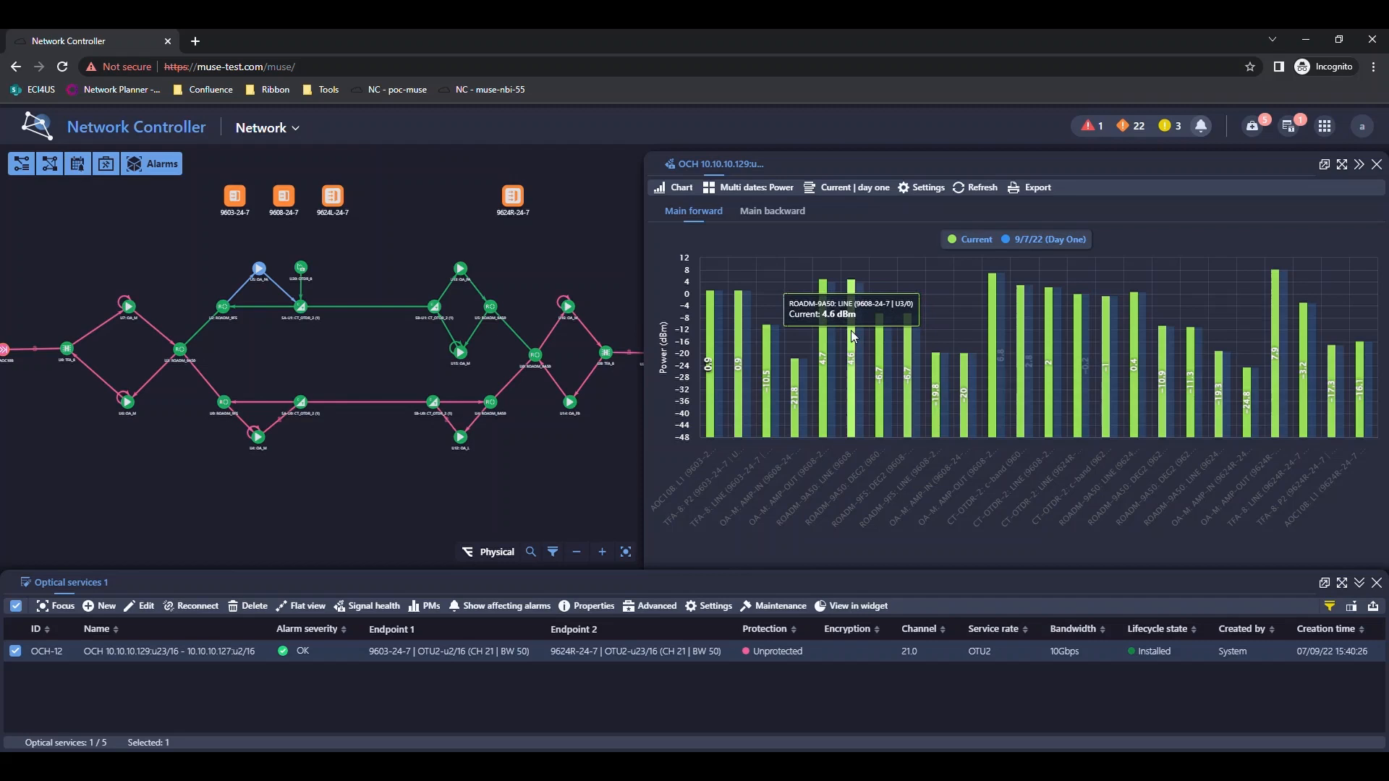
# Switch the signal health panel to the Table view of path parameters
pyautogui.click(677, 187)
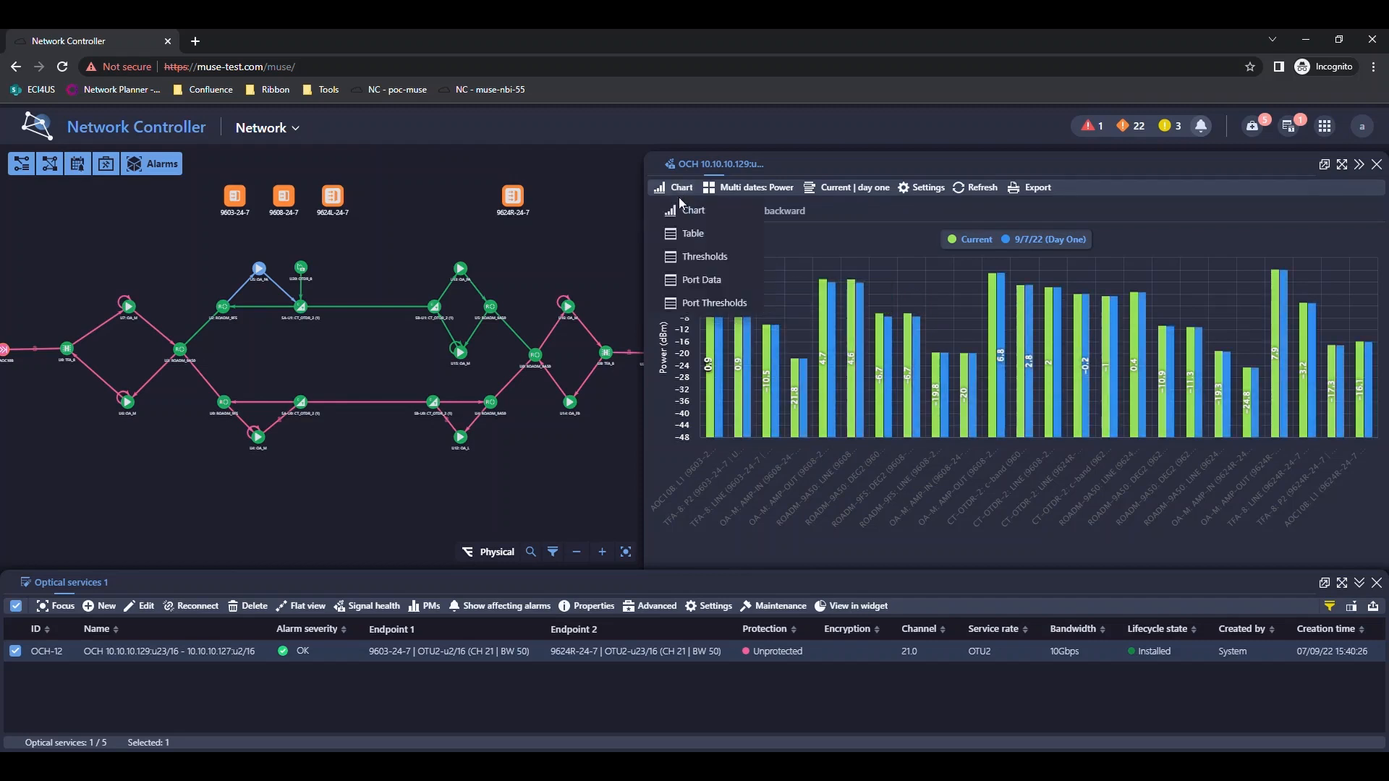
pyautogui.moveTo(693, 233)
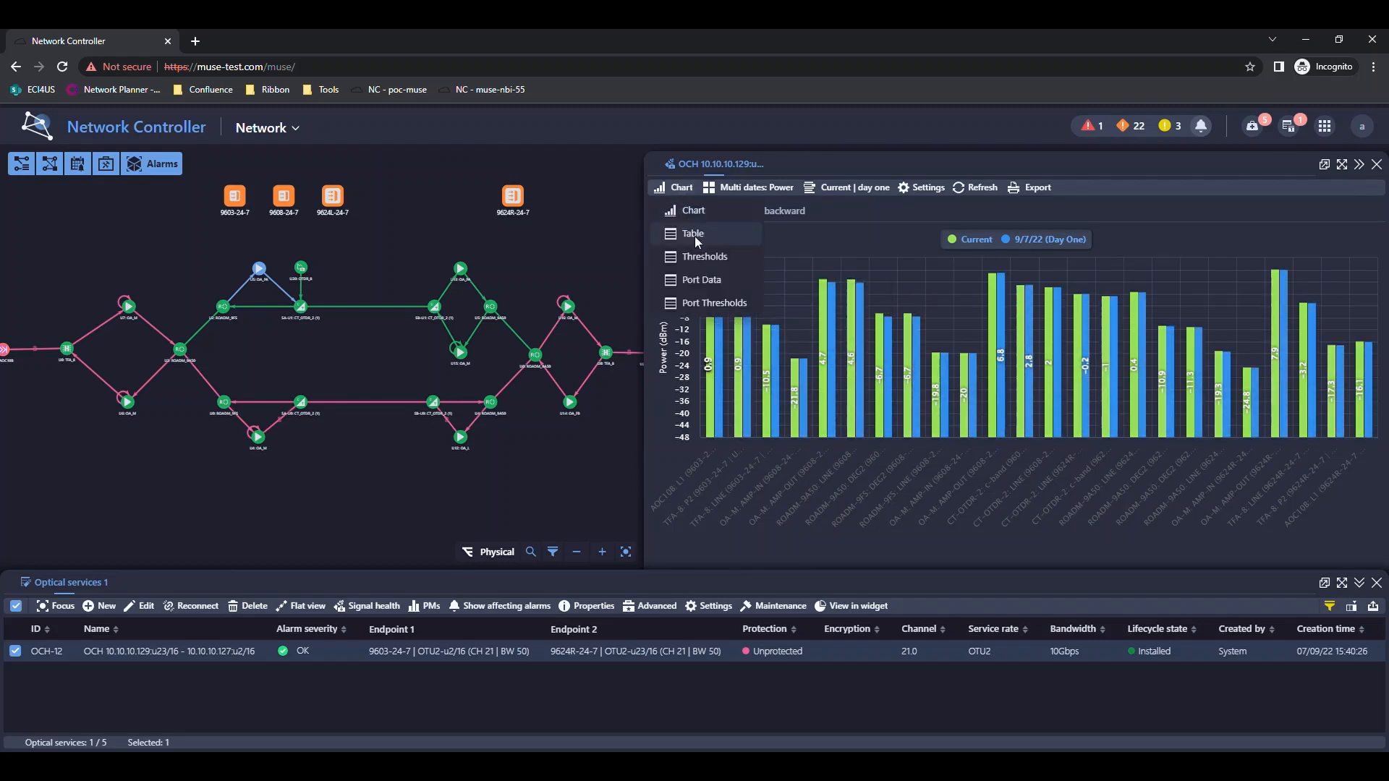
pyautogui.click(693, 233)
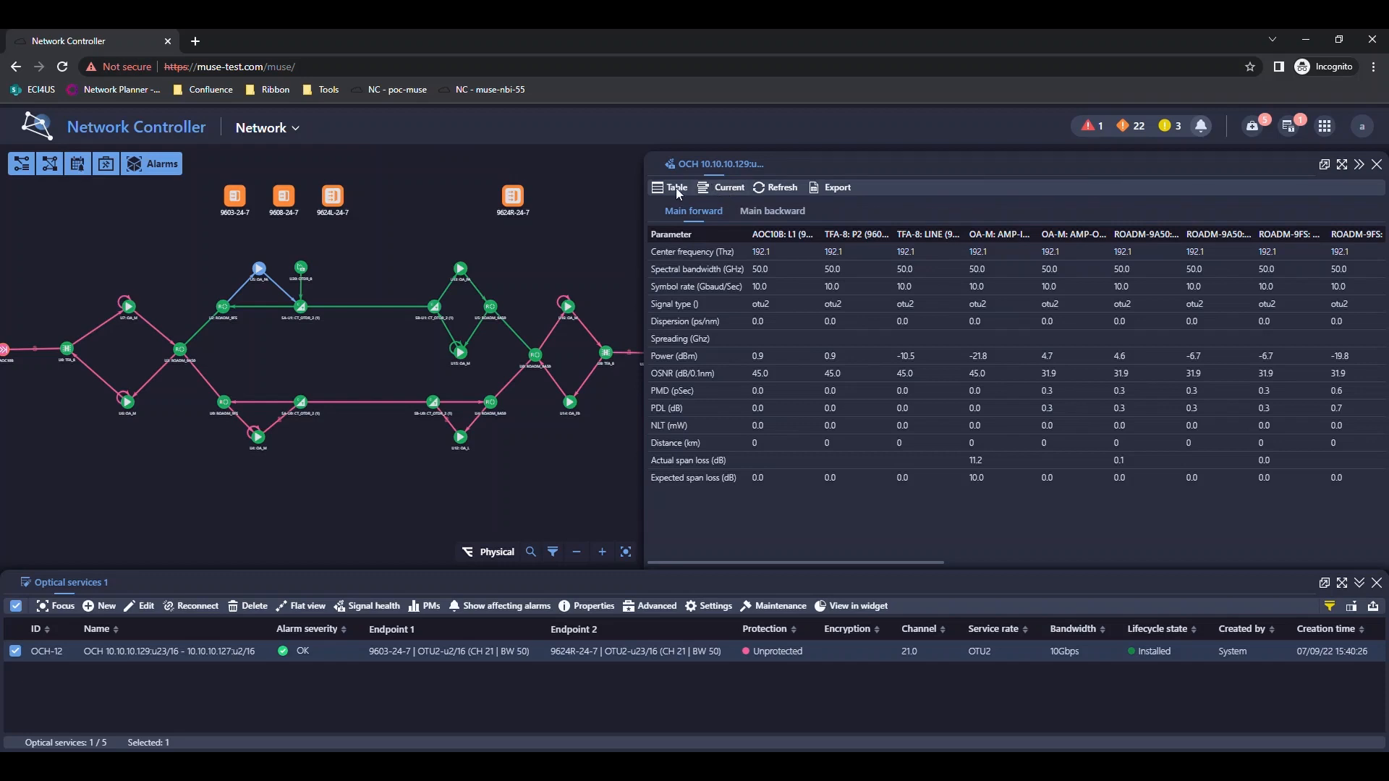
# View the OCH path's Port Data, then its Thresholds, in the signal health panel
pyautogui.click(676, 186)
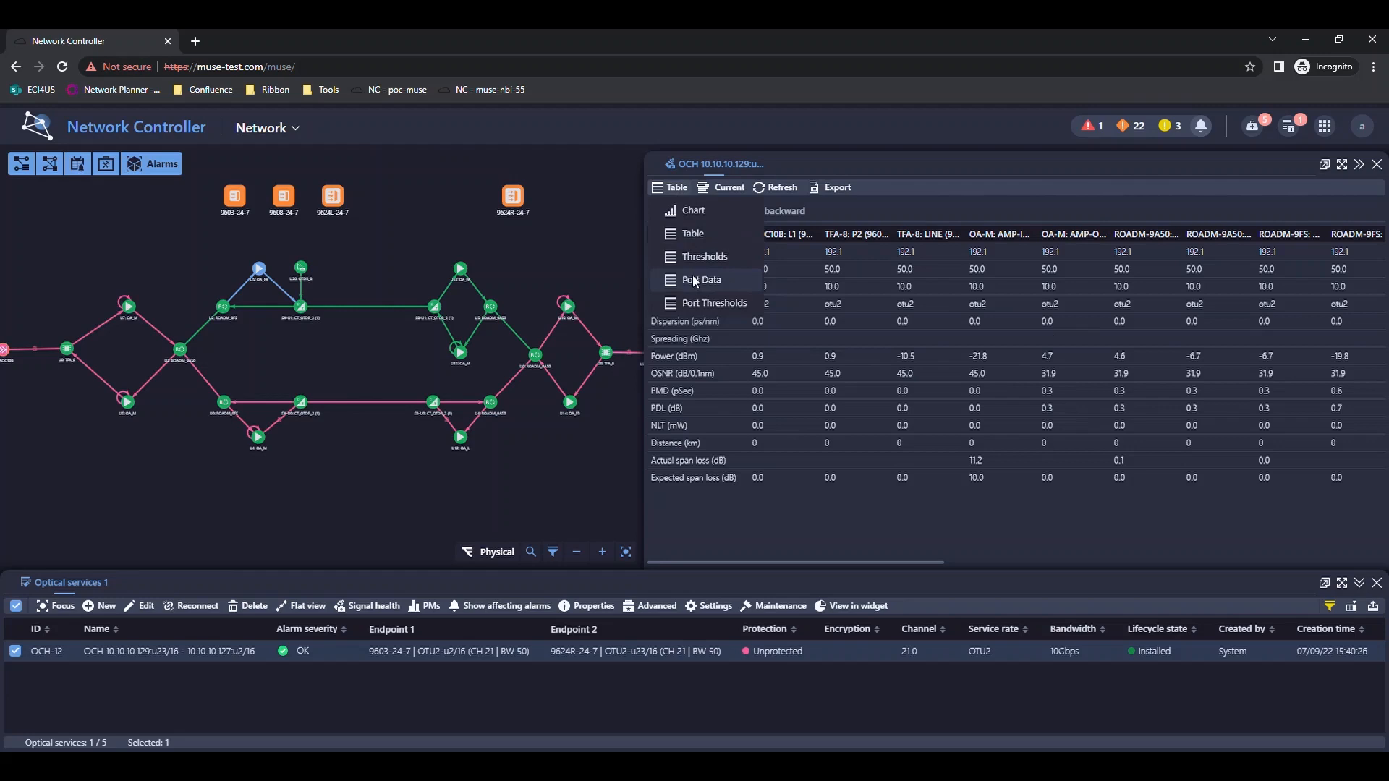
pyautogui.click(693, 233)
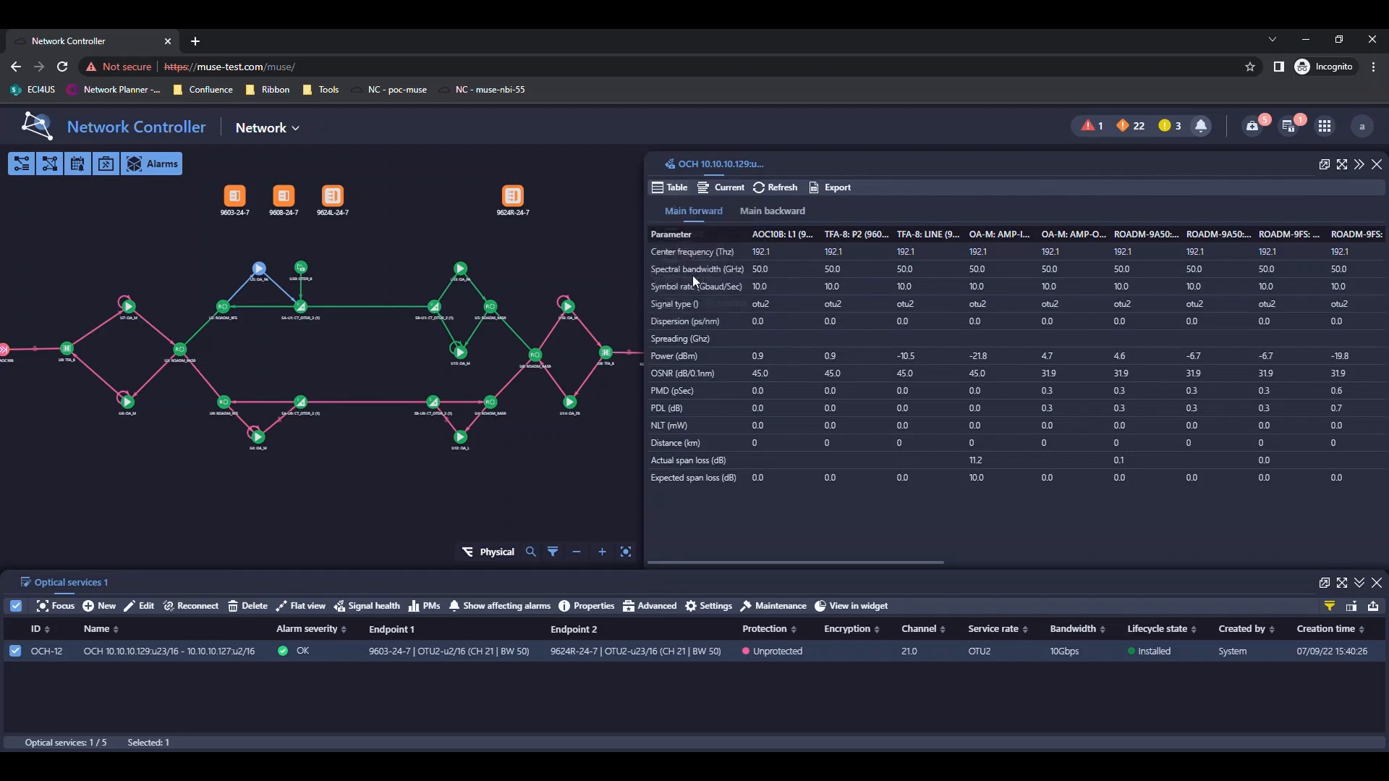
pyautogui.click(676, 186)
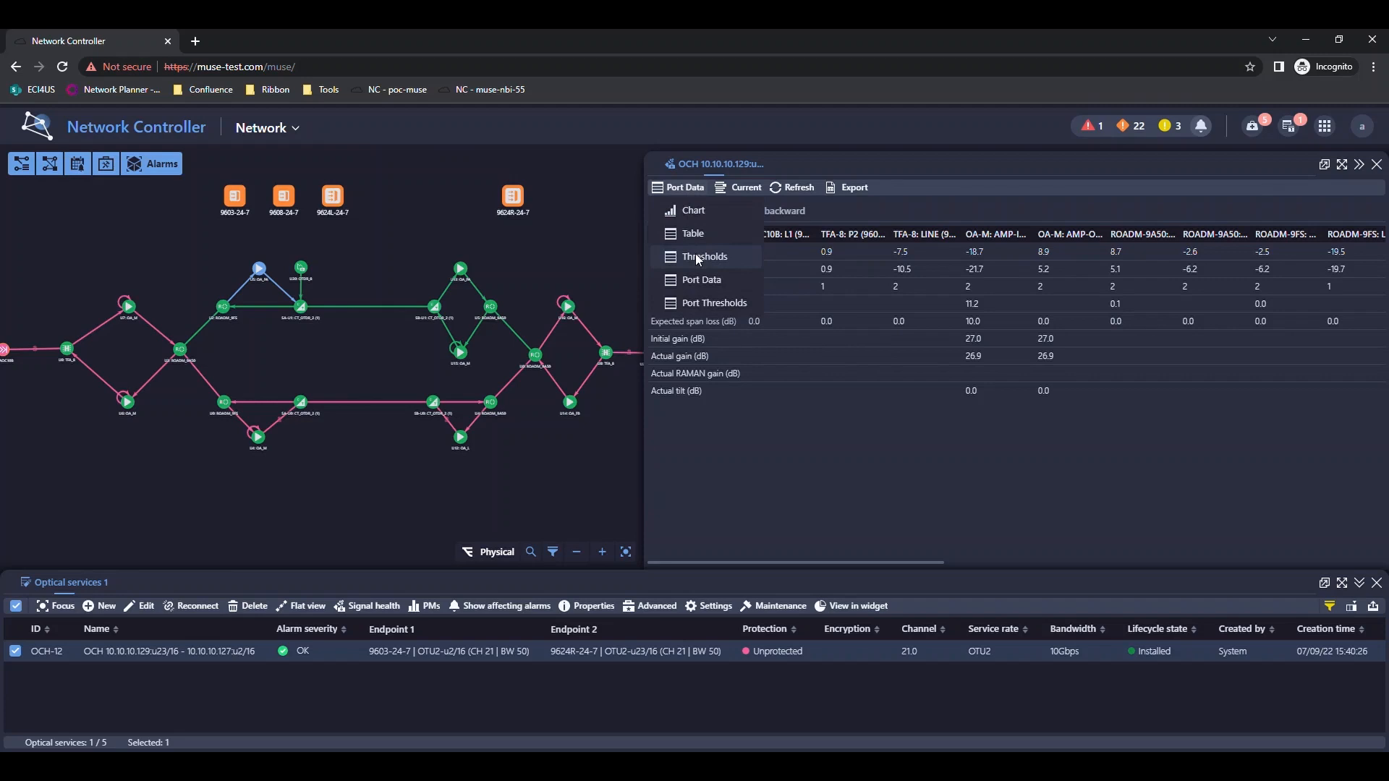
pyautogui.click(703, 256)
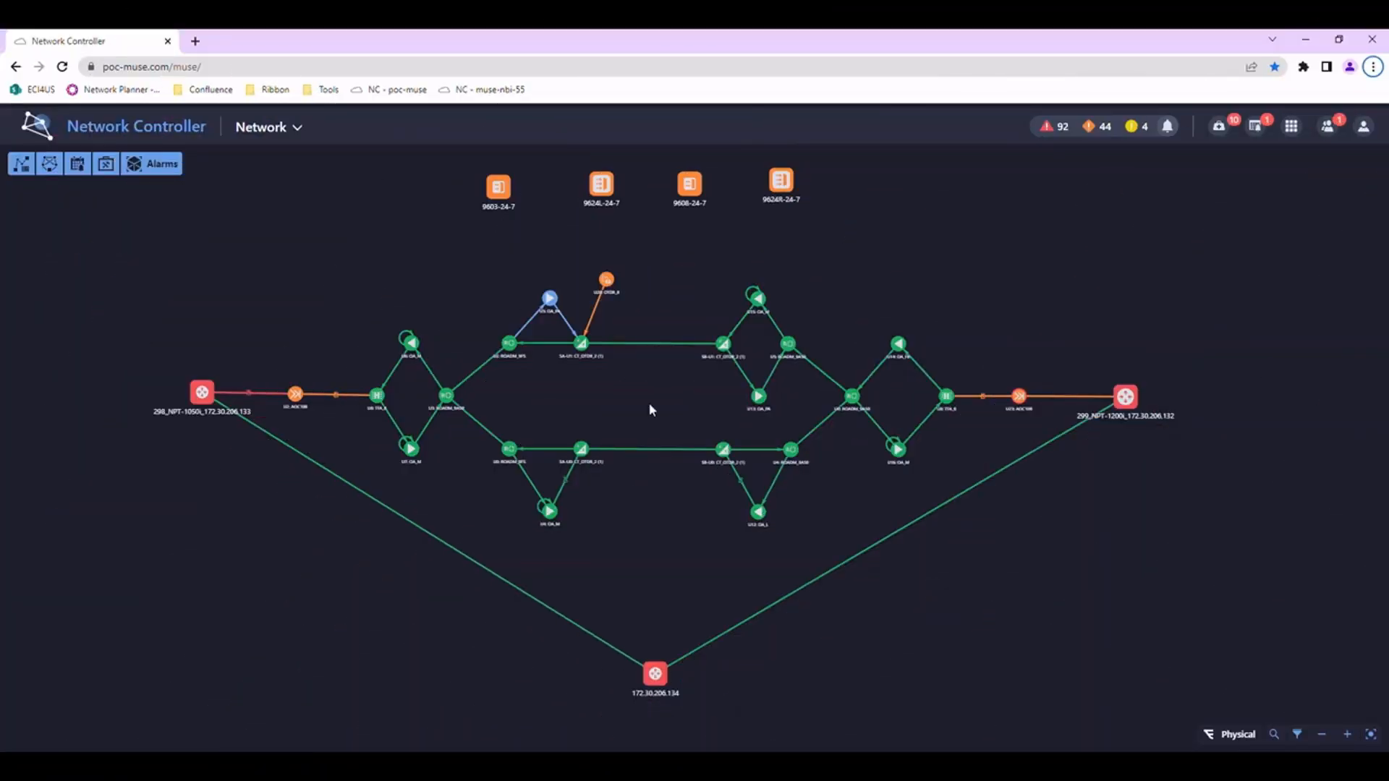
# Set the map indication mode to OTDR and list the OTDR chains
pyautogui.click(160, 163)
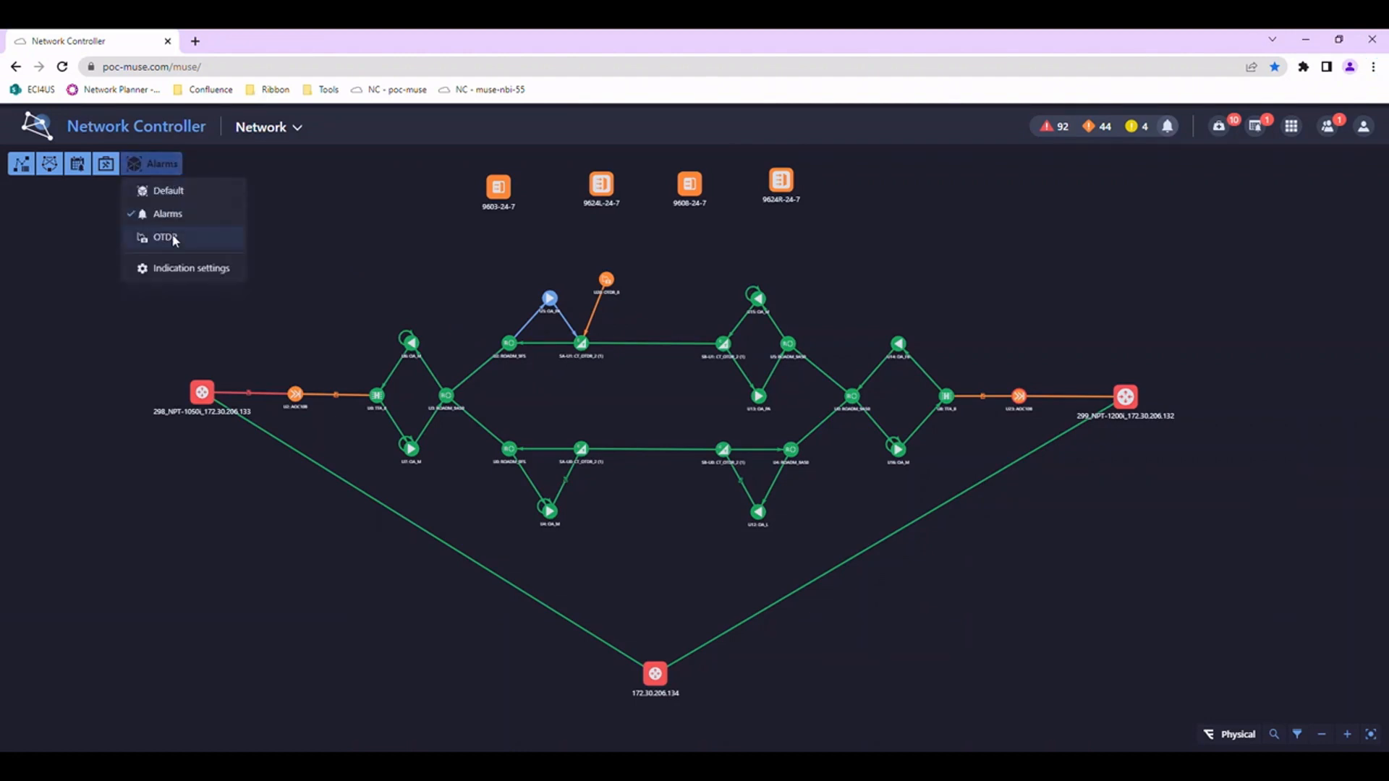
pyautogui.click(165, 236)
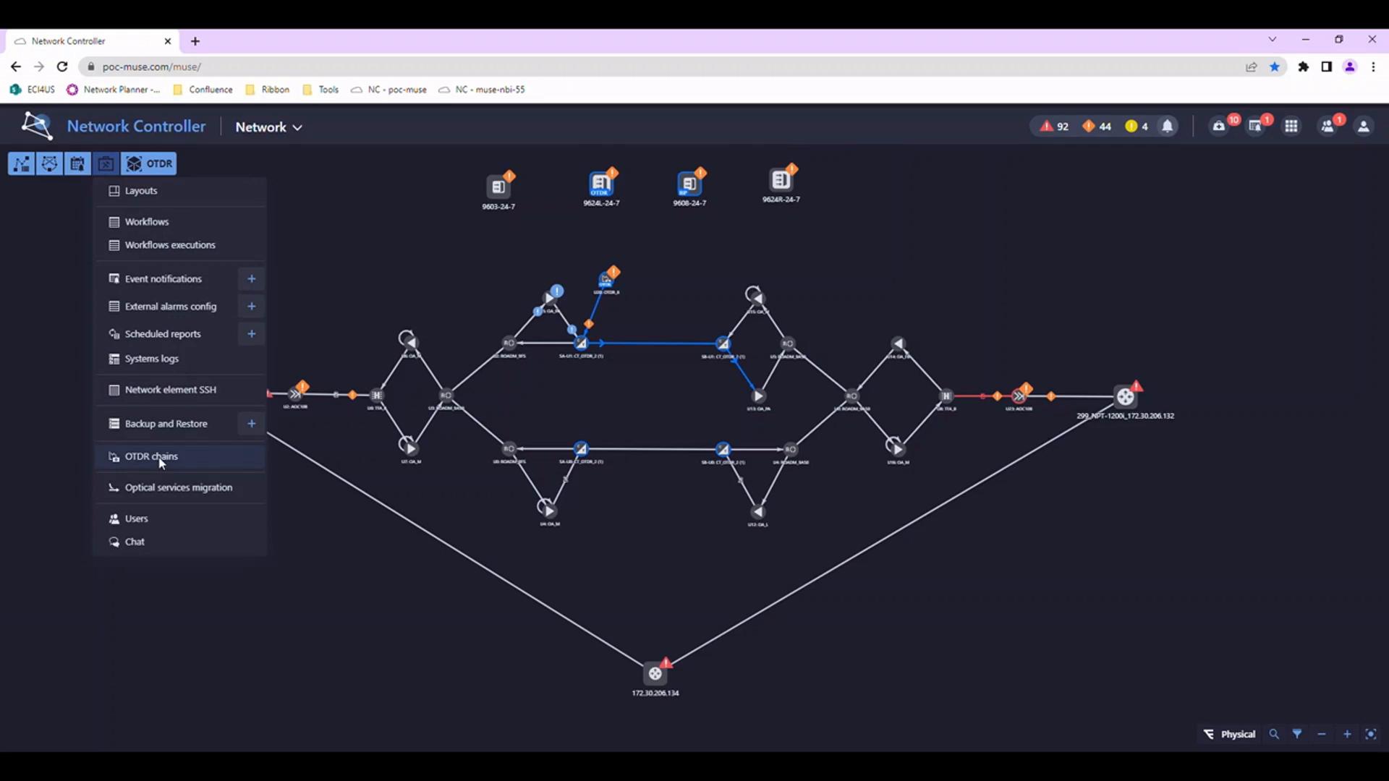
pyautogui.click(150, 456)
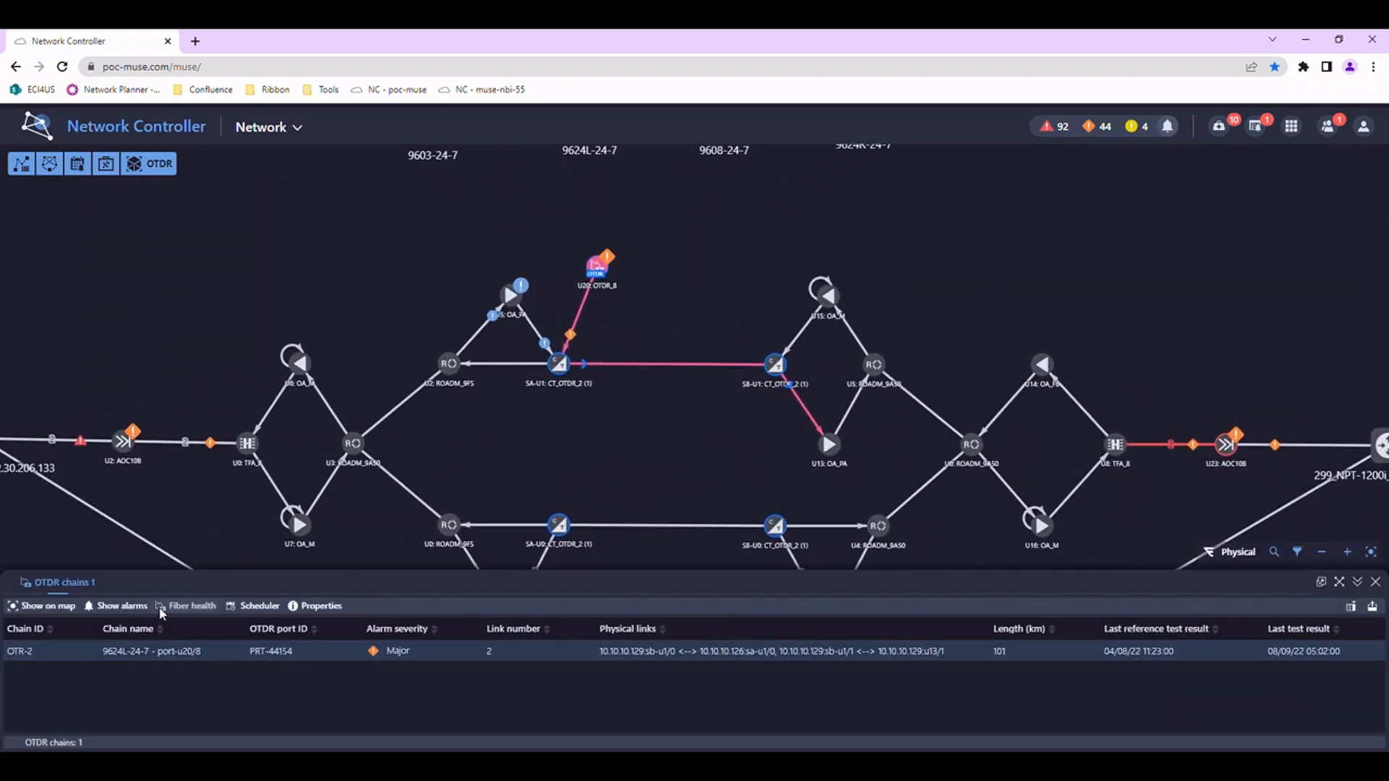
# Show chain OTR-2's fiber health against the Reference record, then plot its route on the map
pyautogui.click(757, 187)
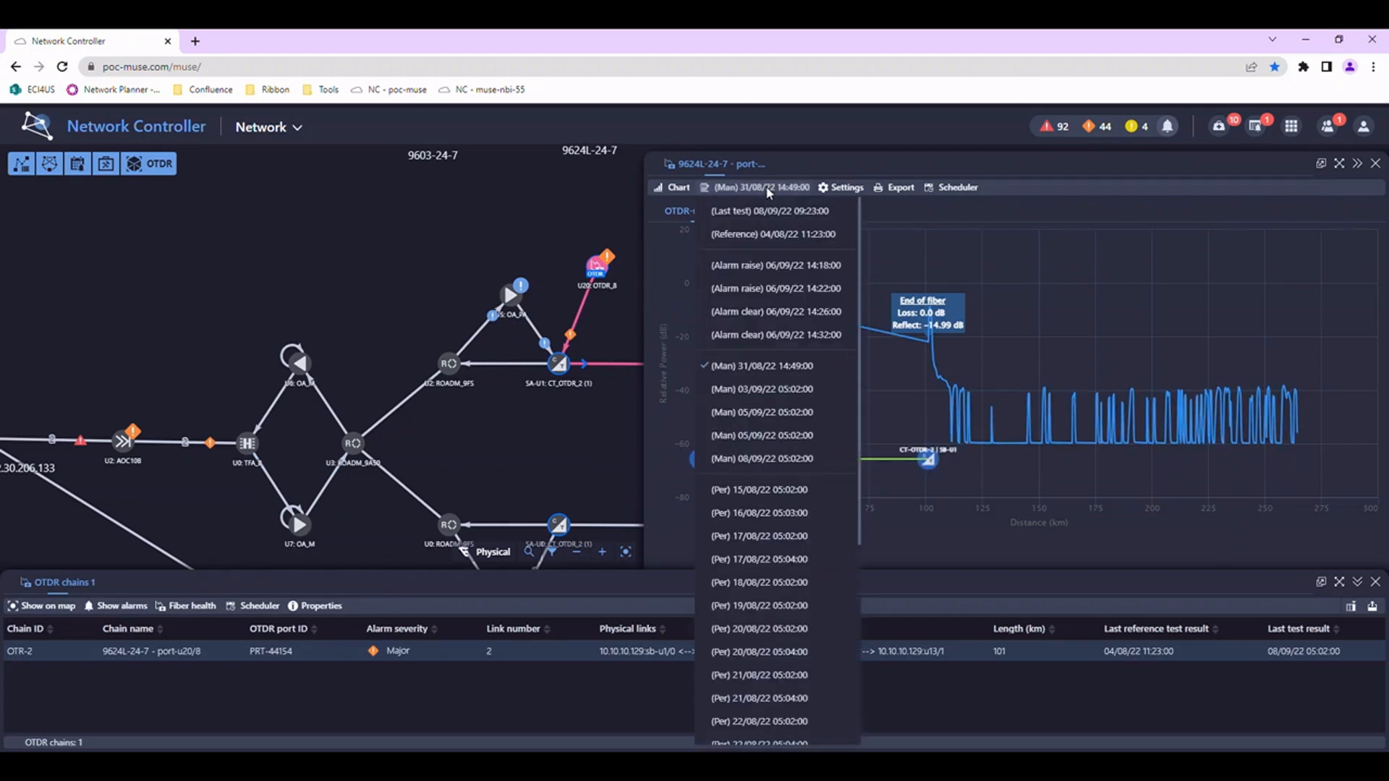
pyautogui.click(772, 234)
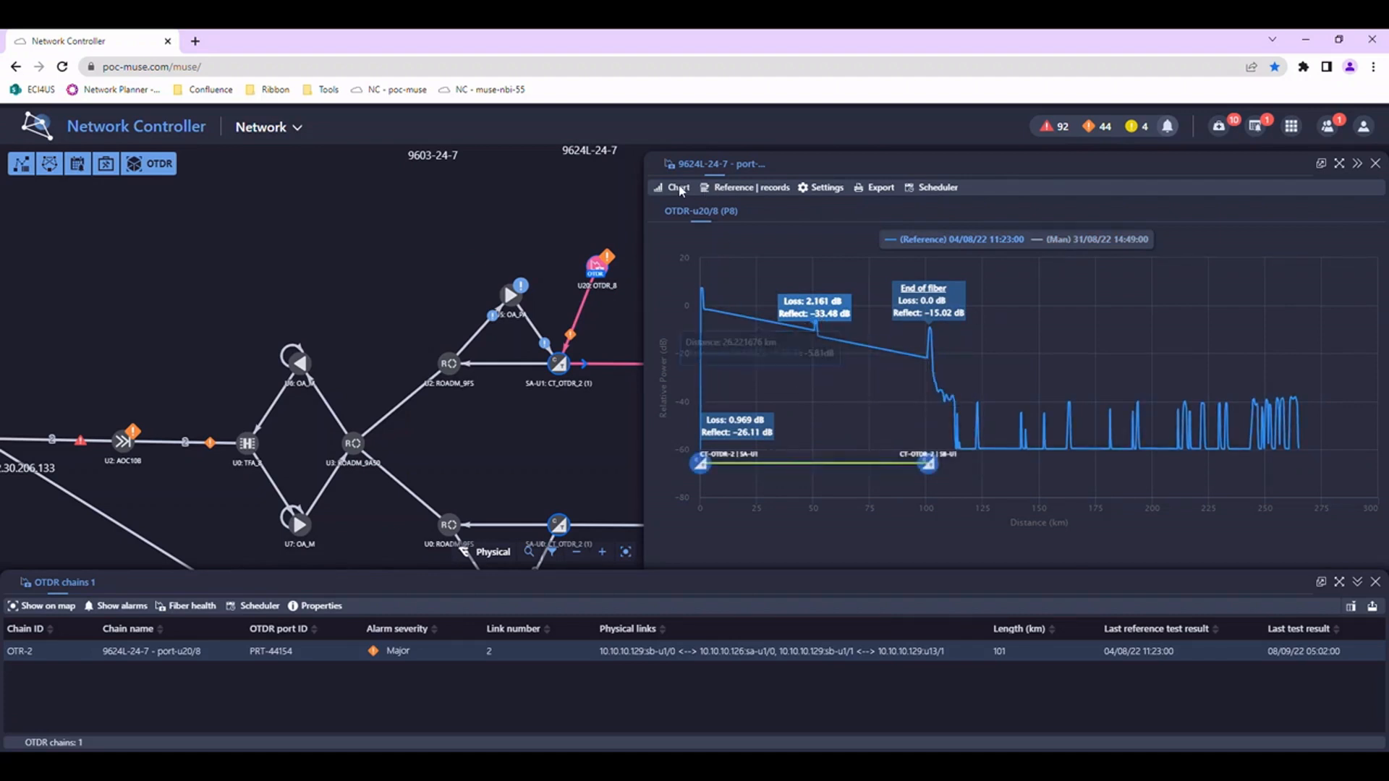
pyautogui.click(751, 187)
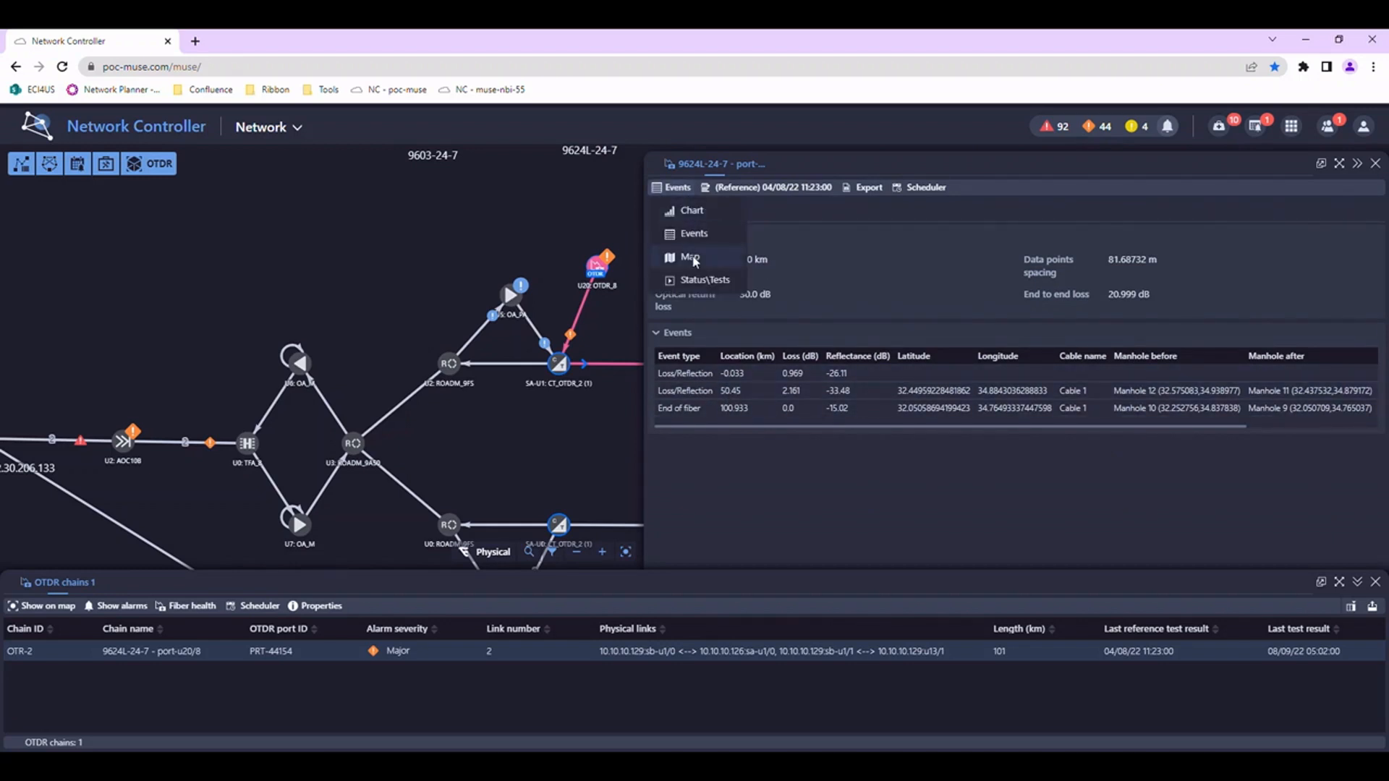
pyautogui.click(690, 257)
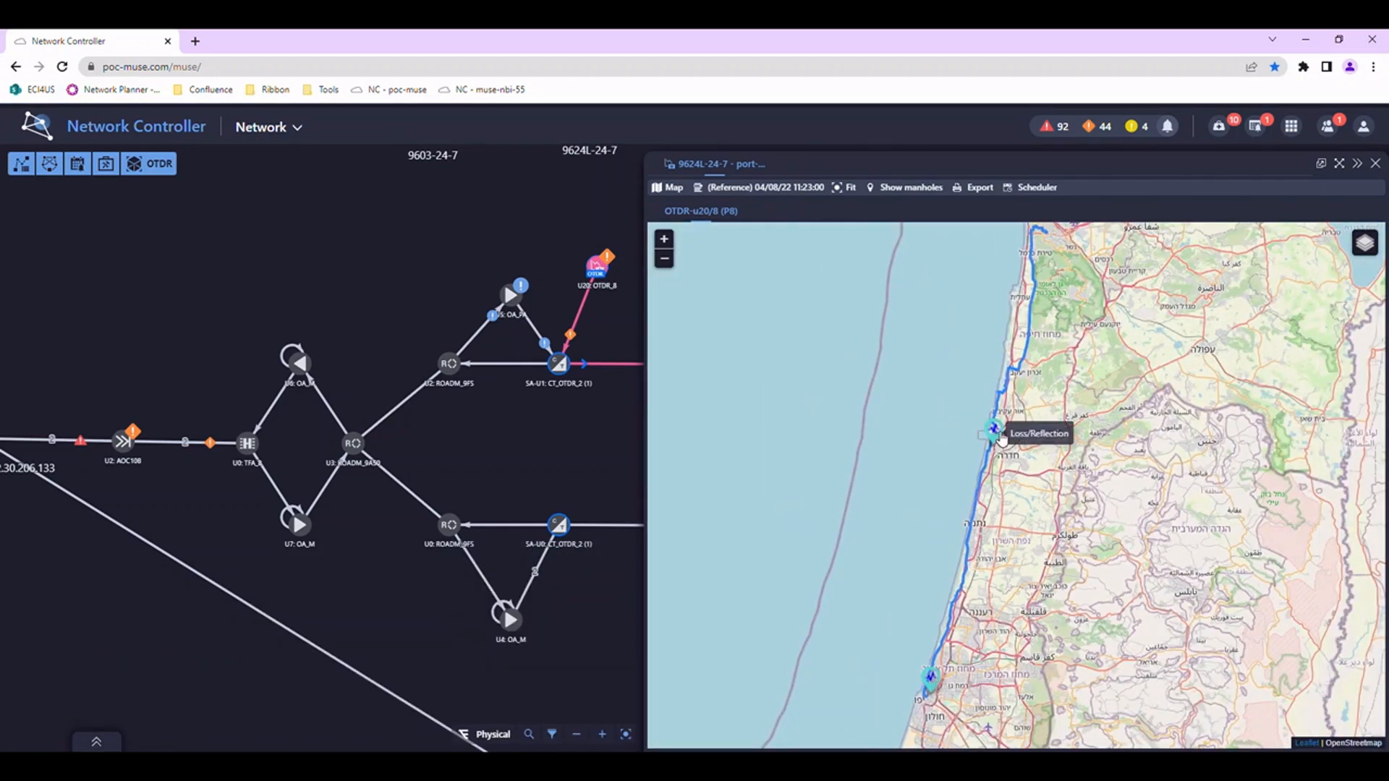
# Inspect the loss/reflection event and the manholes along the fiber, then start an IP connectivity link
pyautogui.click(994, 433)
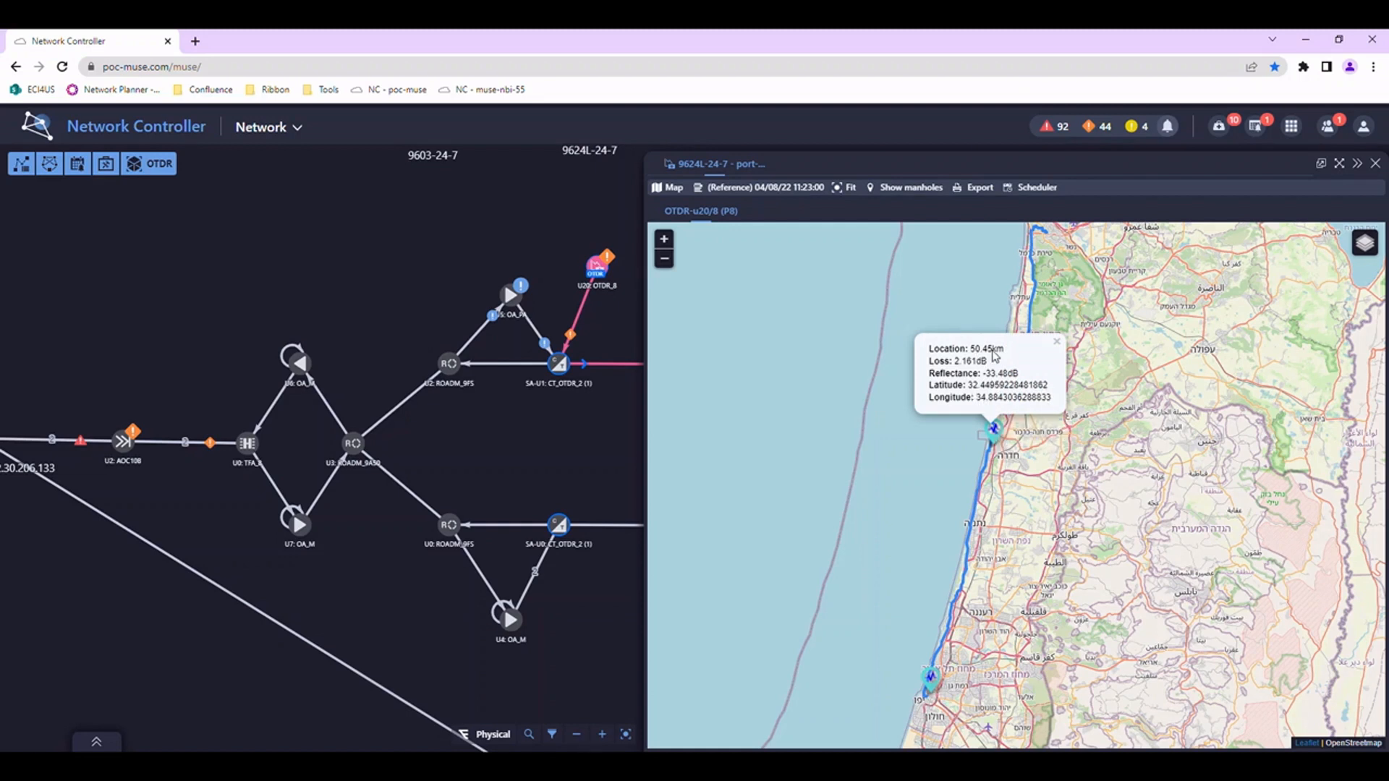
pyautogui.click(910, 187)
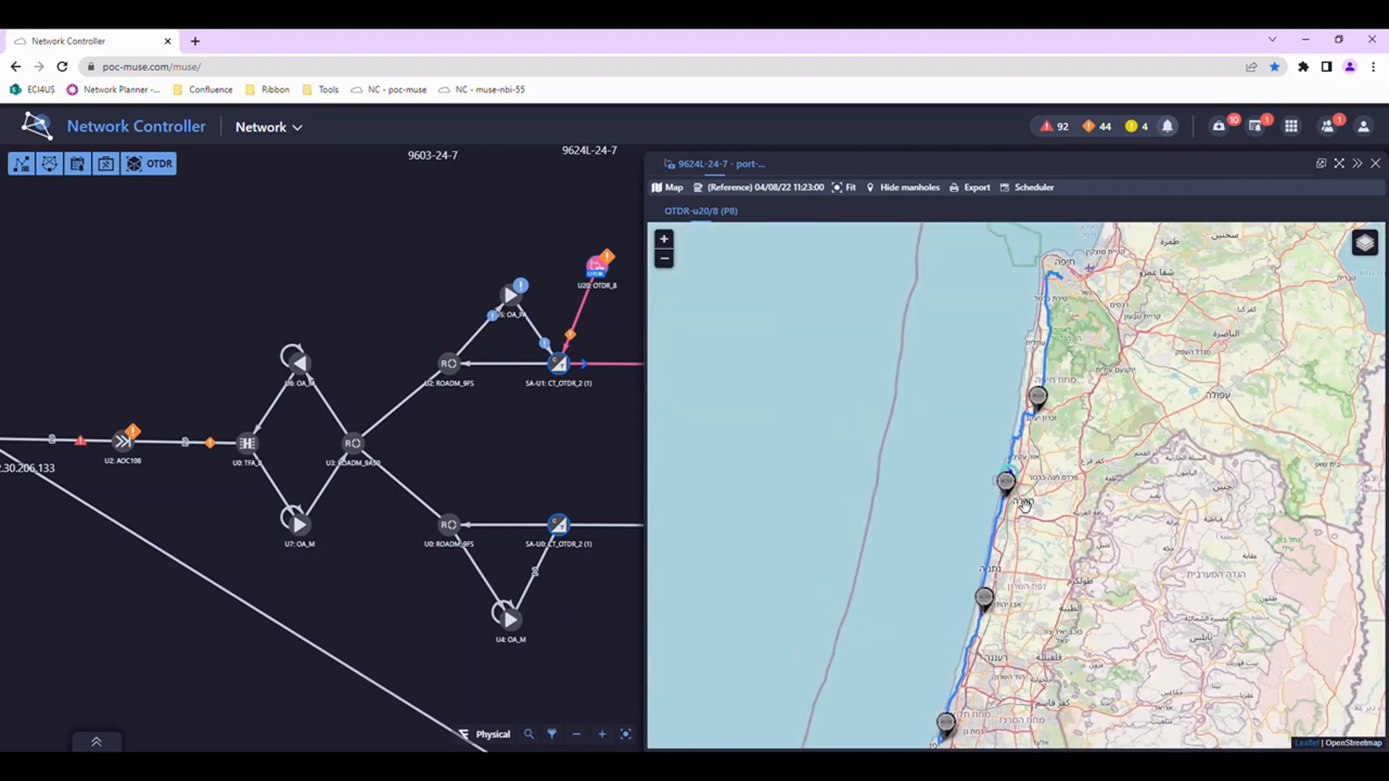
pyautogui.click(45, 124)
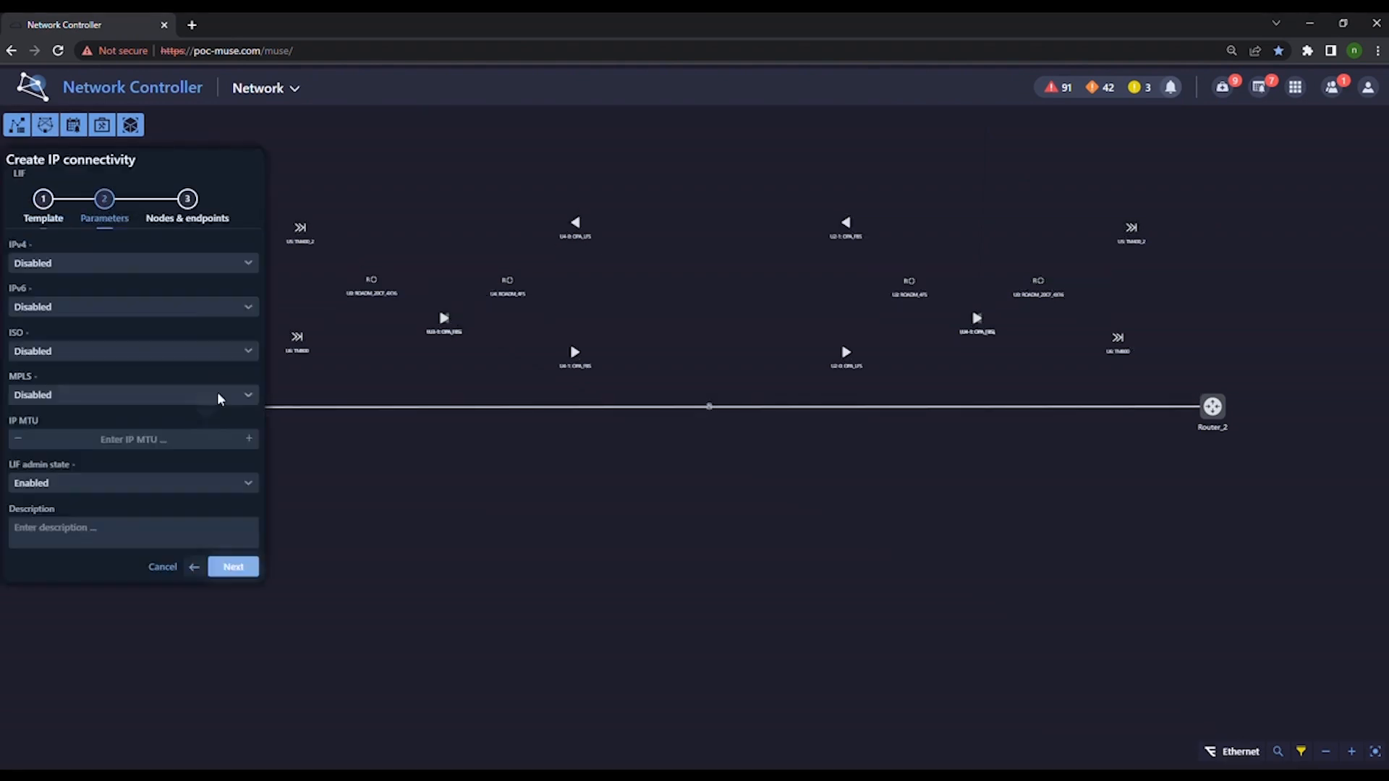
# Enable MPLS for the link and choose port ce-ts7/1 on Router_1 with its ISIS settings
pyautogui.click(133, 261)
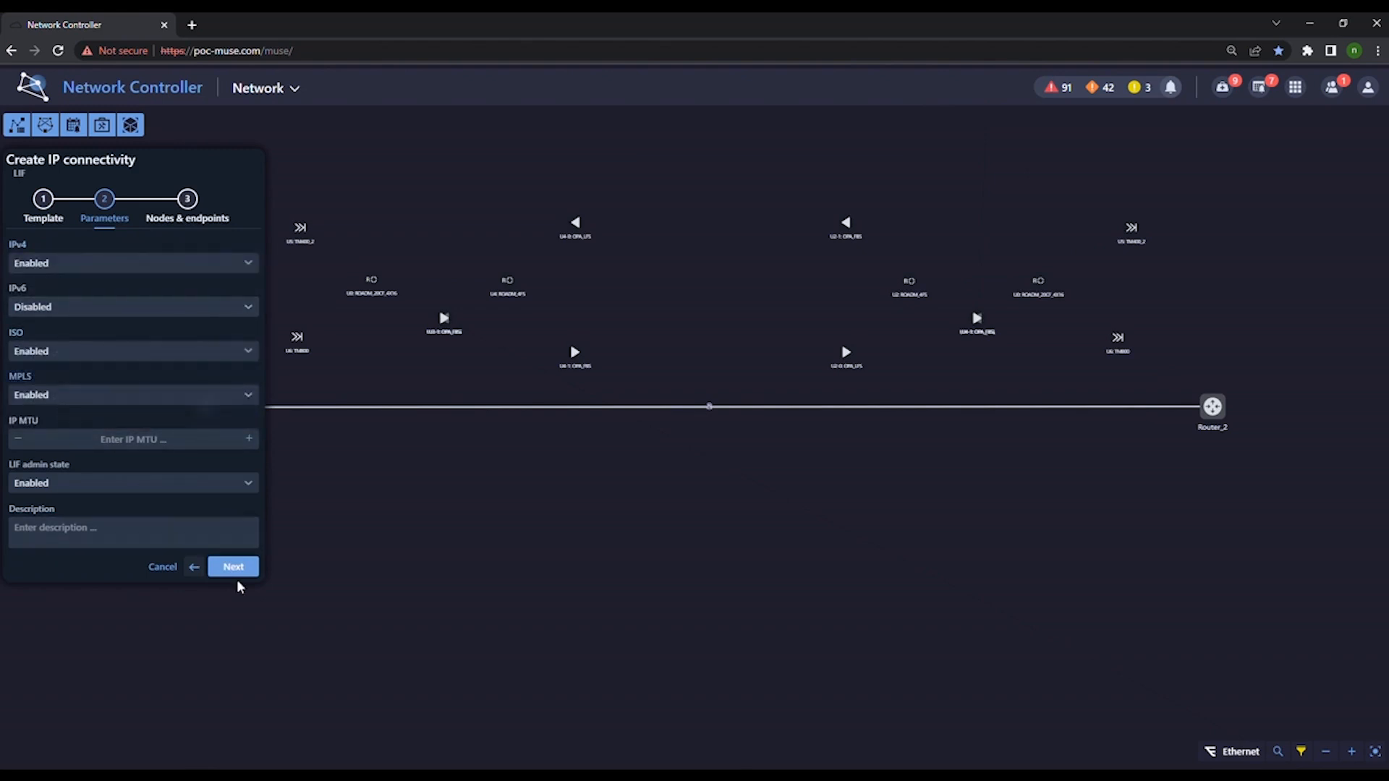
pyautogui.click(233, 567)
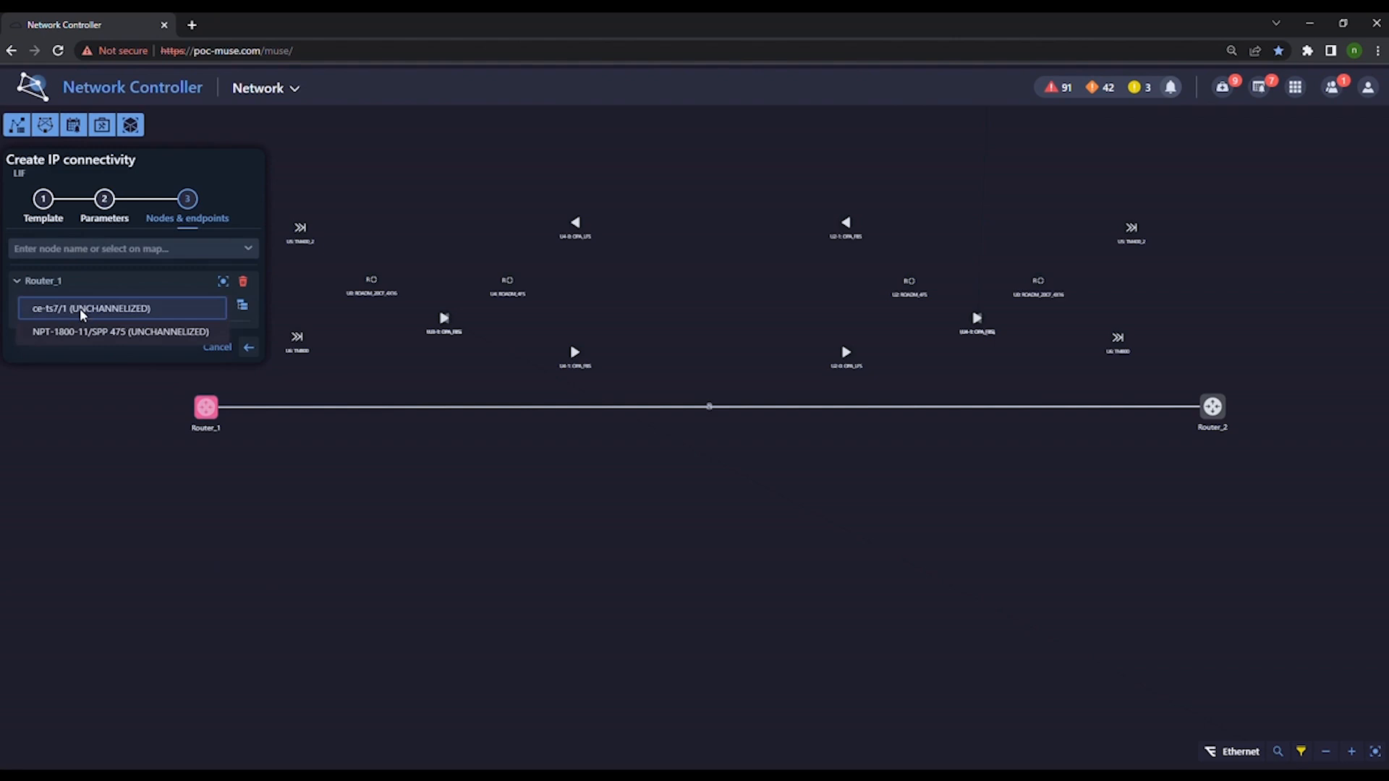
pyautogui.click(89, 307)
pyautogui.write('80.1.0.1/')
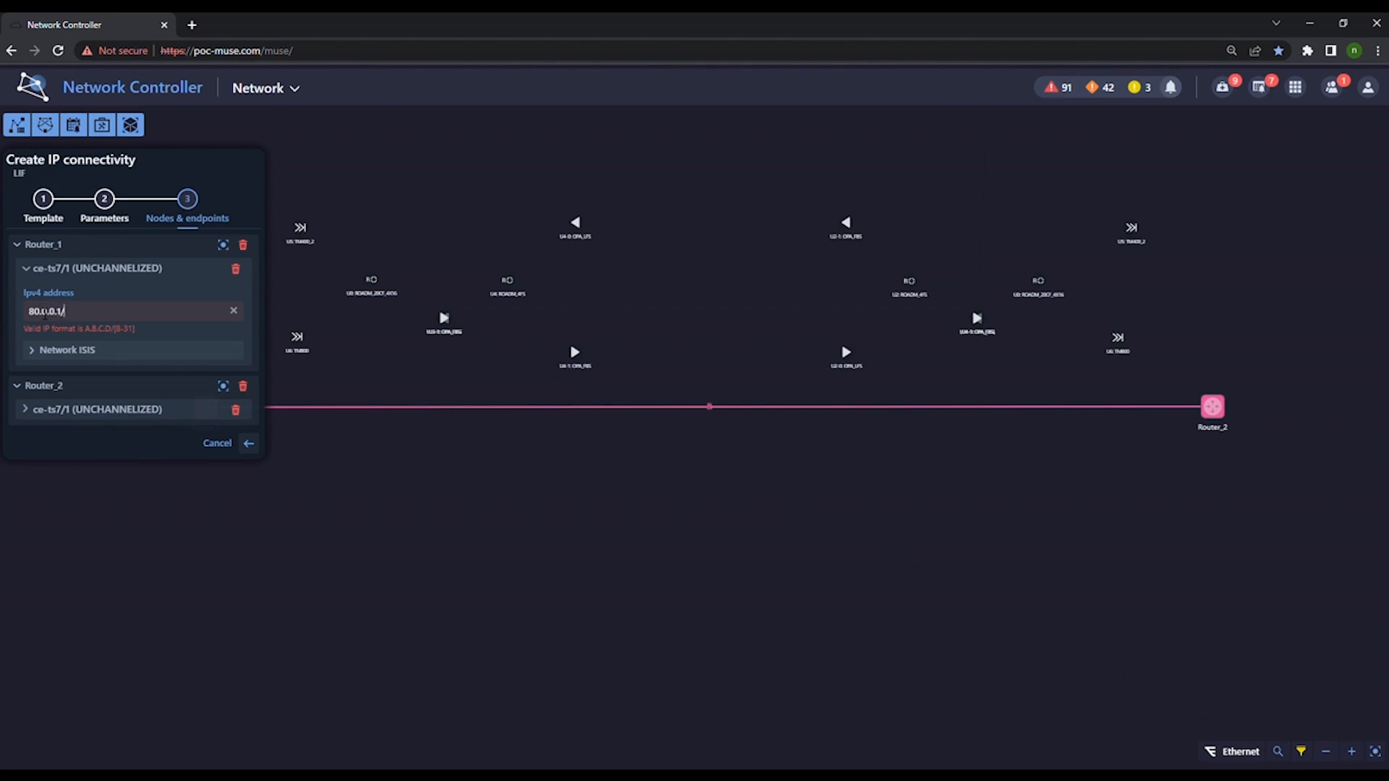
pyautogui.click(66, 349)
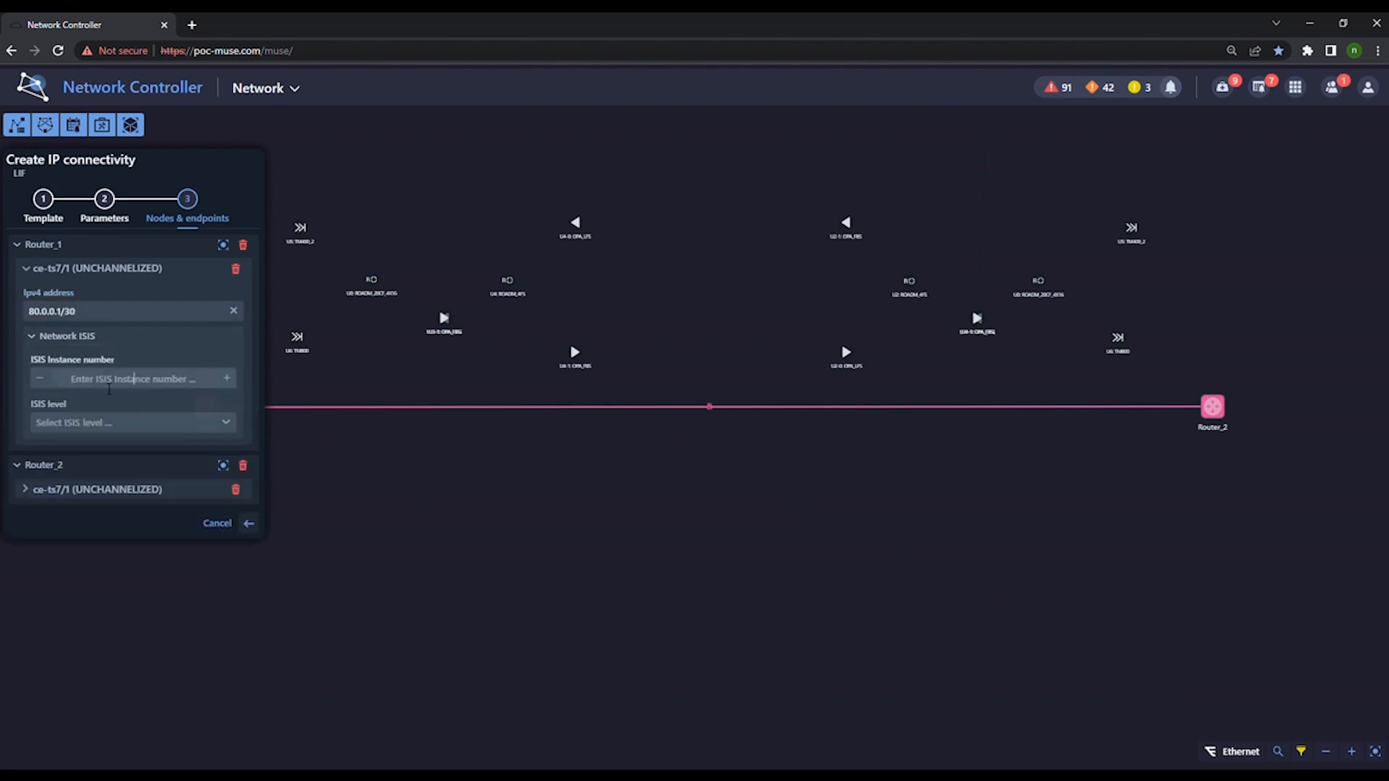
# Give Router_2's endpoint IPv4 80.0.0.2/30 with ISIS L2 and create the IP connectivity
pyautogui.click(26, 489)
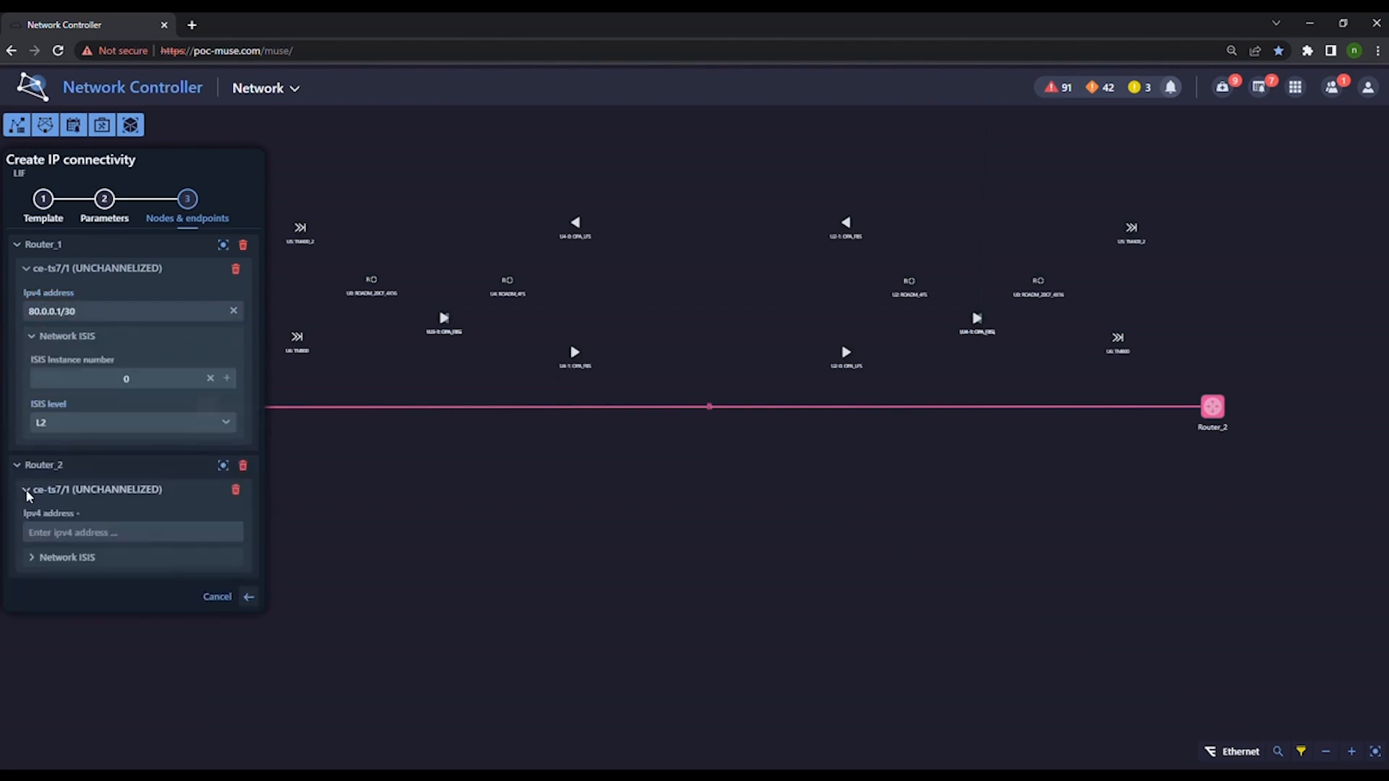
pyautogui.write('80.0.0.2/30')
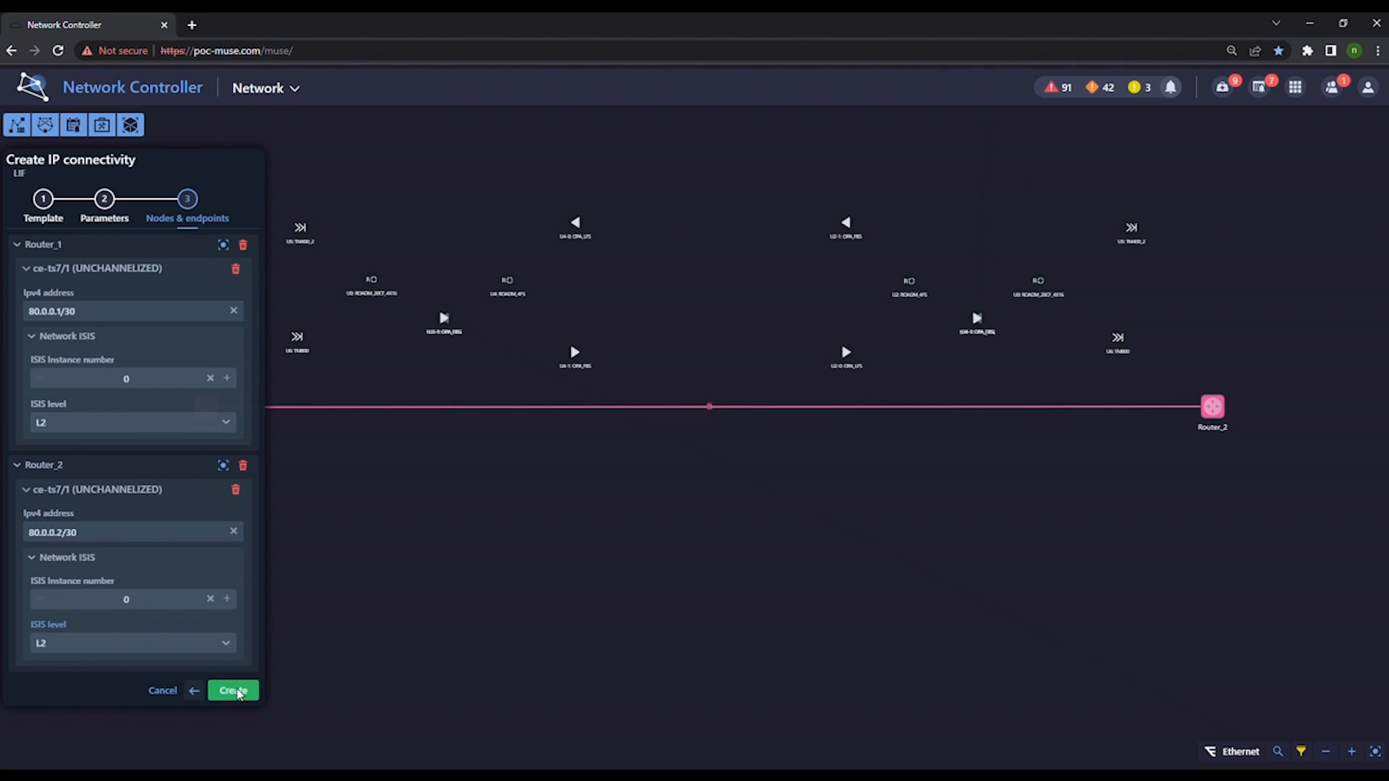
pyautogui.click(233, 690)
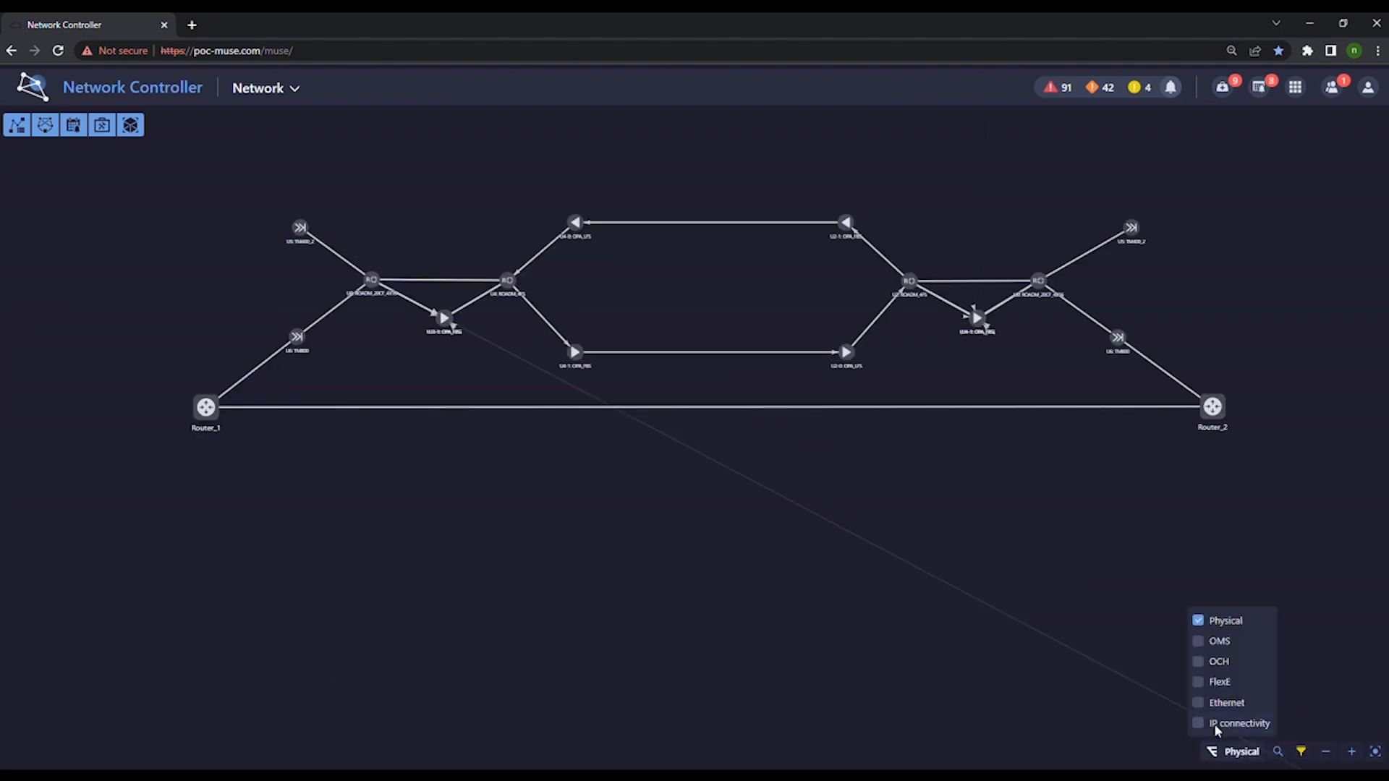
# Show the IP connectivity layer so the Router_1–Router_2 link appears on the map
pyautogui.click(1240, 723)
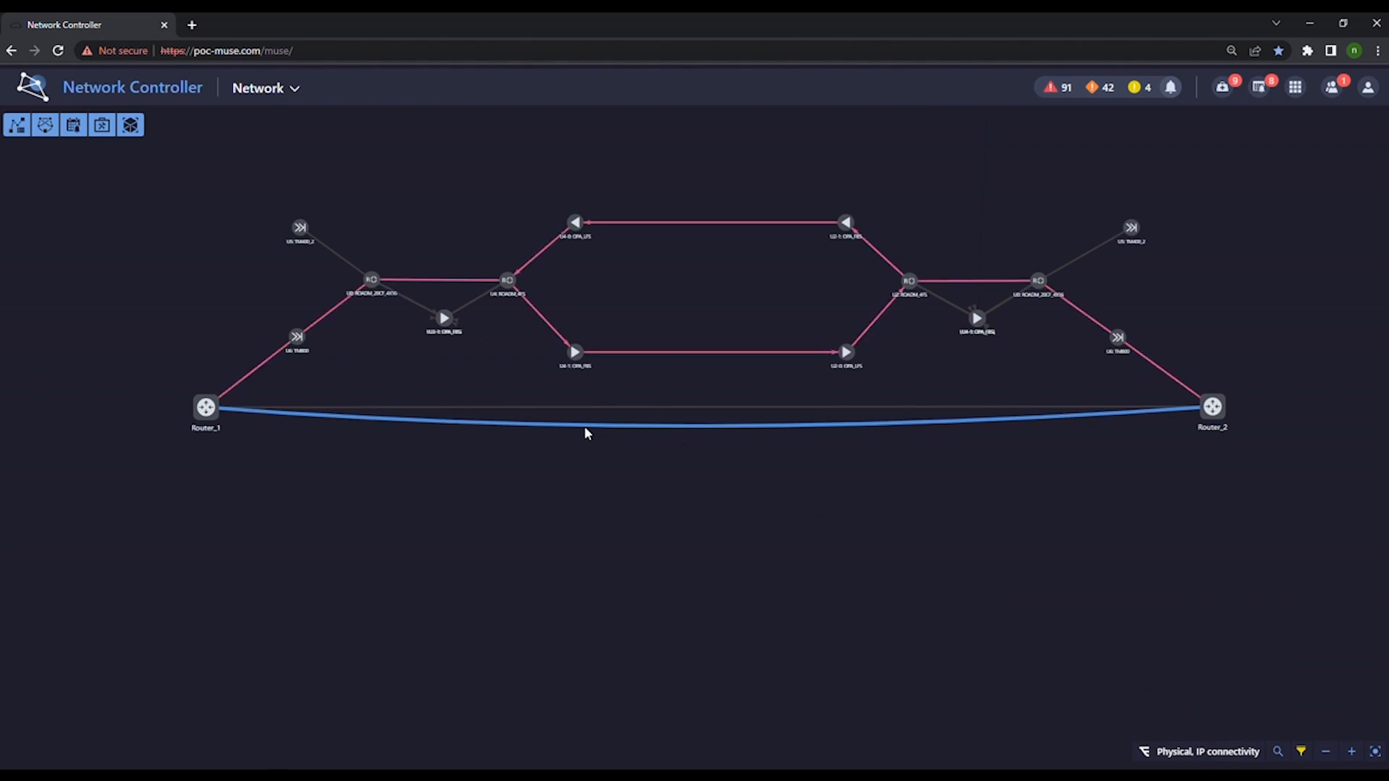
pyautogui.moveTo(575, 464)
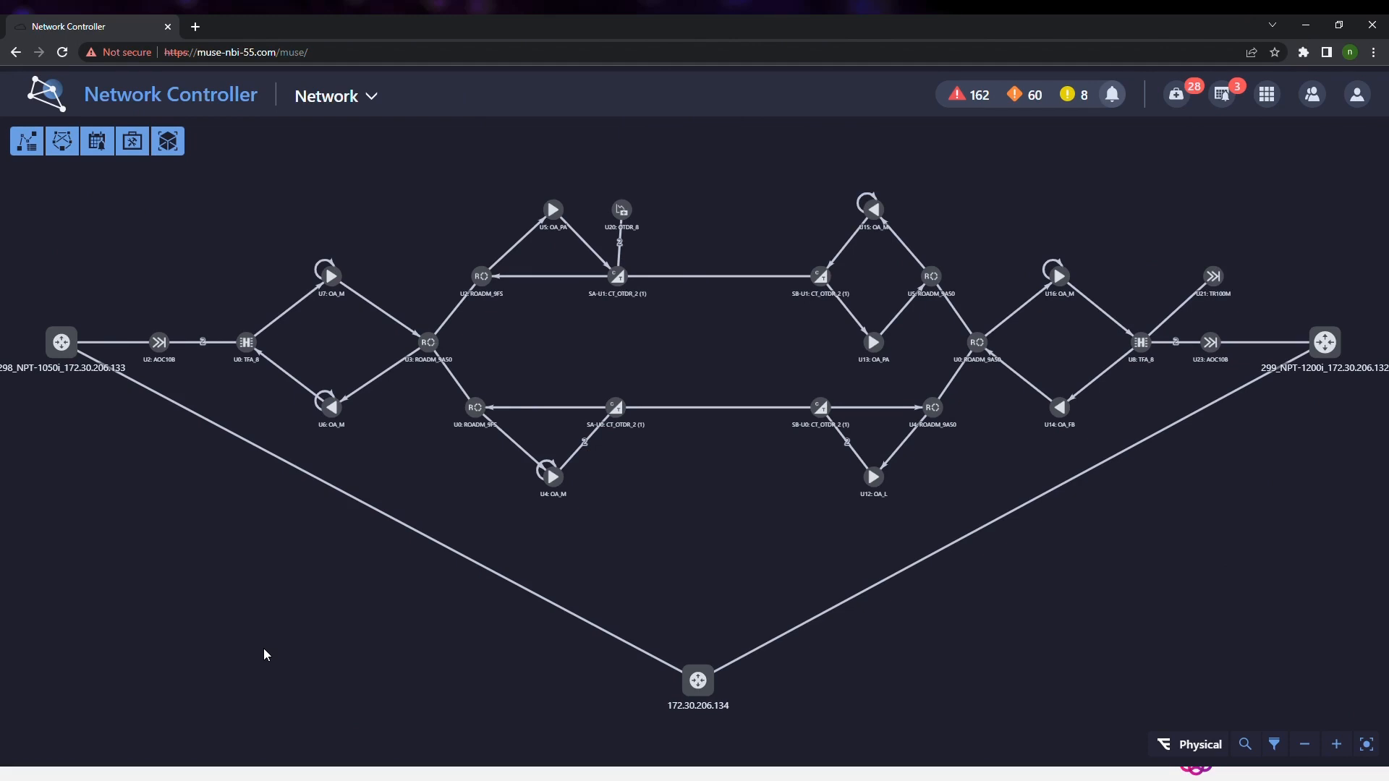
# Start a new L3VPN service and name it Hub_Spoke
pyautogui.click(26, 141)
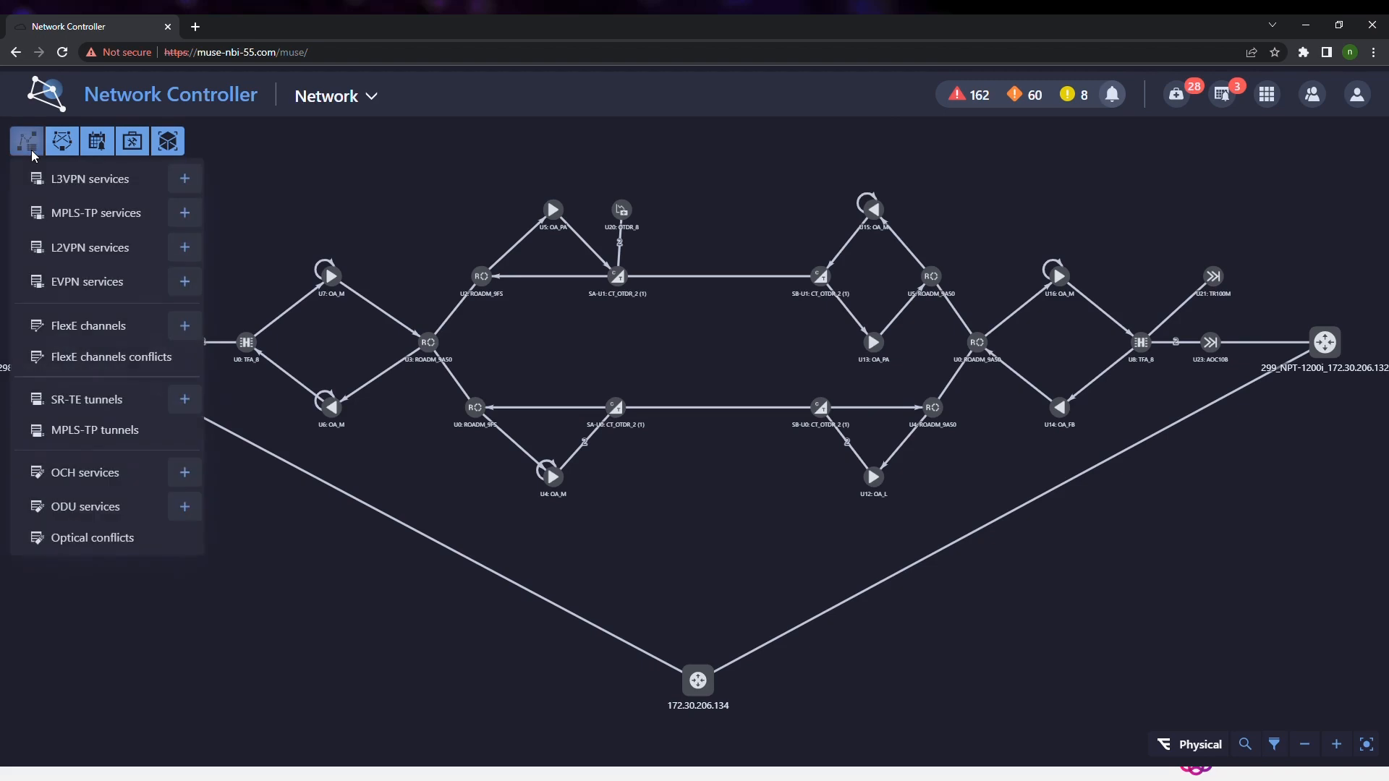
pyautogui.click(186, 178)
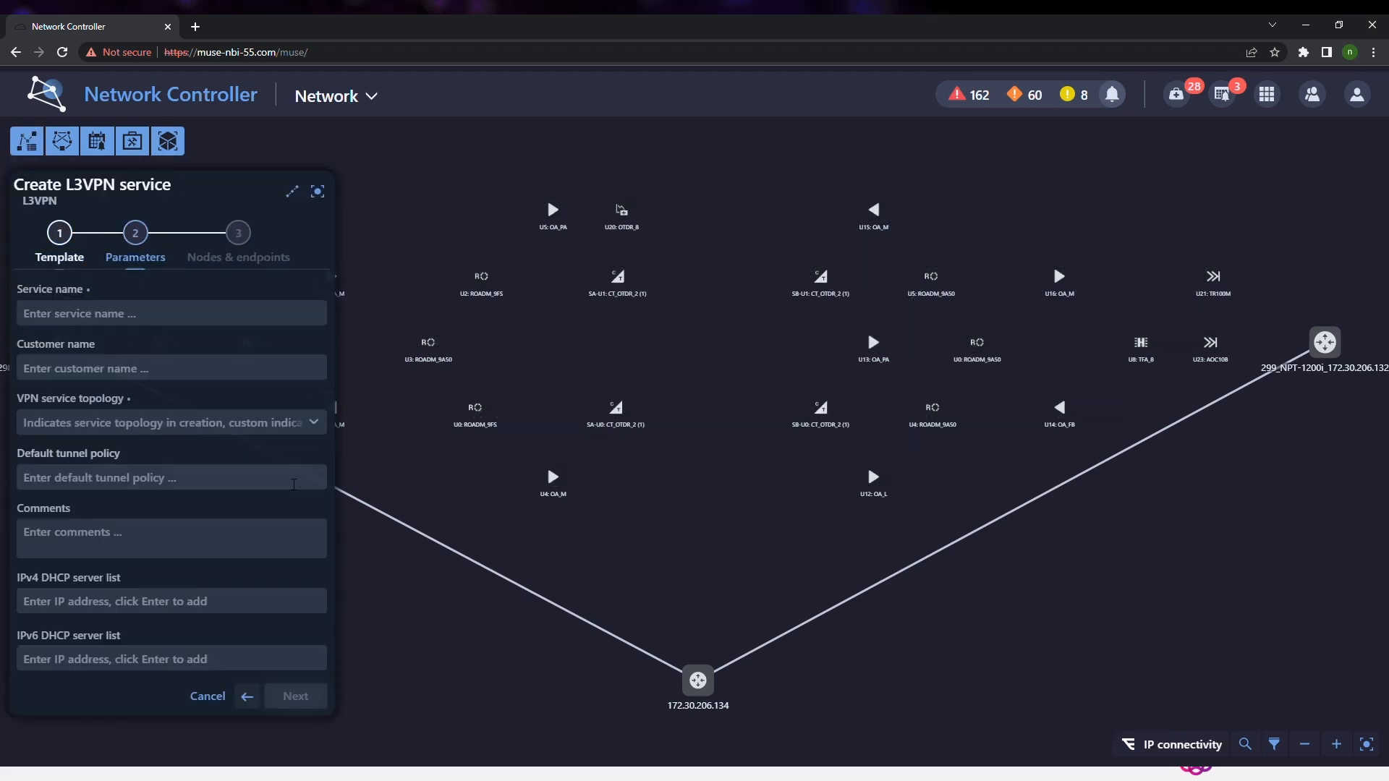
pyautogui.write('H')
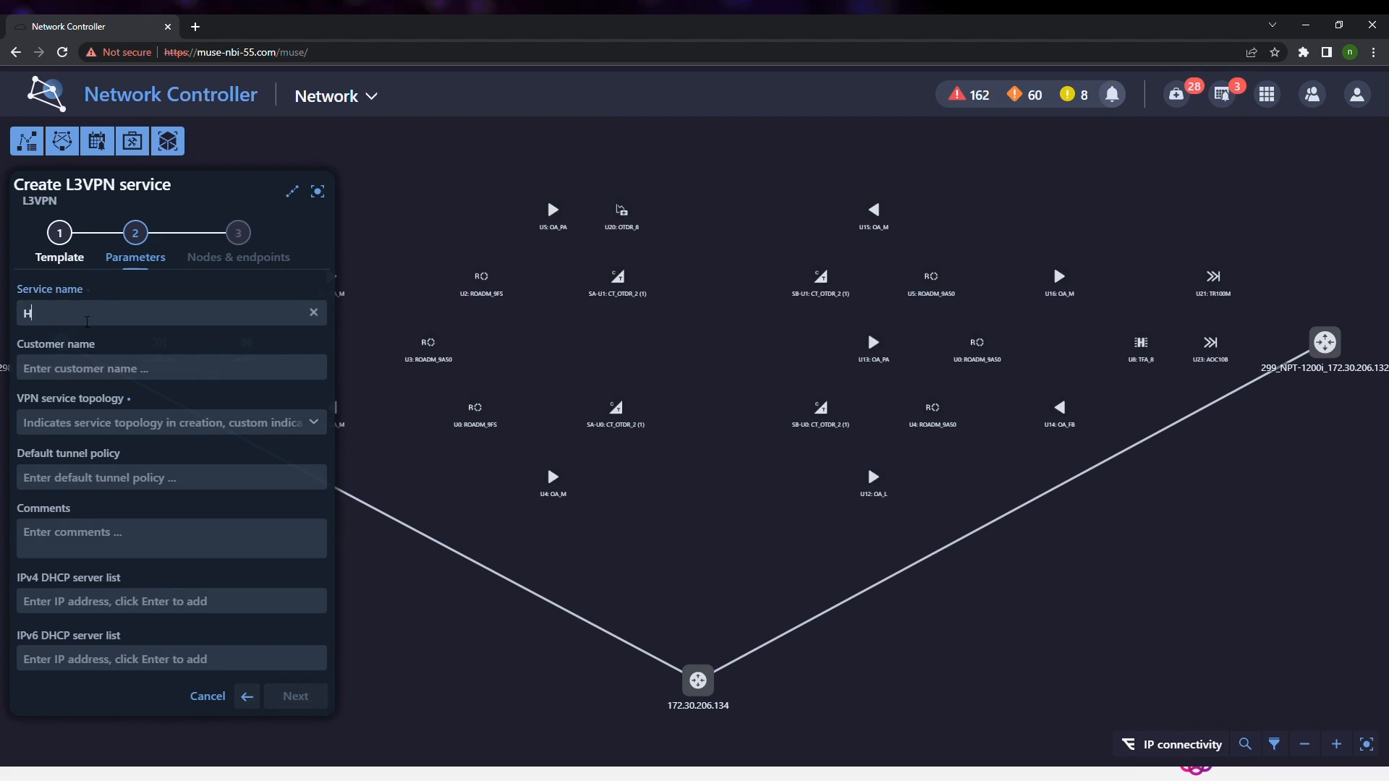
pyautogui.write('ub_Sp')
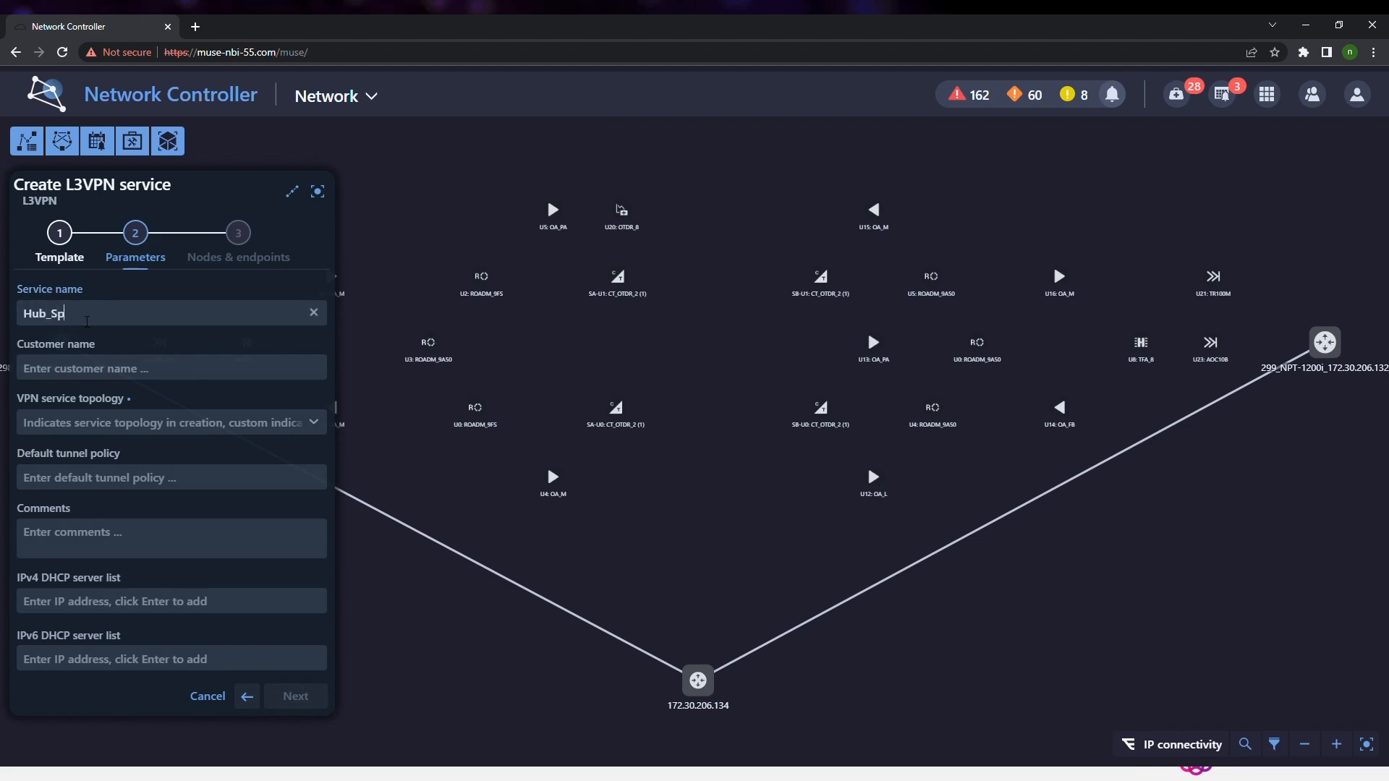
pyautogui.write('oke')
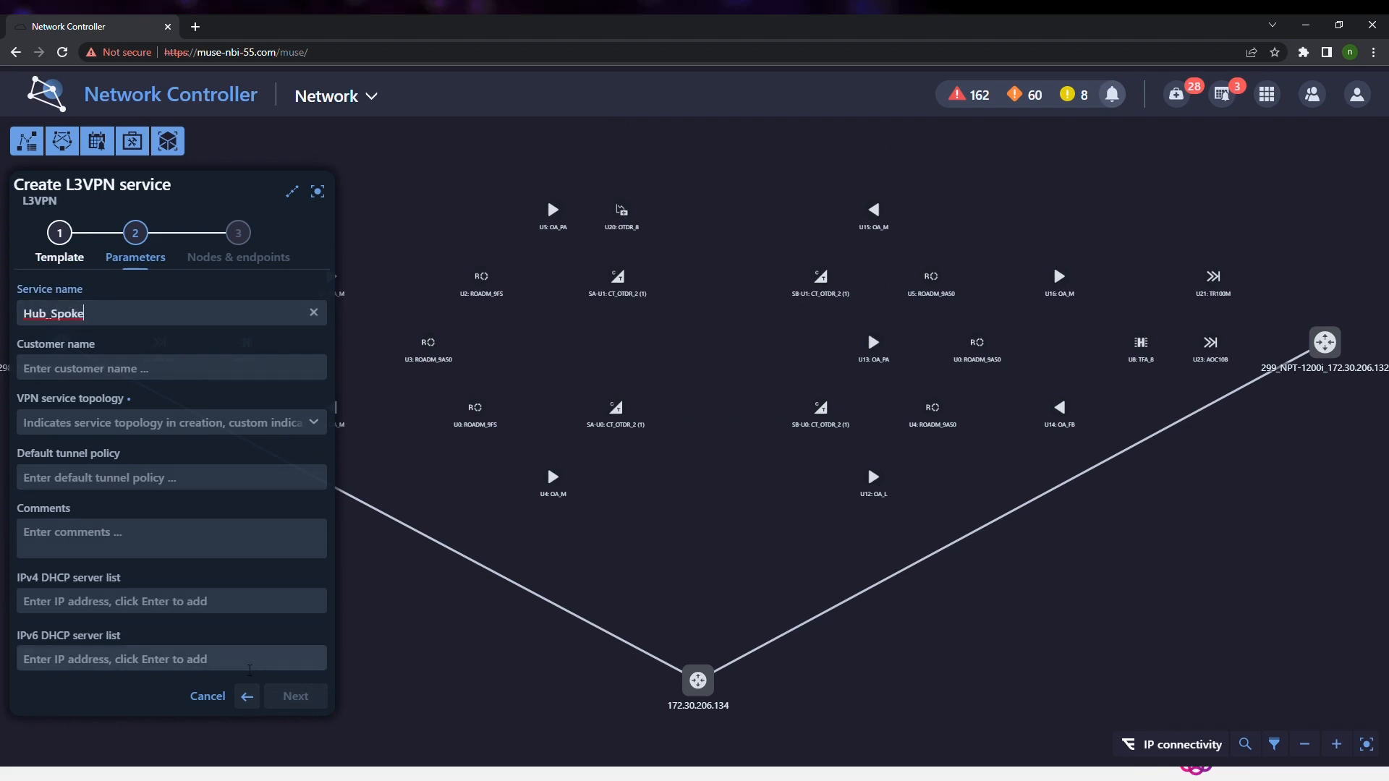
# Choose the hub-spoke topology and continue to the nodes and endpoints step
pyautogui.click(171, 421)
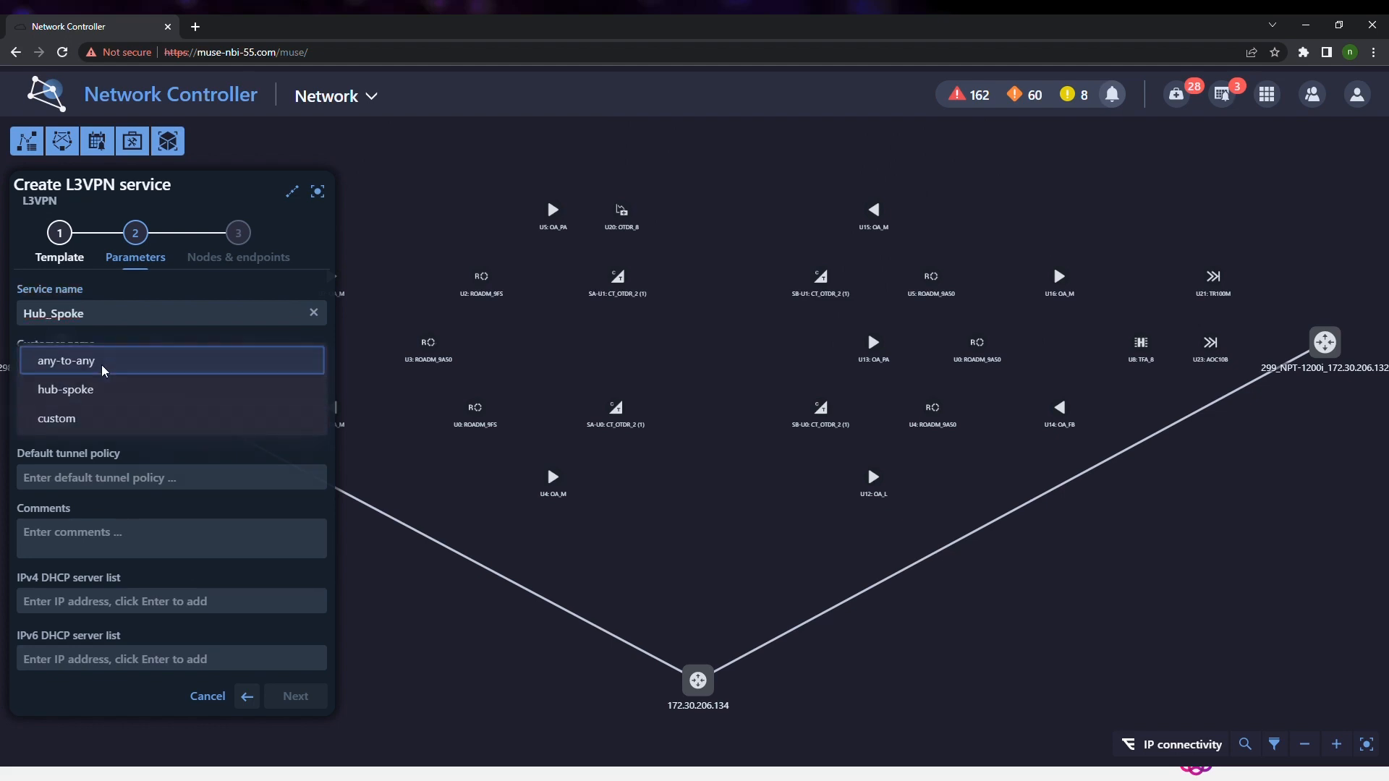
pyautogui.click(65, 389)
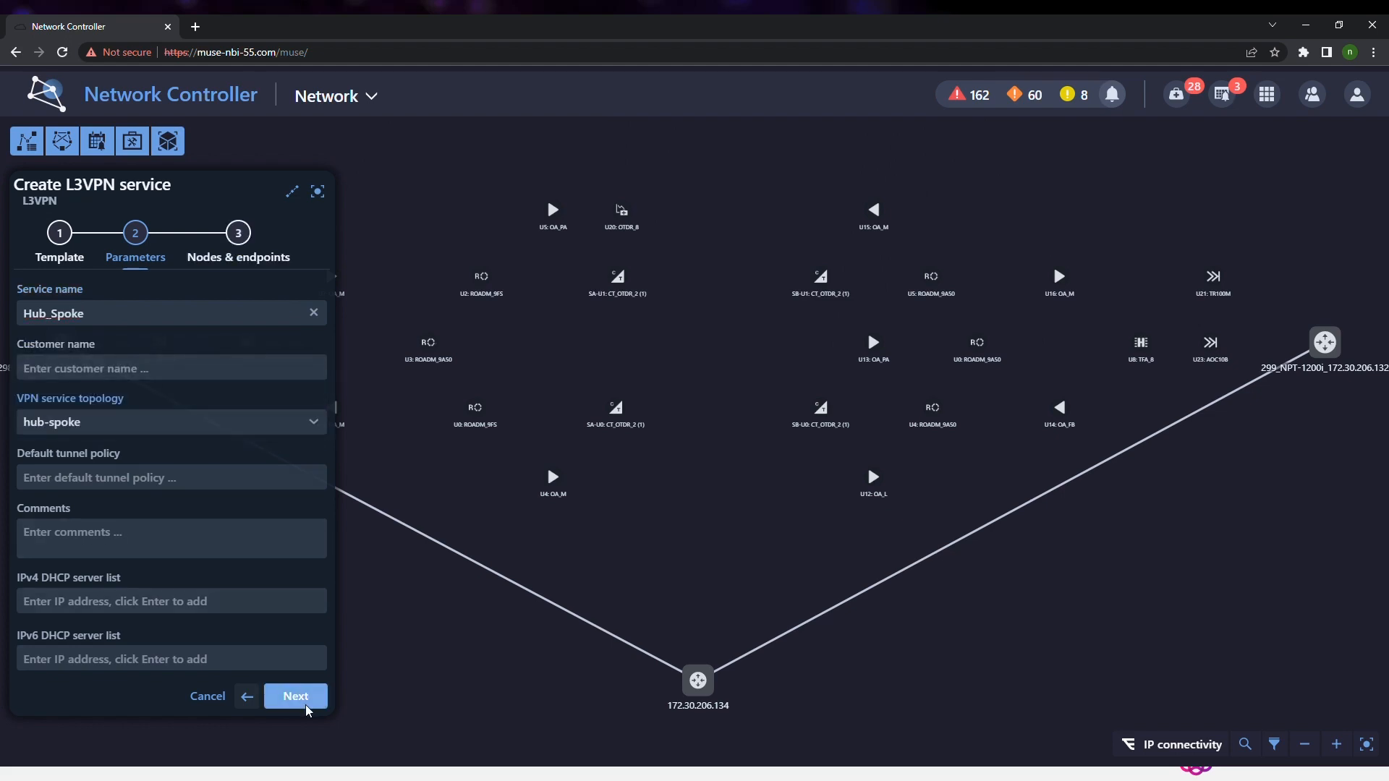
pyautogui.click(295, 696)
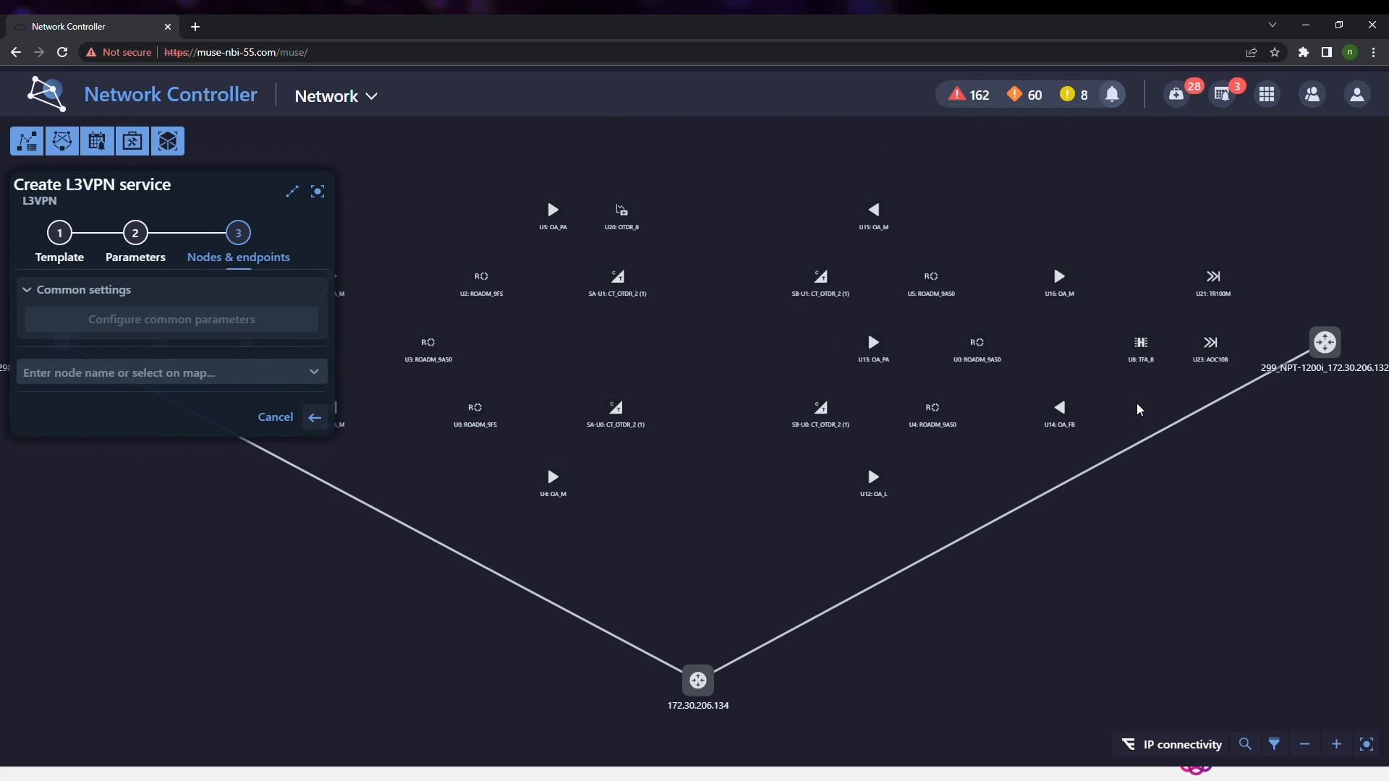
# Add router 299_NPT-1200i_172.30.206.132 as the hub over physical port ge-ts6/1
pyautogui.click(1324, 341)
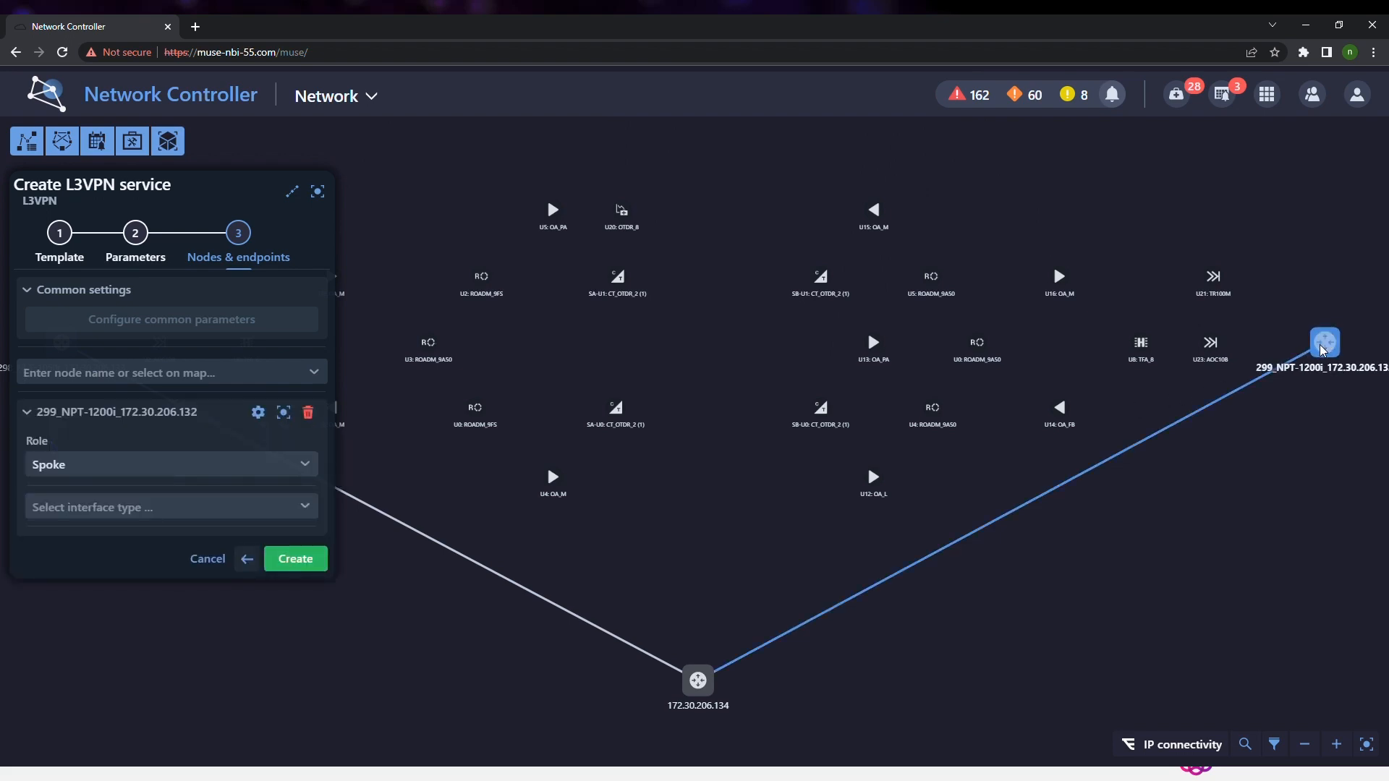
pyautogui.click(168, 465)
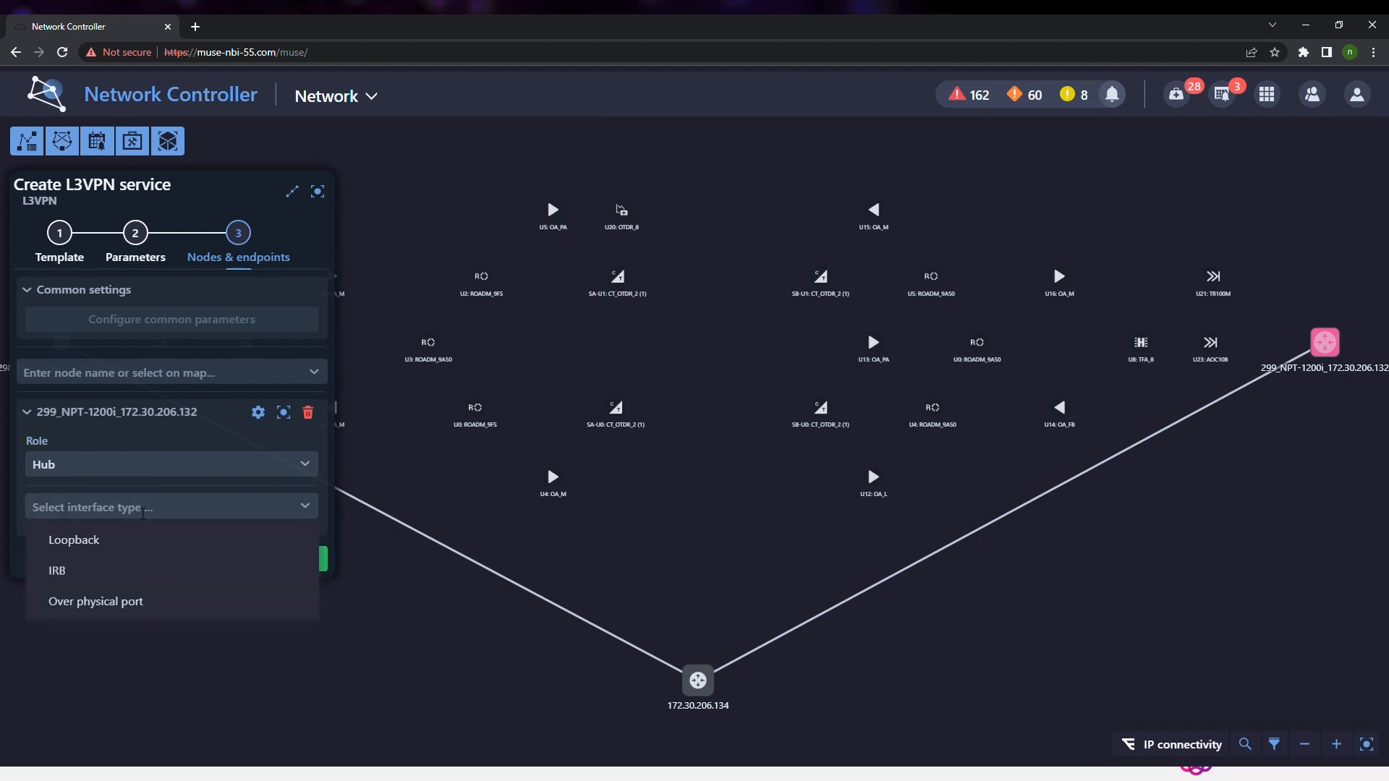
pyautogui.click(95, 600)
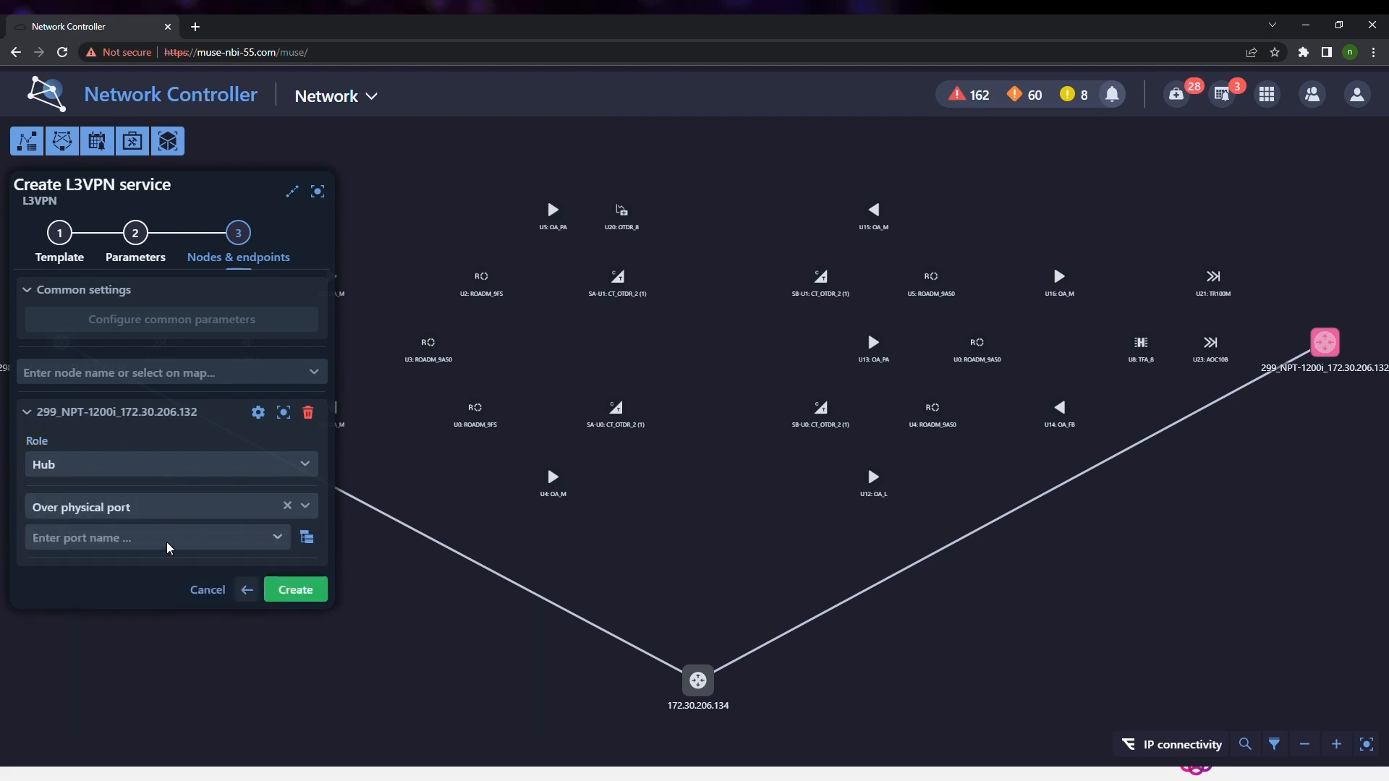
pyautogui.click(158, 538)
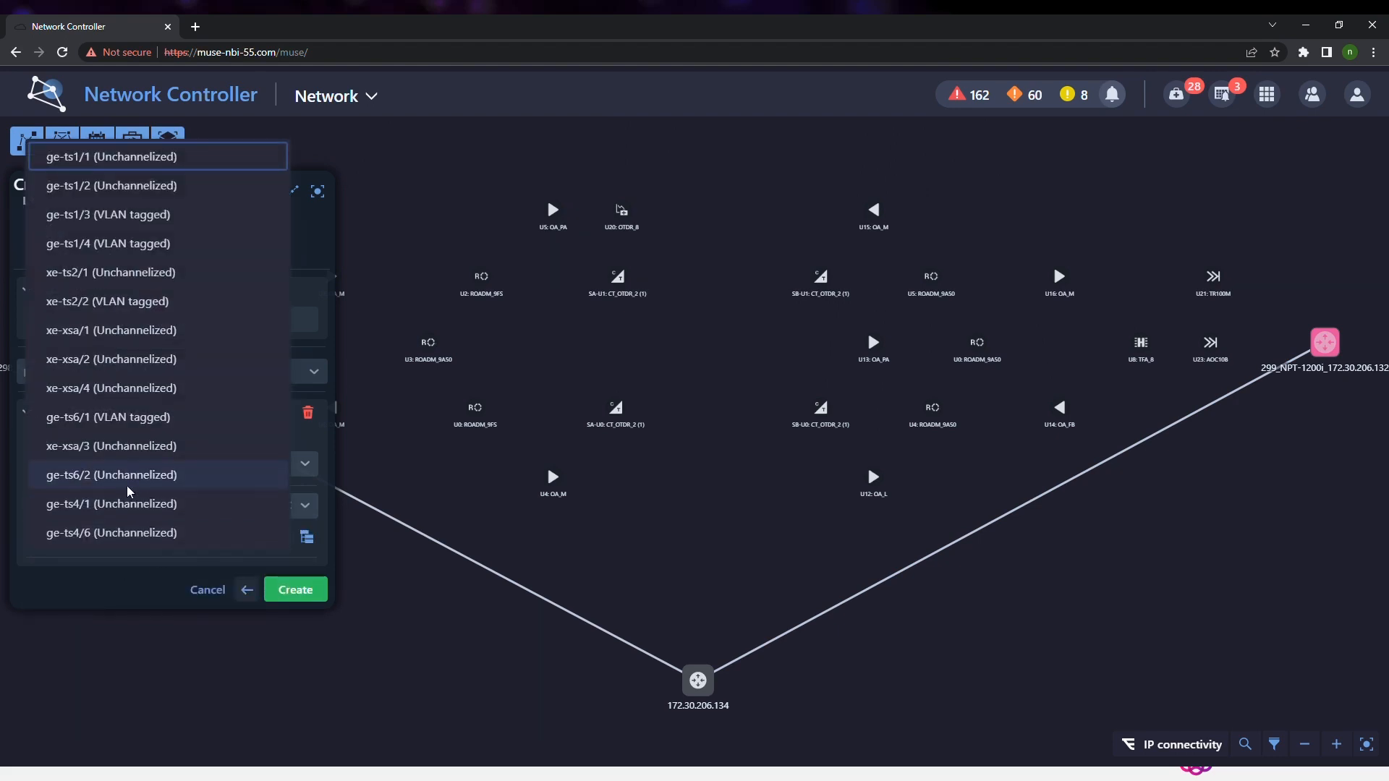
pyautogui.click(108, 417)
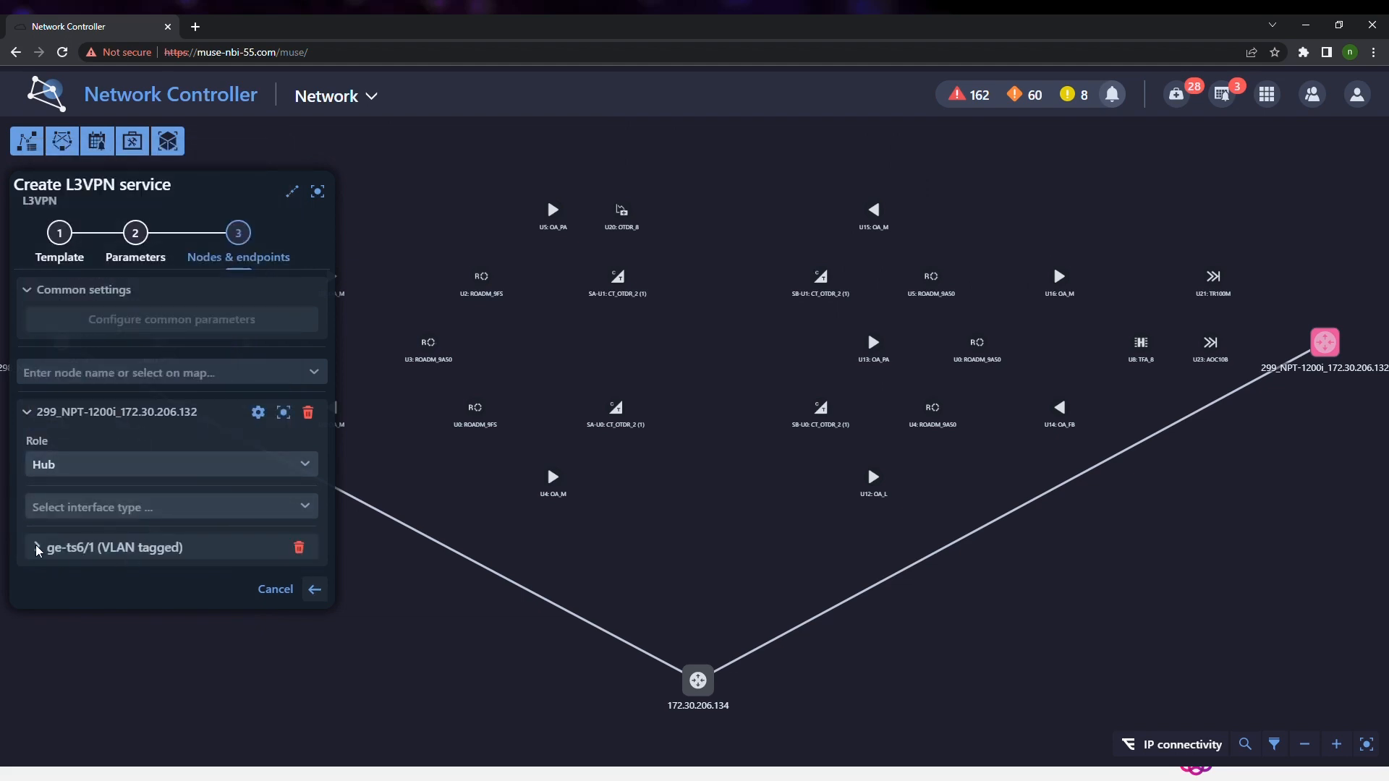
# Give ge-ts6/1 VLAN 50 and the primary IPv4 address 192.168.1.1/24
pyautogui.click(38, 547)
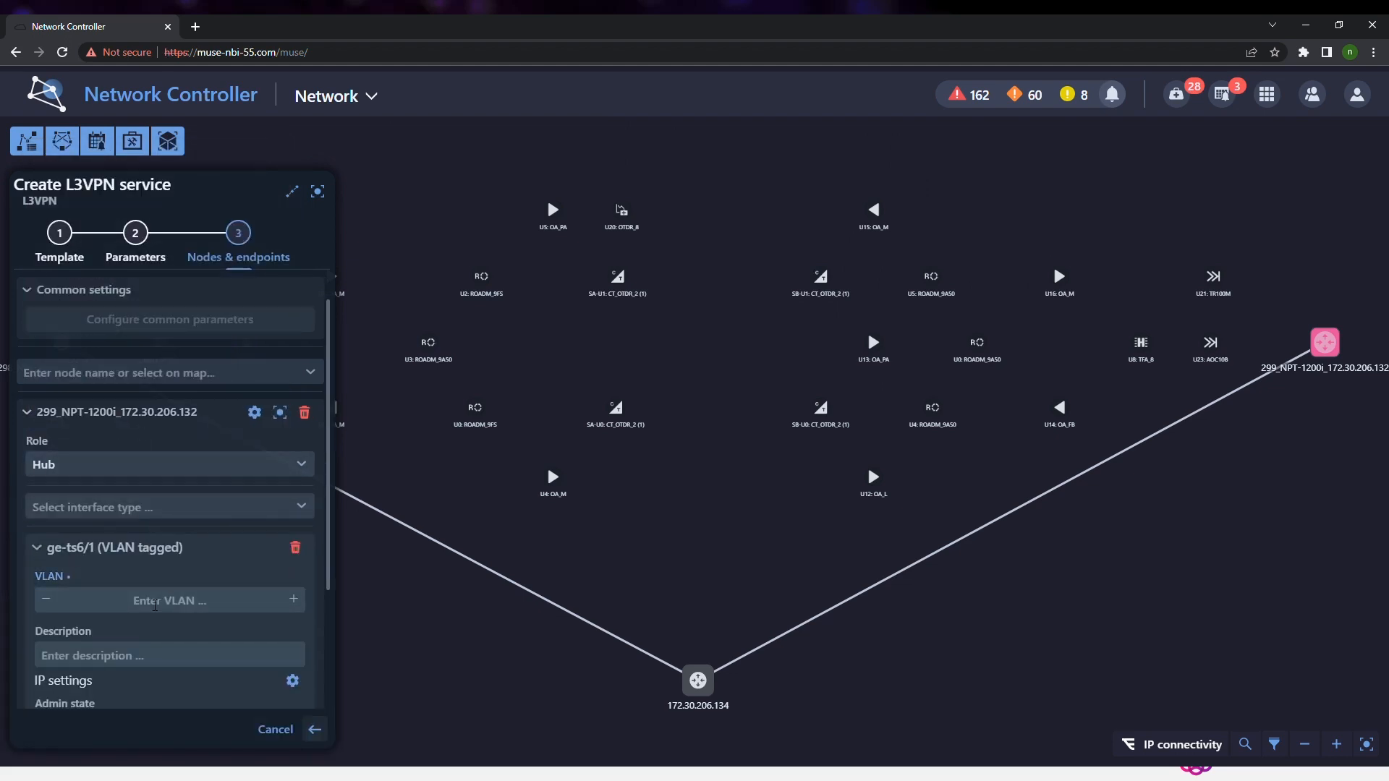
pyautogui.write('50')
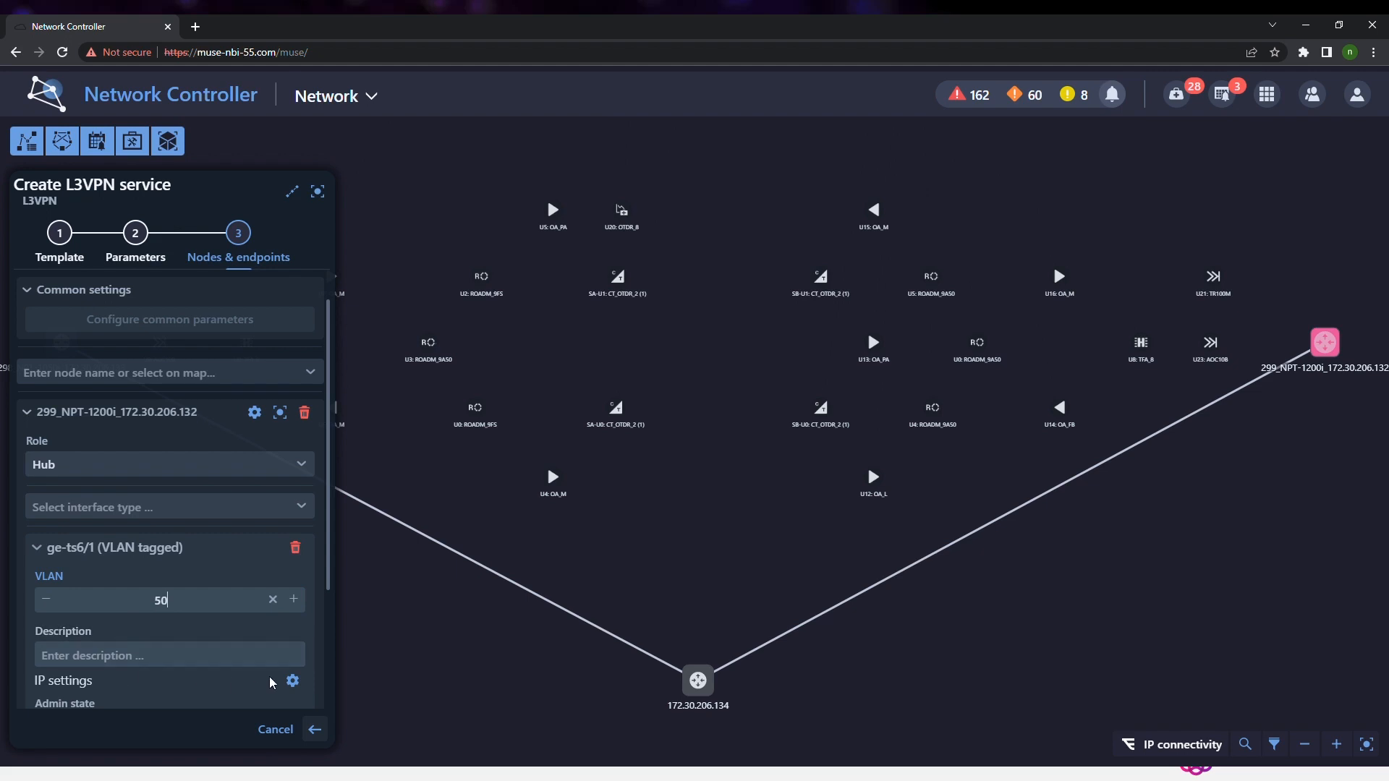
pyautogui.click(292, 681)
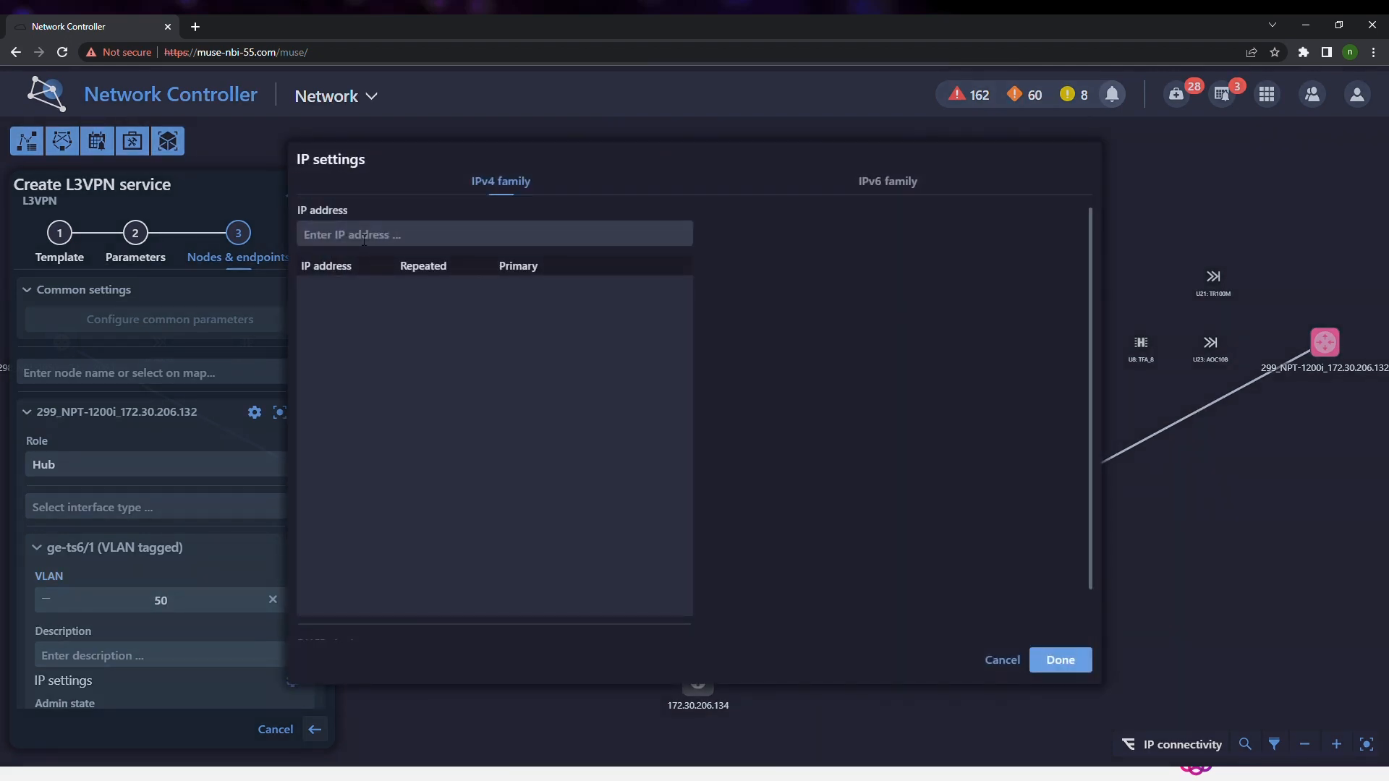
pyautogui.write('192.168')
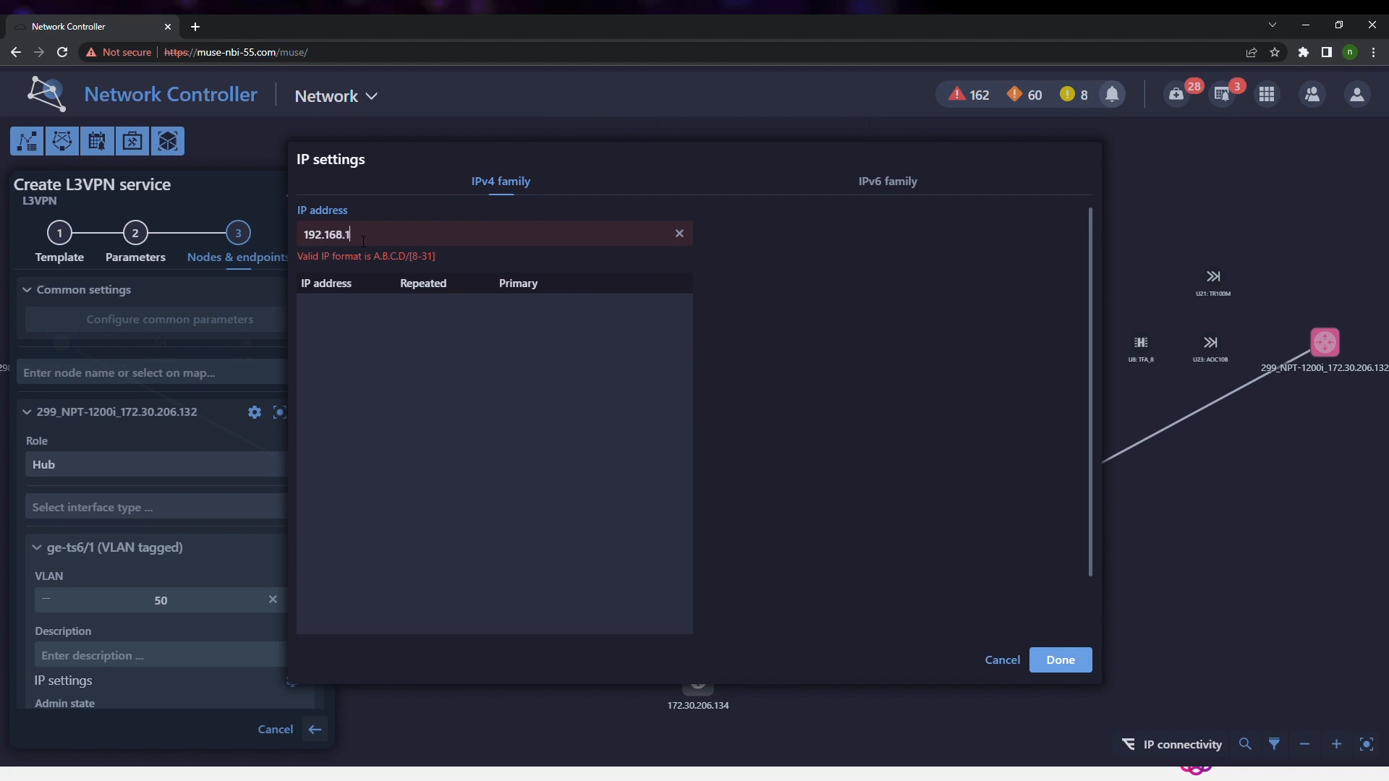
pyautogui.write('.1/24')
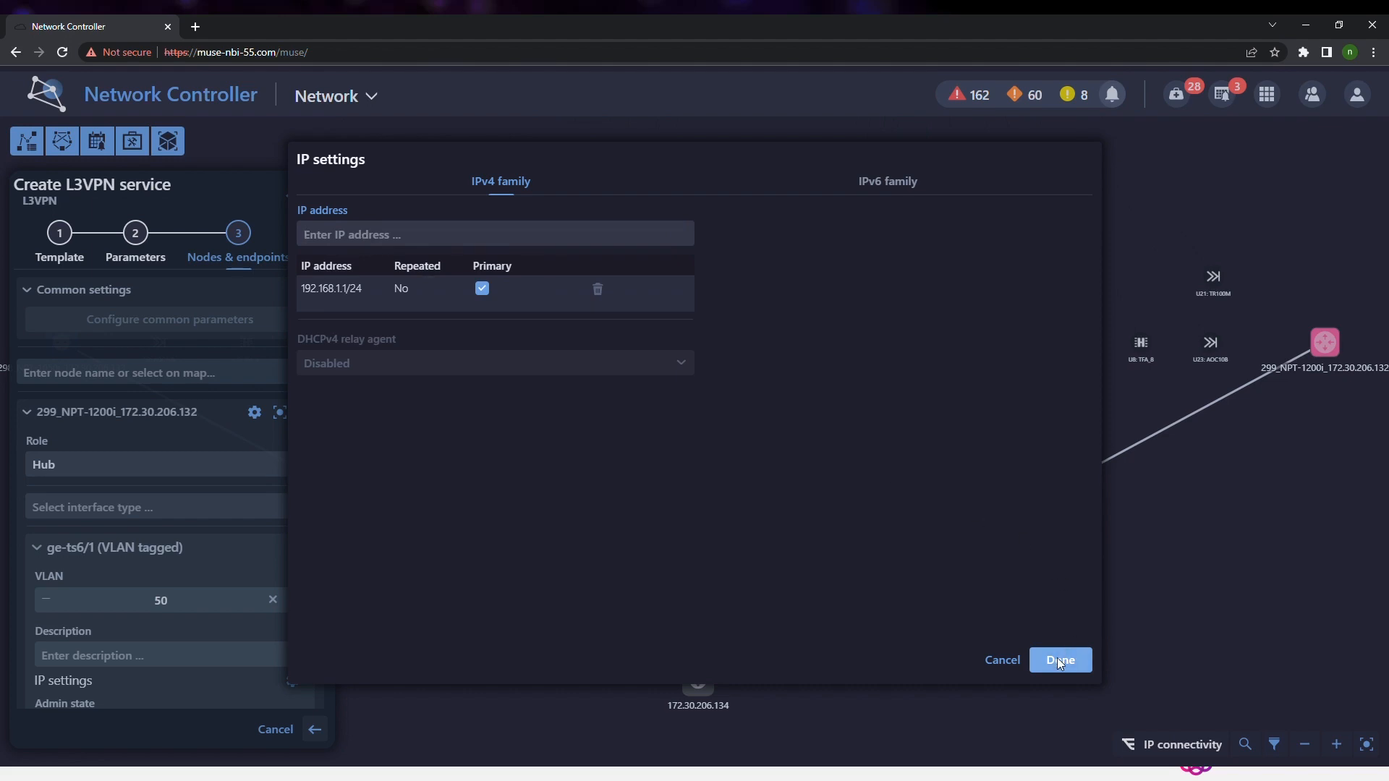
pyautogui.click(1059, 660)
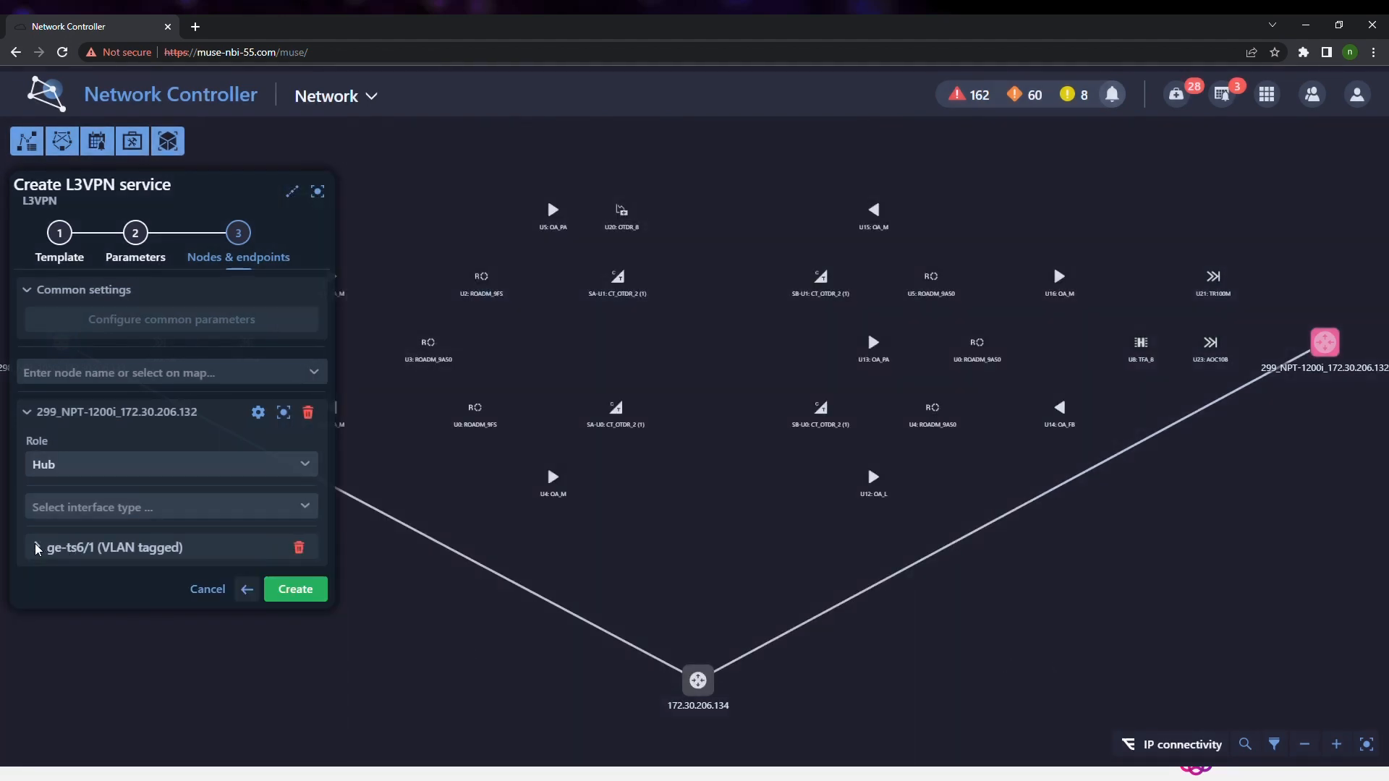
# Add router 172.30.206.134 as a spoke over physical port ge-ts2/4
pyautogui.click(698, 682)
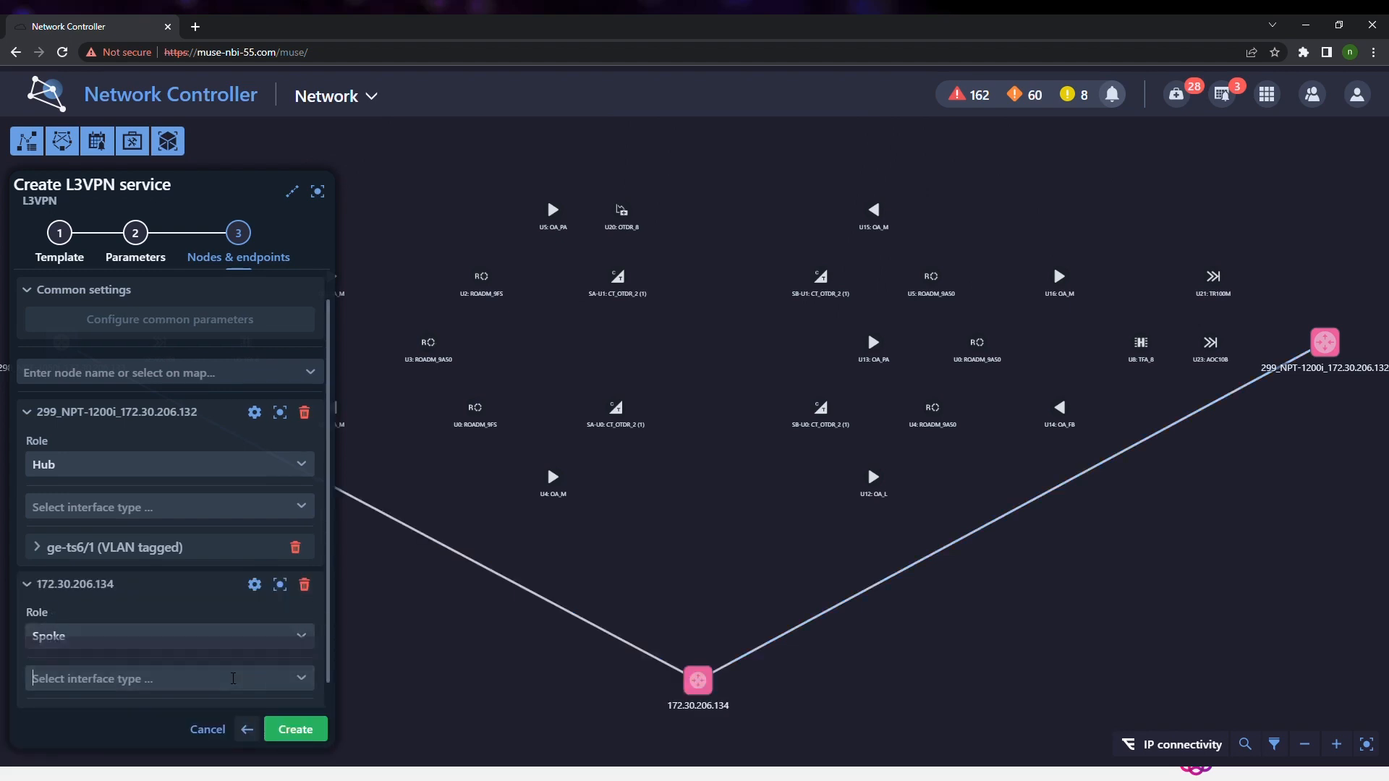
pyautogui.click(159, 677)
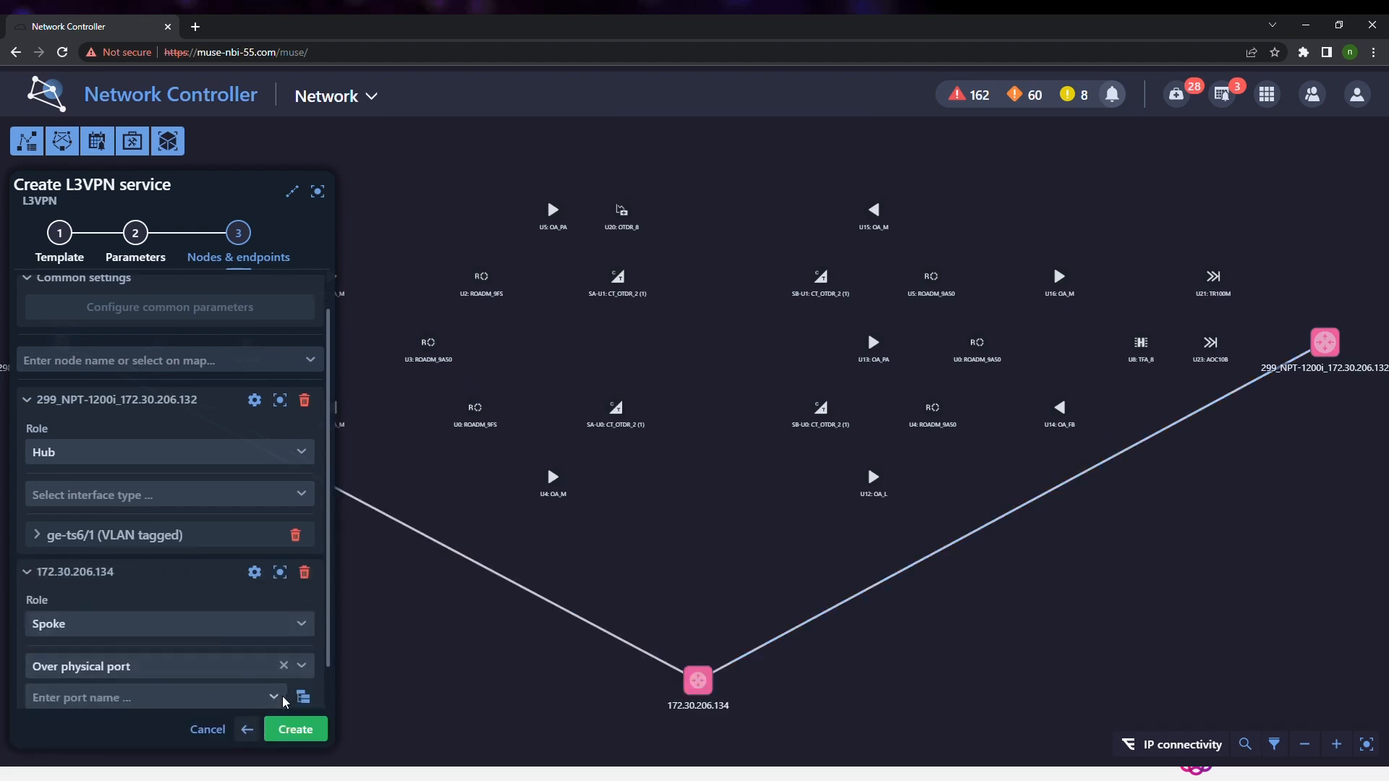
pyautogui.click(284, 666)
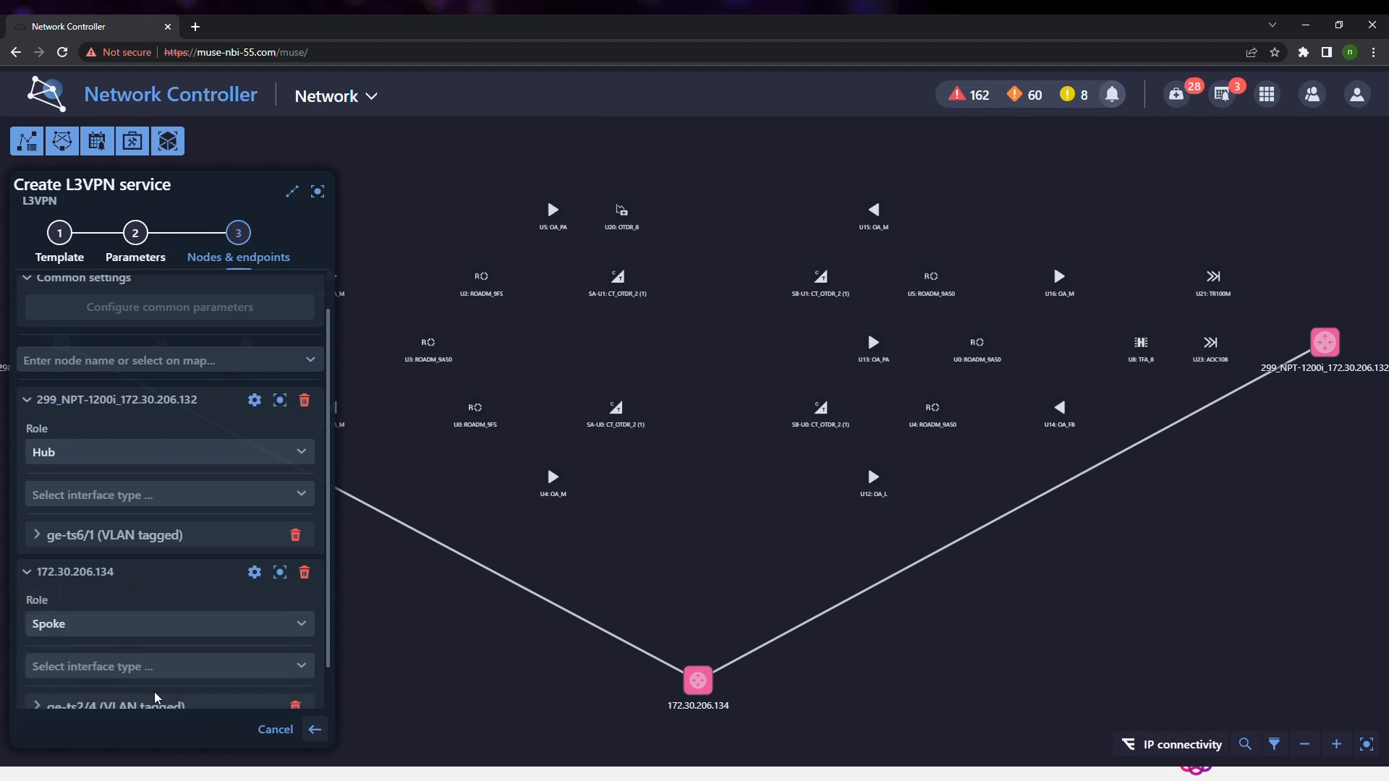
pyautogui.moveTo(328, 629)
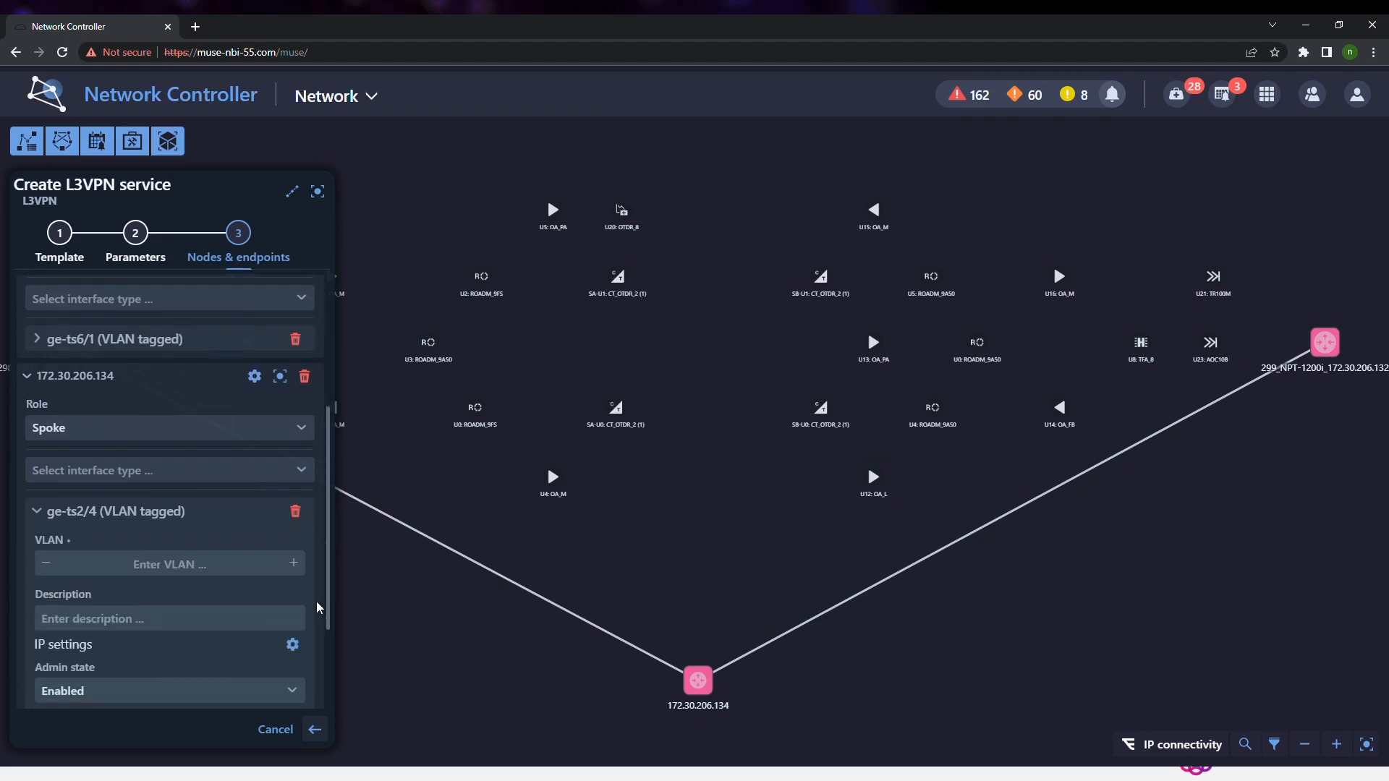
# Give ge-ts2/4 VLAN 50 and the primary IPv4 address 192.168.2.1/24
pyautogui.scroll(-3)
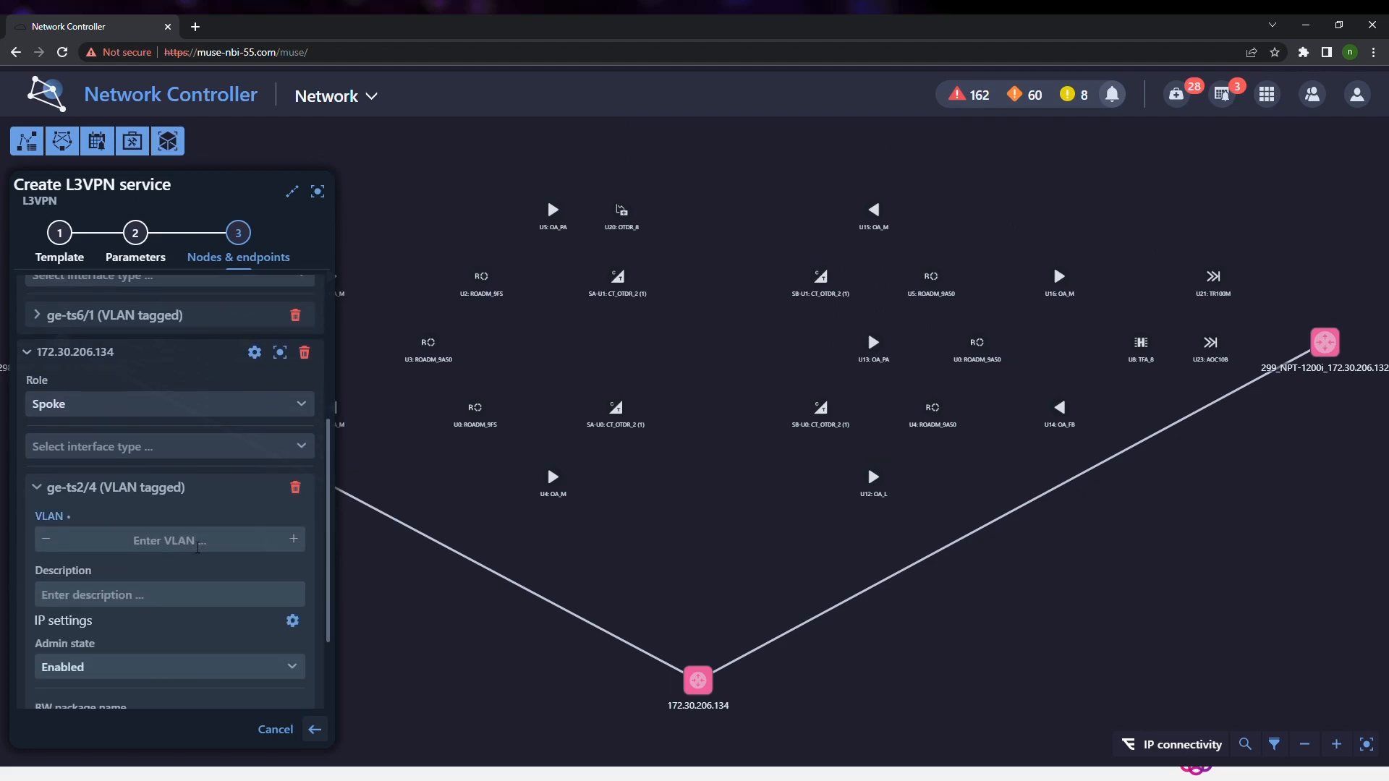
pyautogui.write('50')
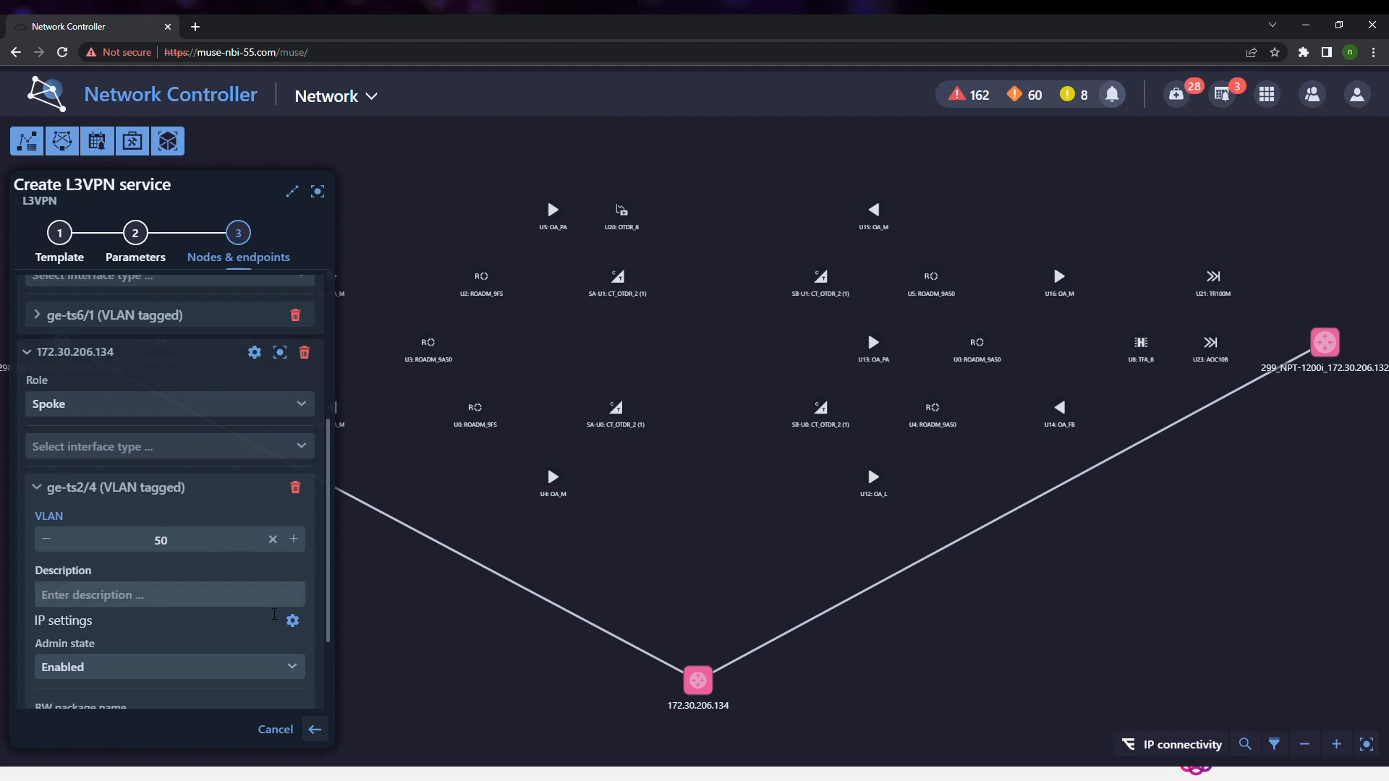
pyautogui.click(292, 621)
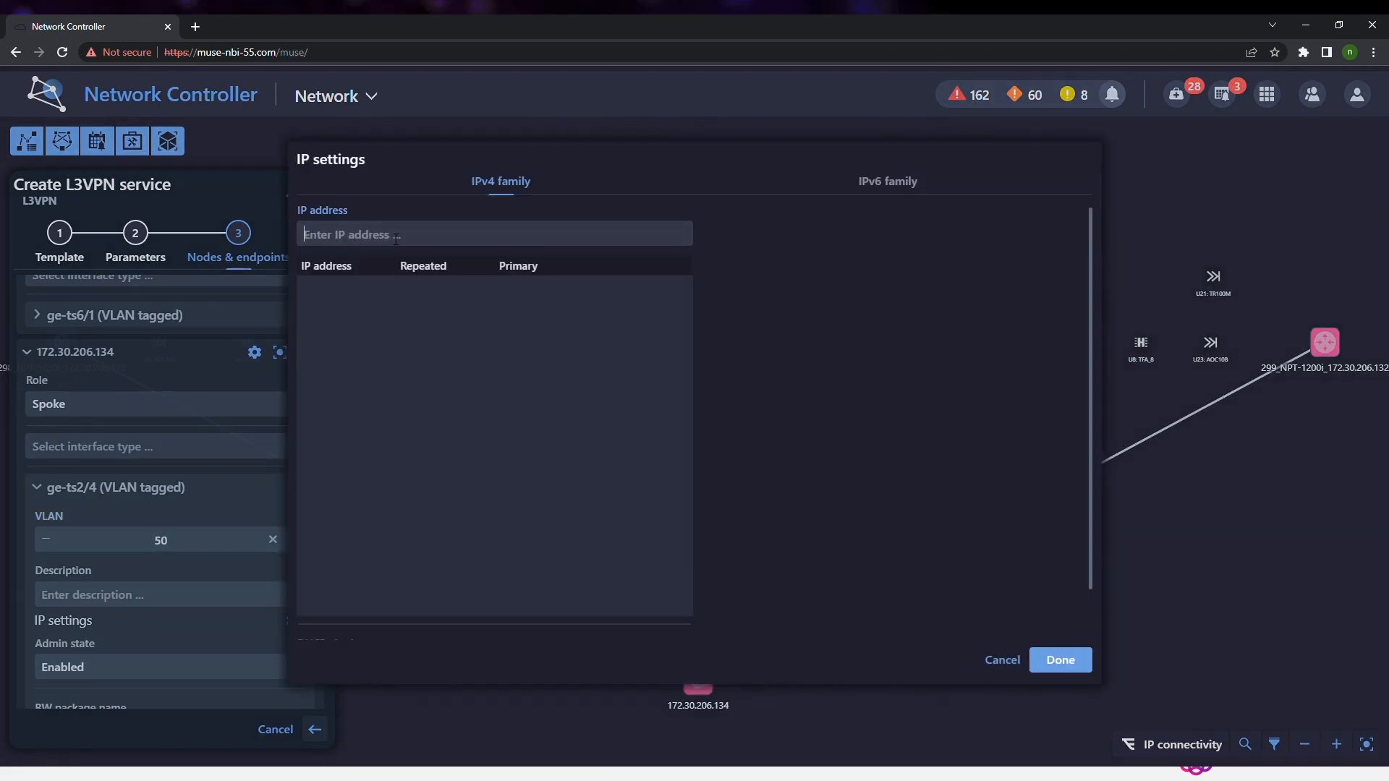
pyautogui.write('192.168.2')
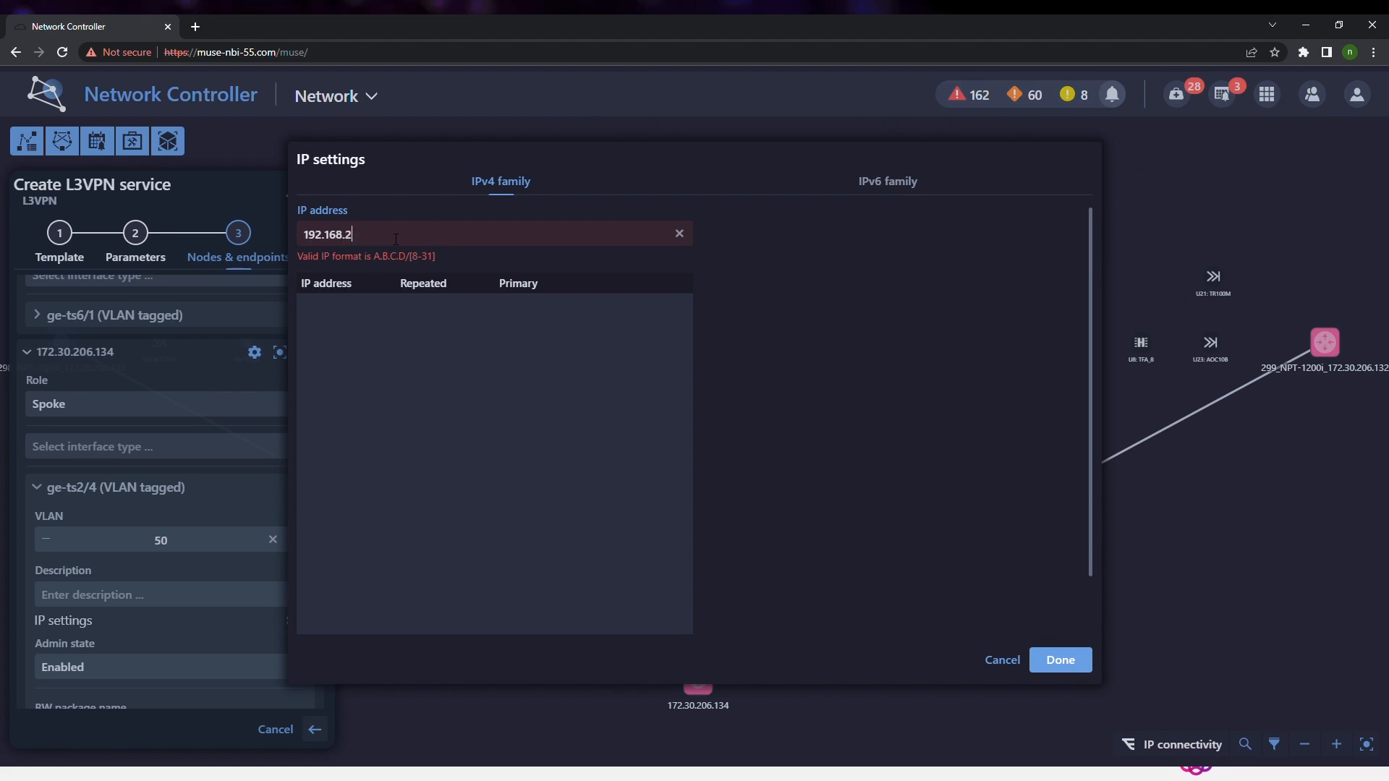
pyautogui.write('.1/24')
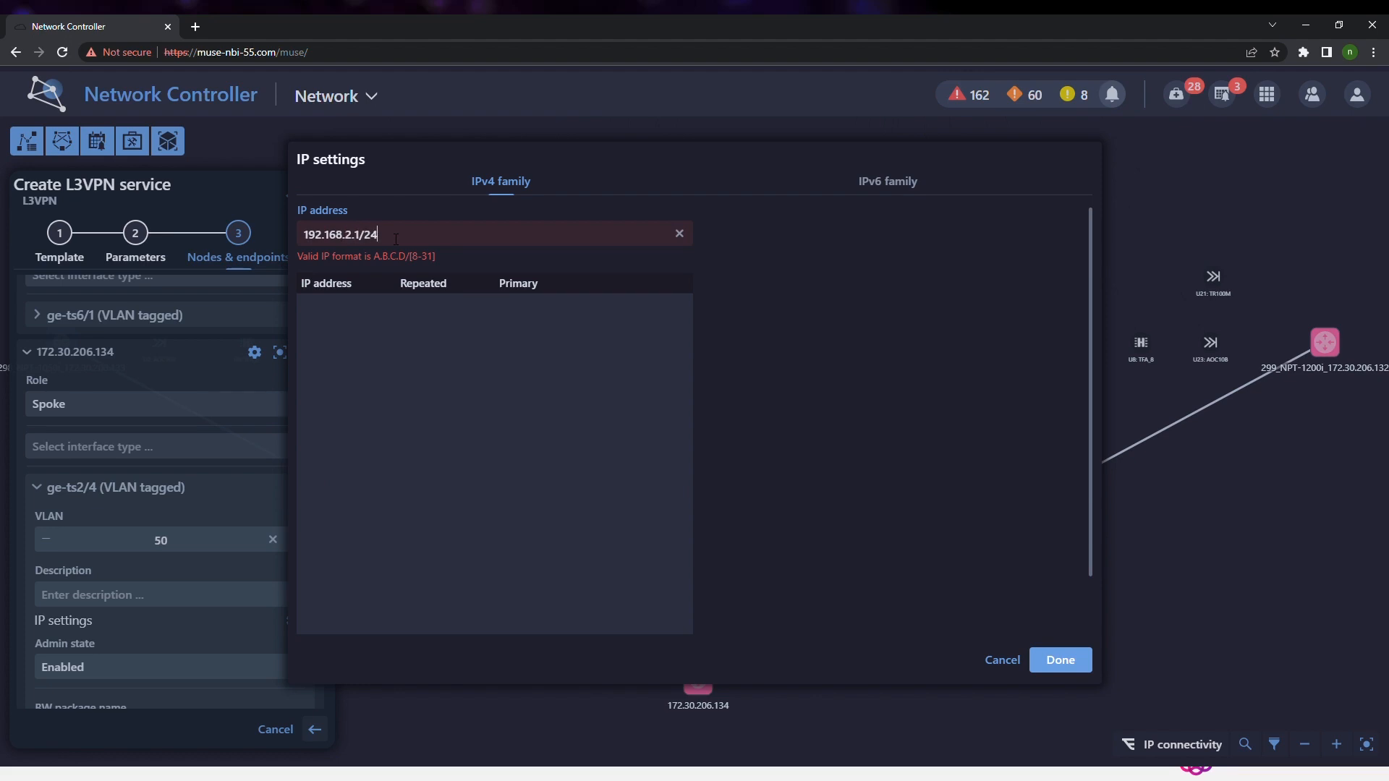
pyautogui.press('Return')
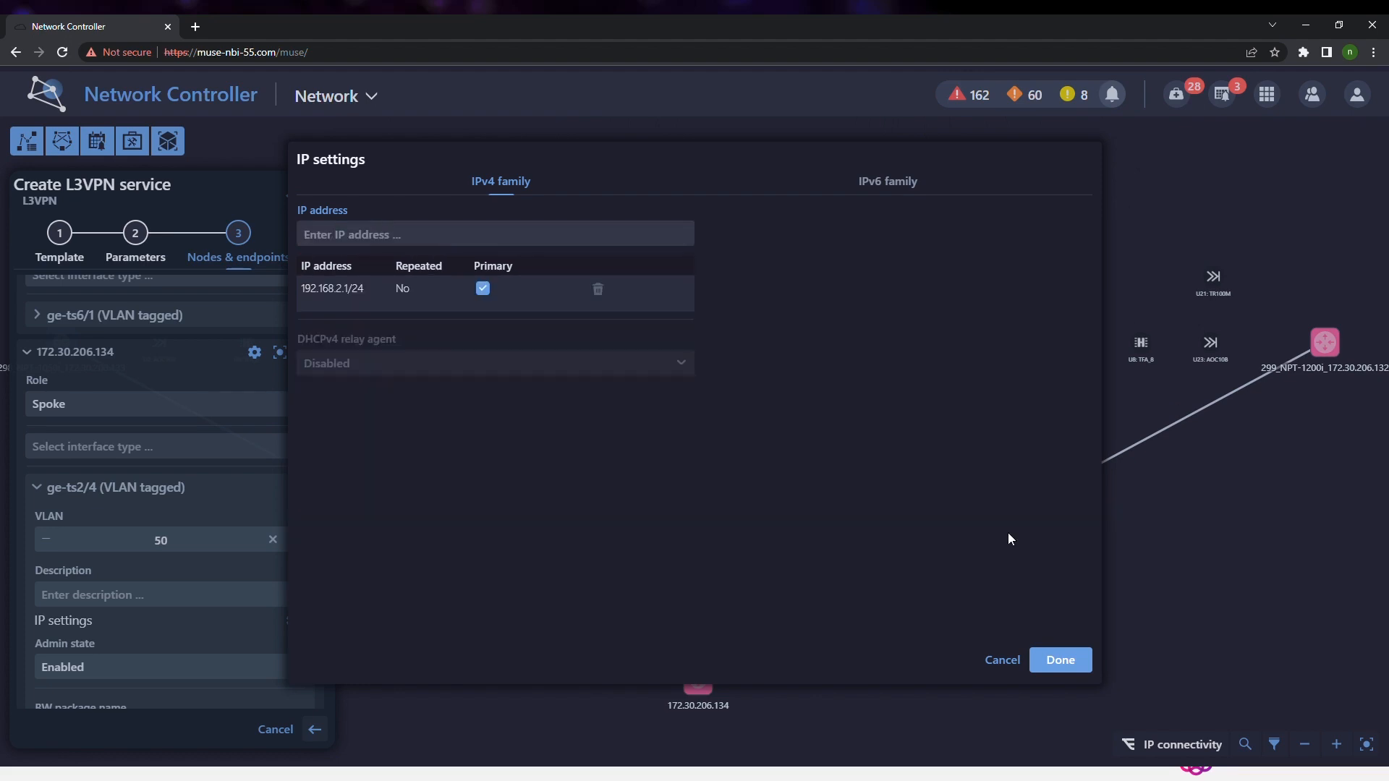
pyautogui.click(1059, 659)
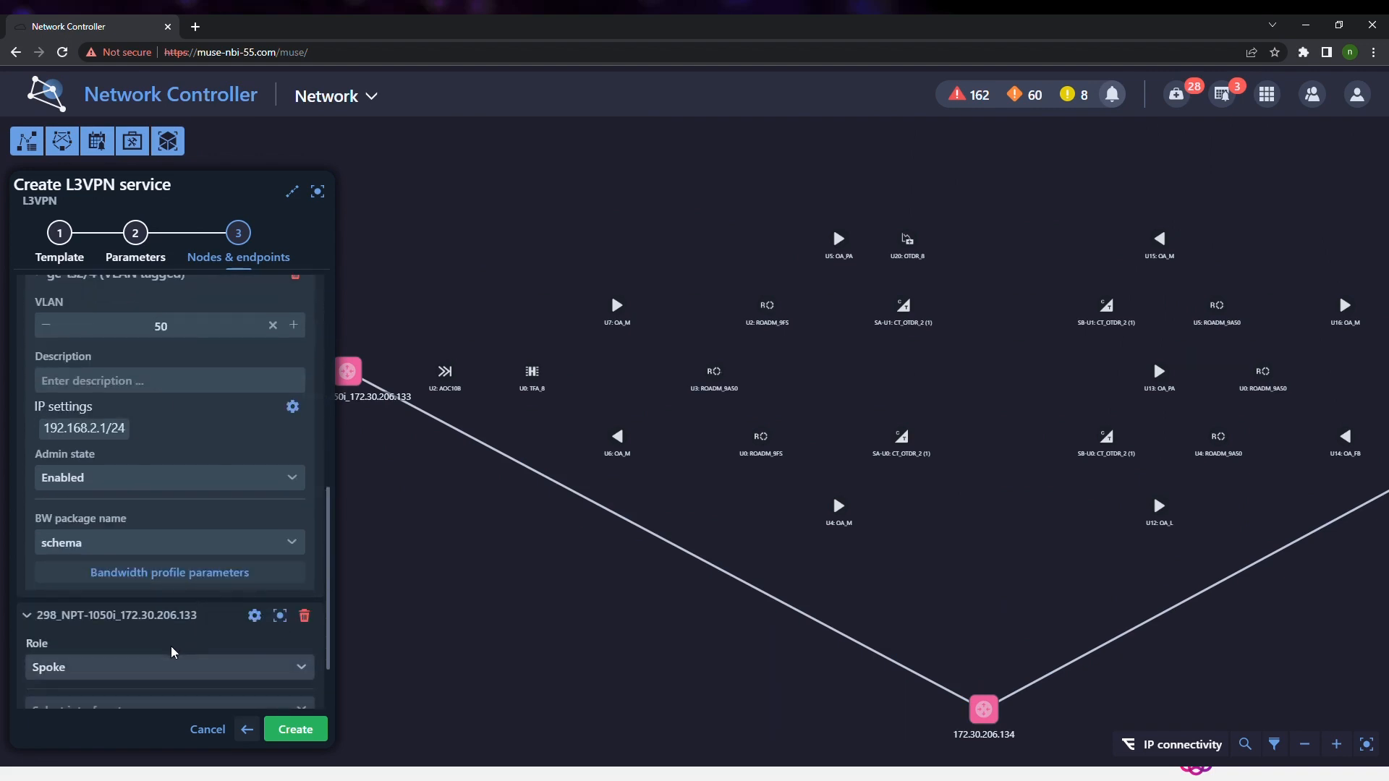
# Add a ge-ts2/3 interface to spoke 298_NPT-1050i with VLAN 50
pyautogui.scroll(-3)
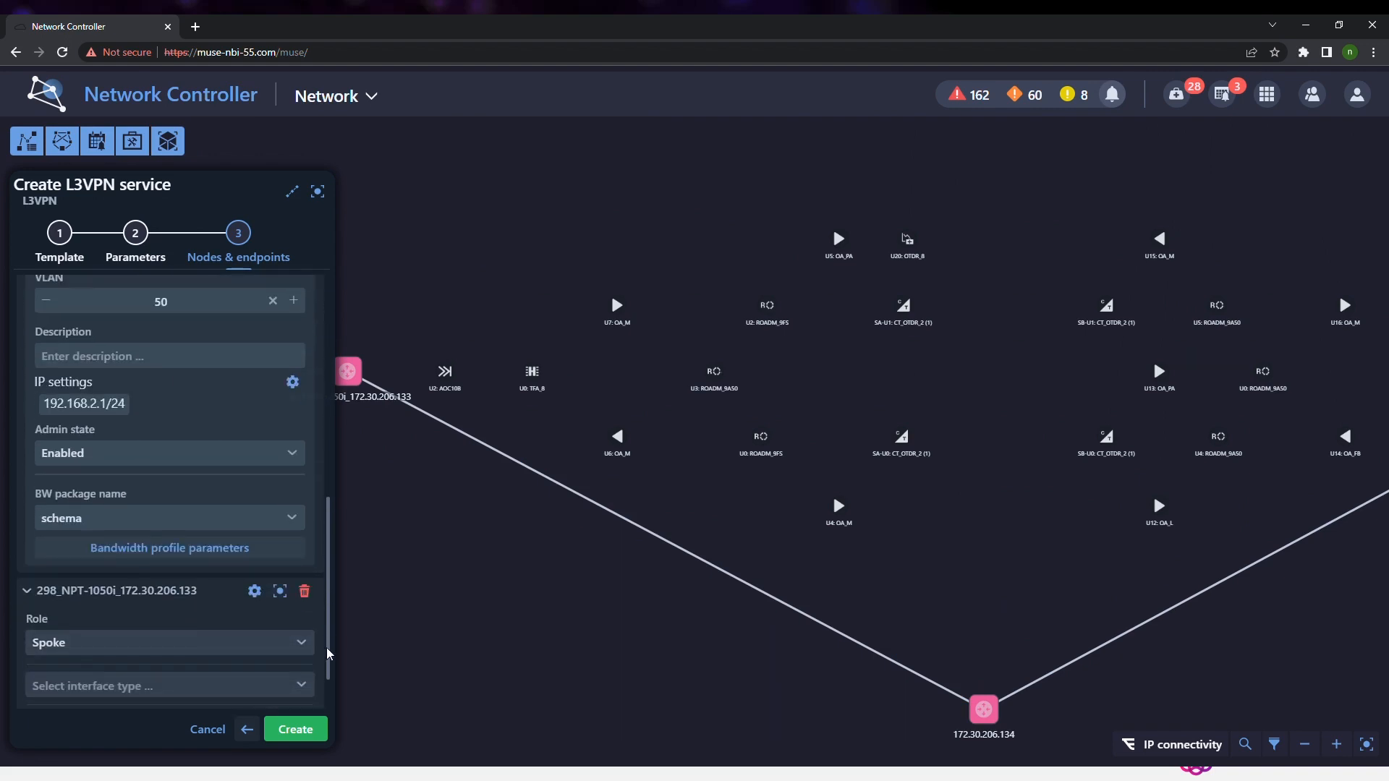
pyautogui.click(168, 684)
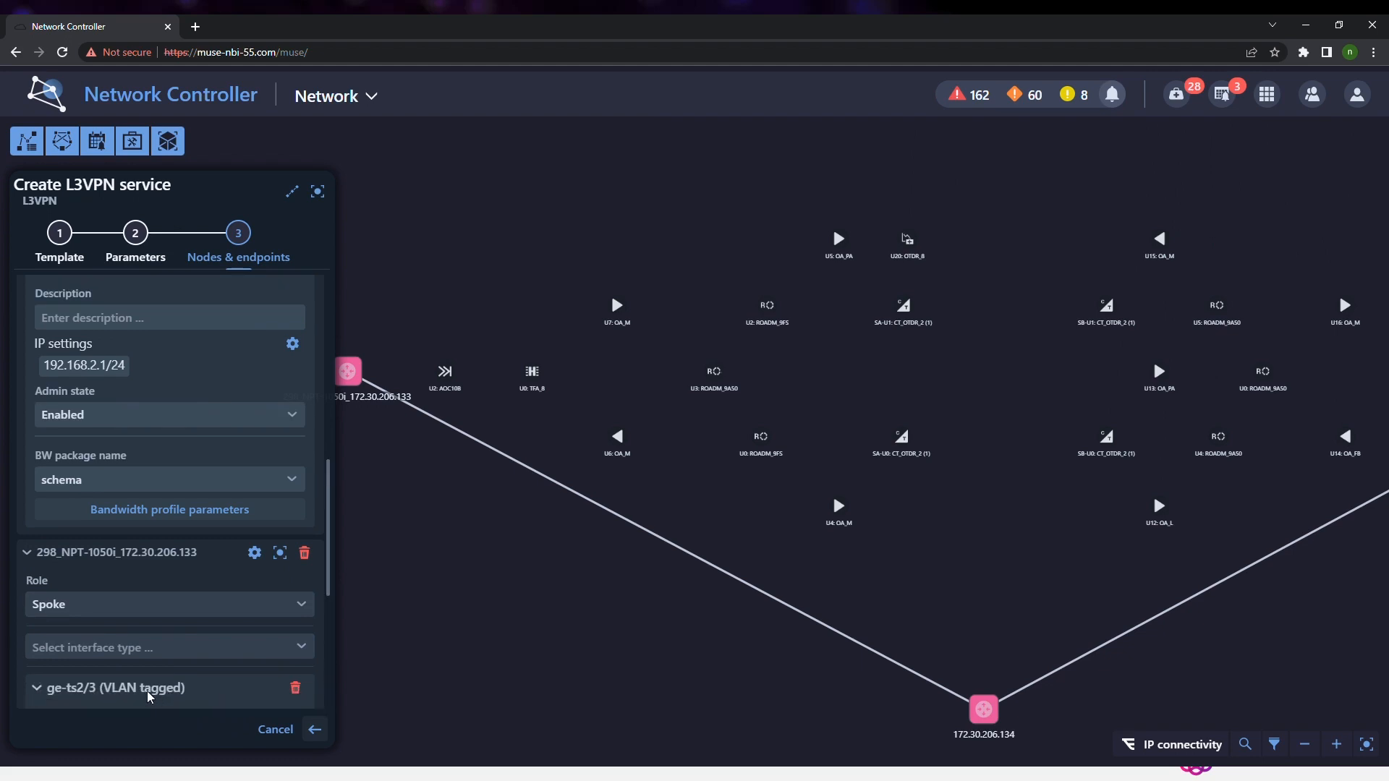
pyautogui.scroll(-3)
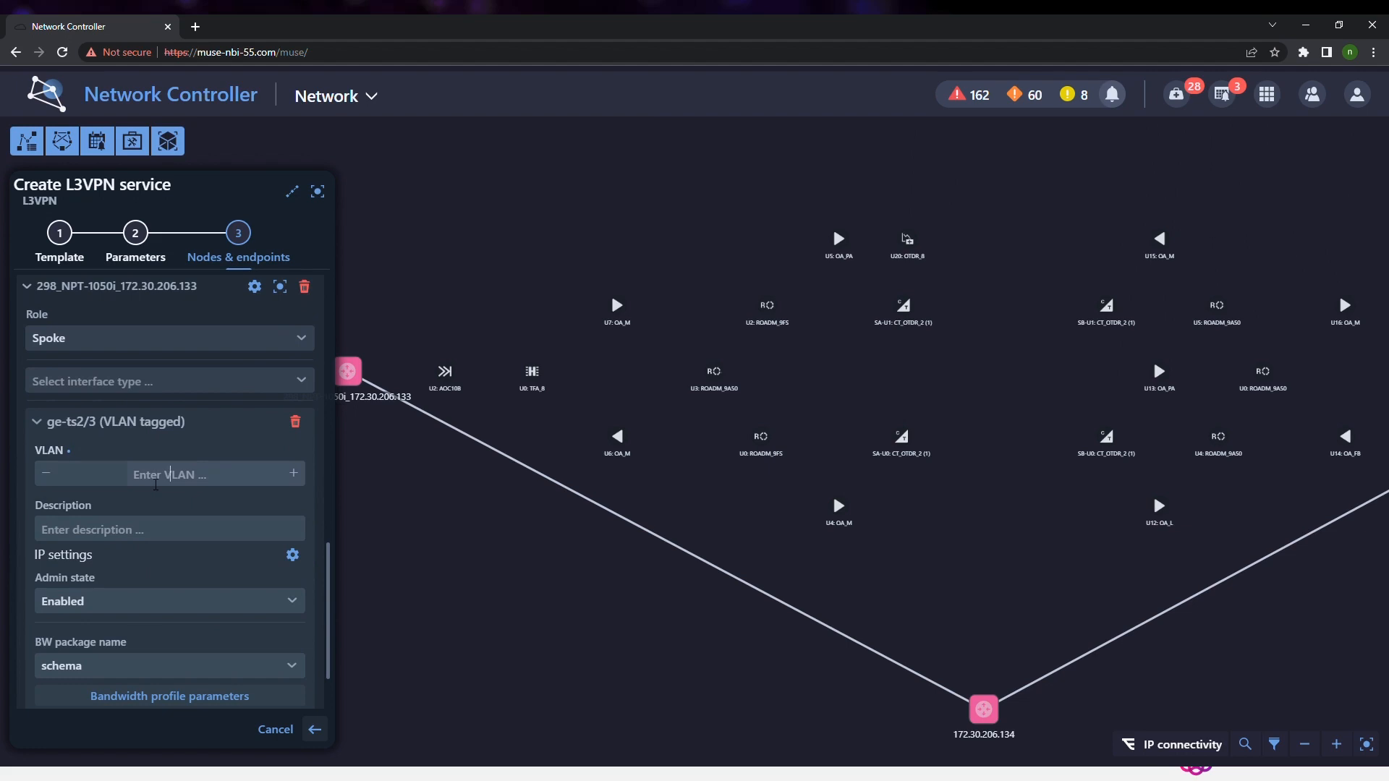
pyautogui.write('50')
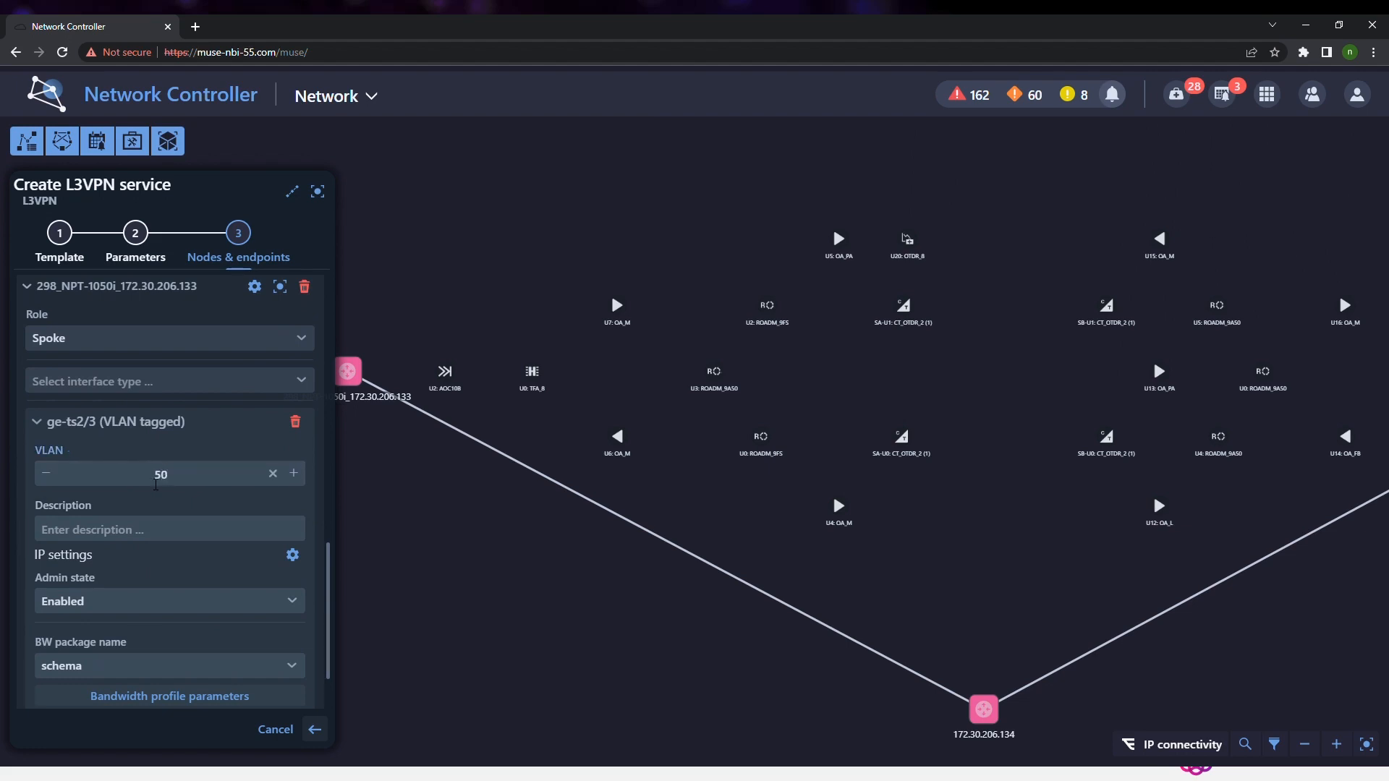
# Set ge-ts2/3's IPv4 address to 192.168.3.1/24 and create the Hub_Spoke L3VPN service
pyautogui.click(292, 556)
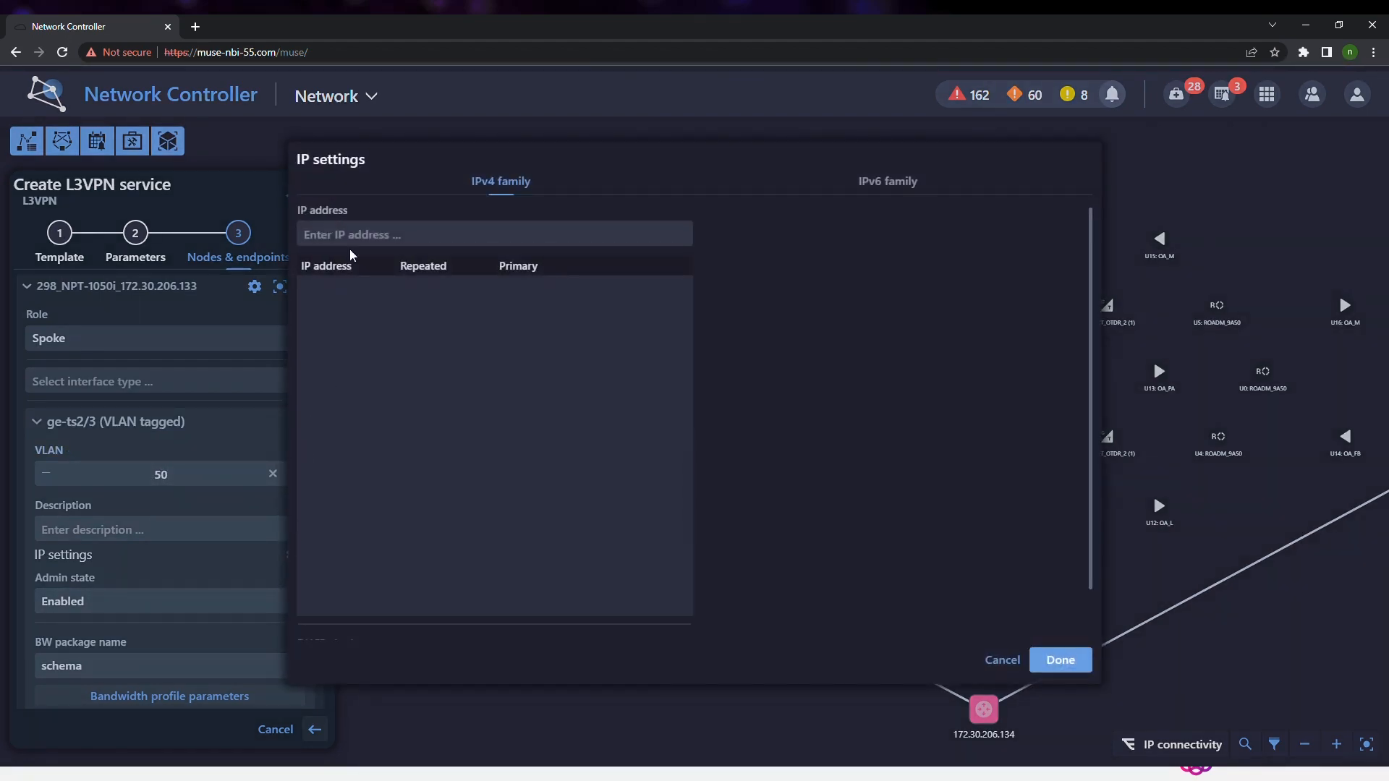
pyautogui.write('192')
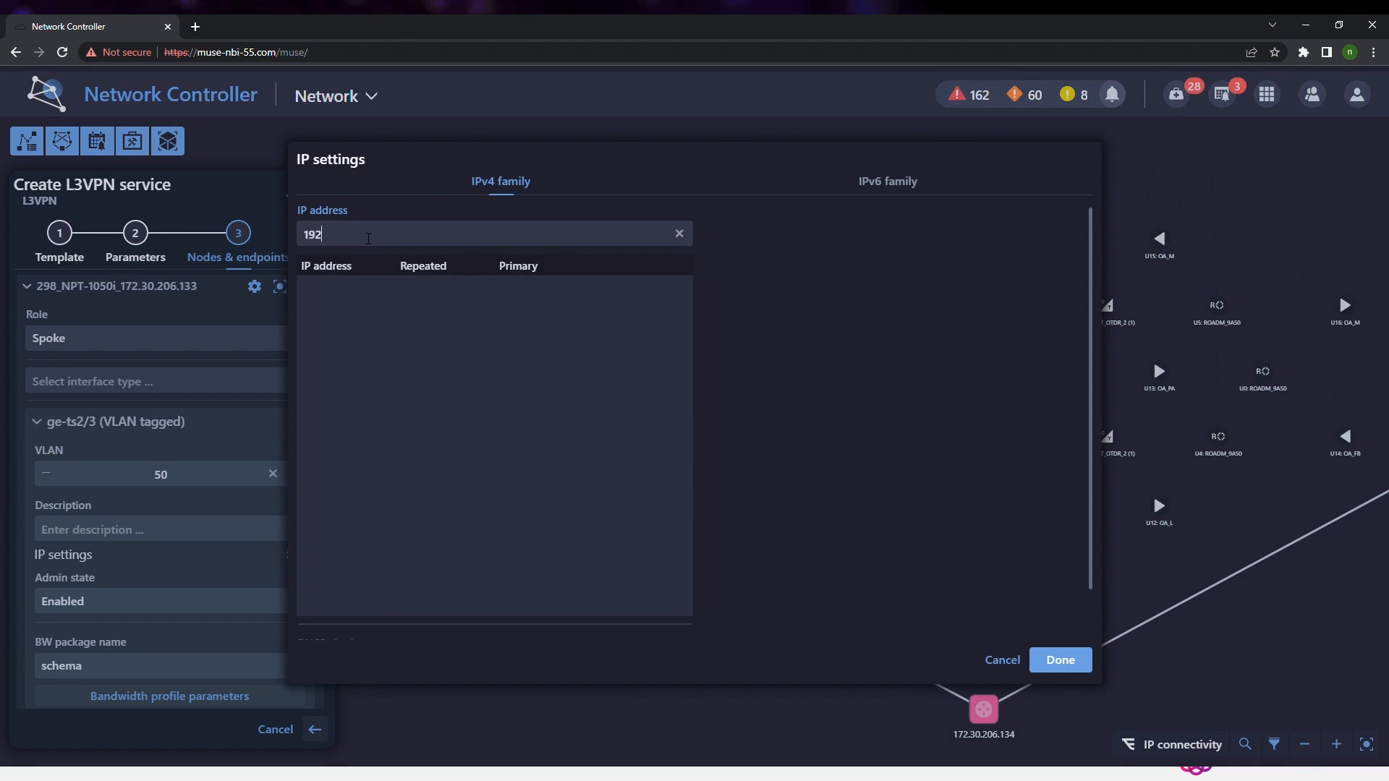
pyautogui.write('.168.')
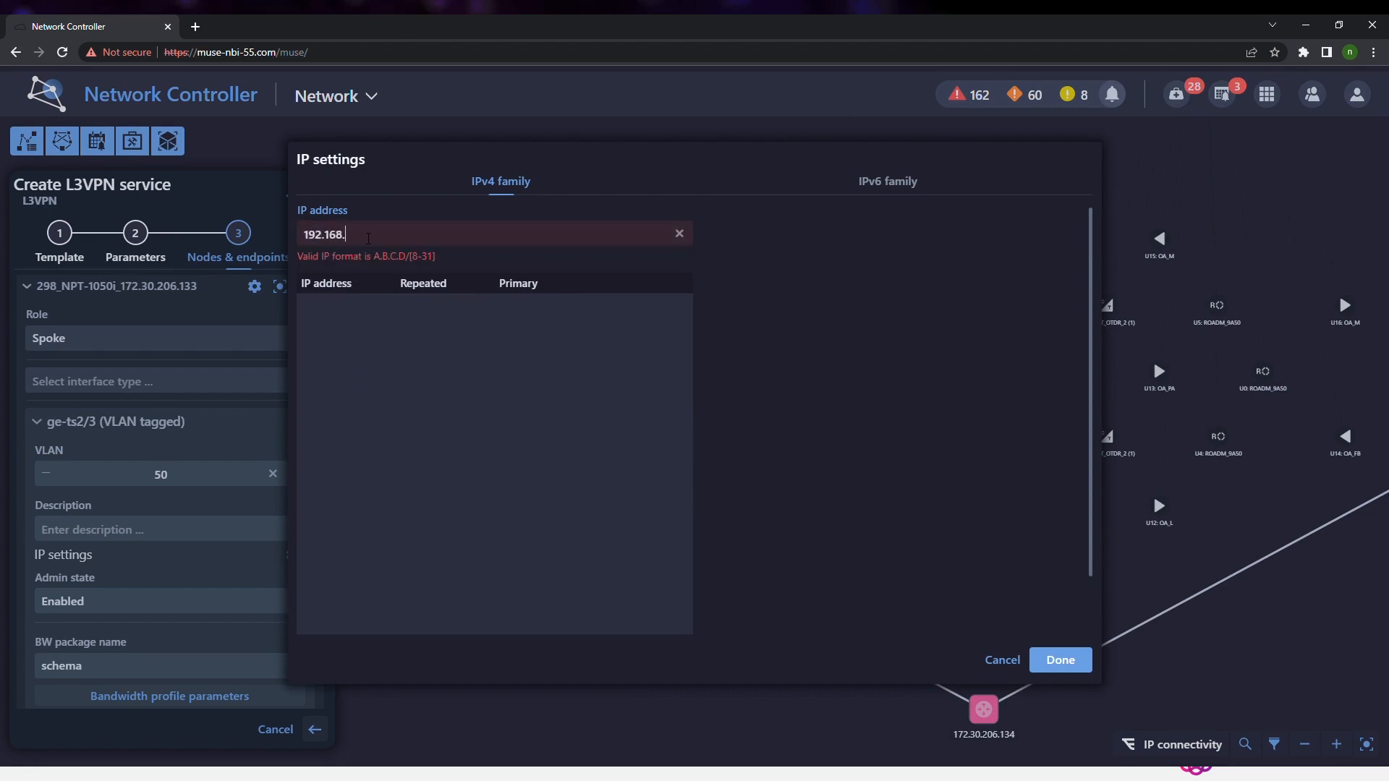
pyautogui.write('3.1/')
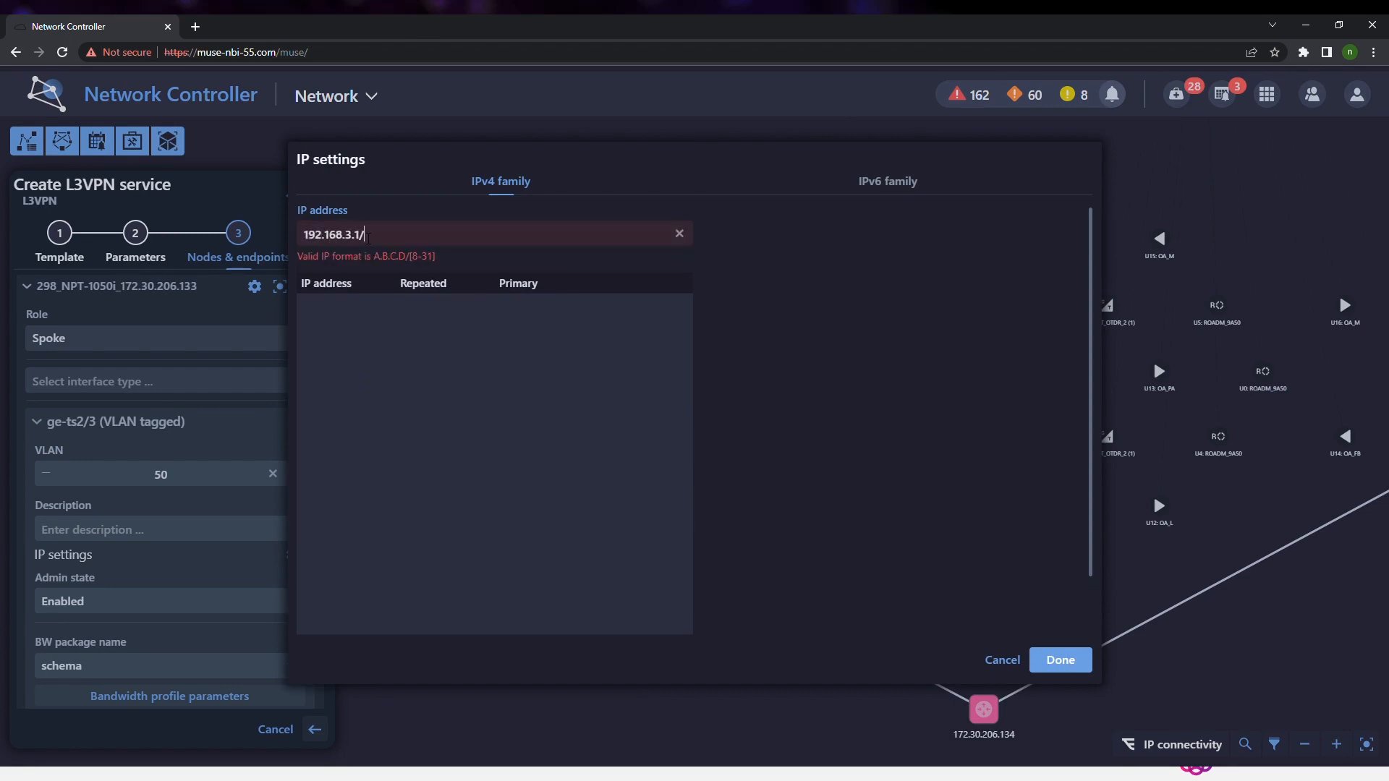
pyautogui.write('24')
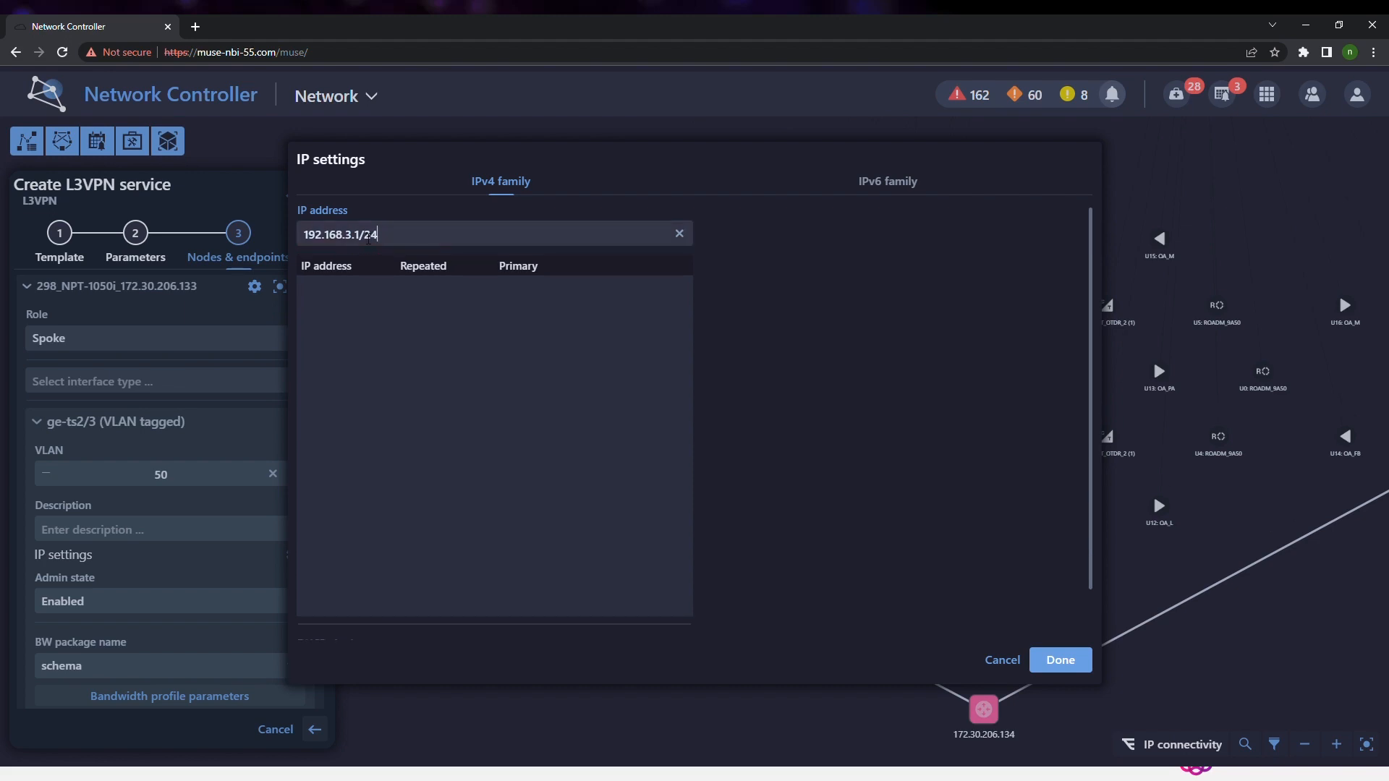
pyautogui.press('Return')
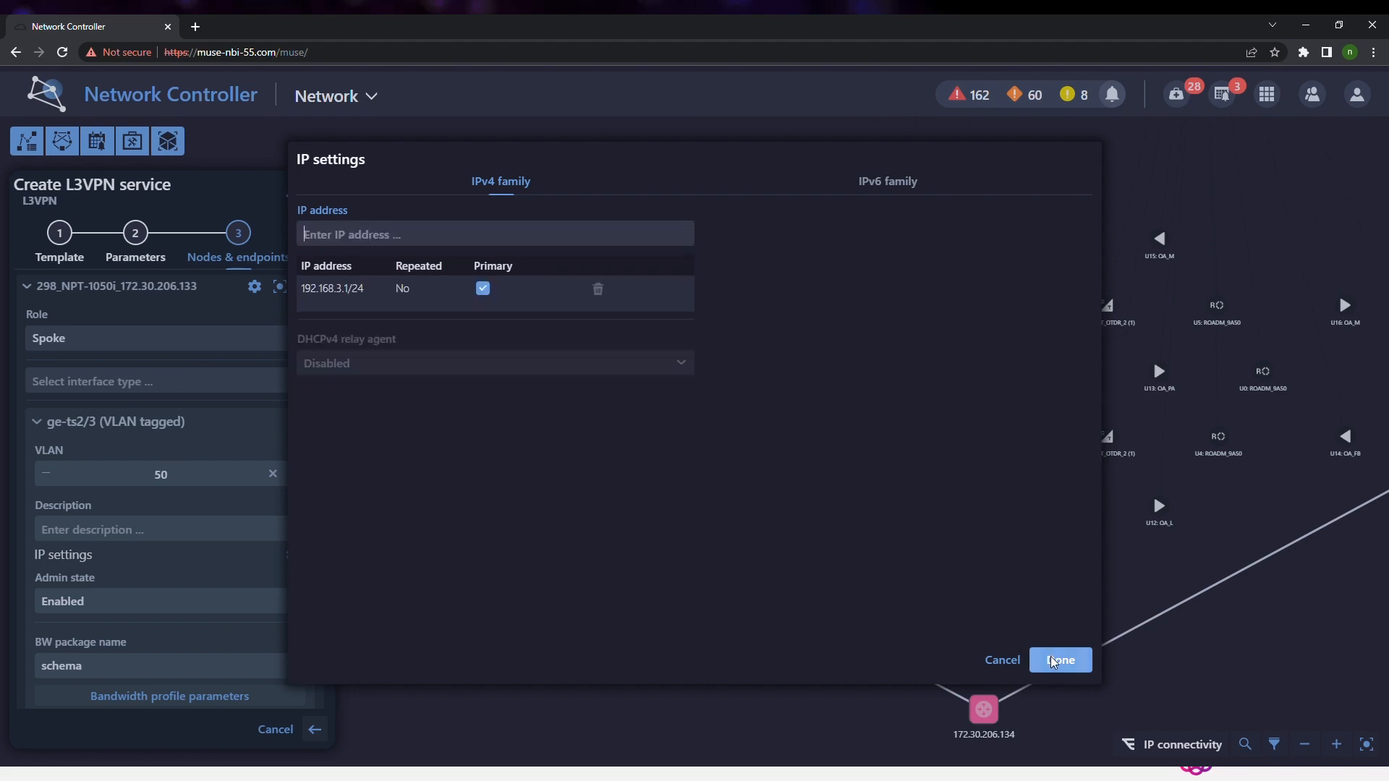
pyautogui.click(1060, 659)
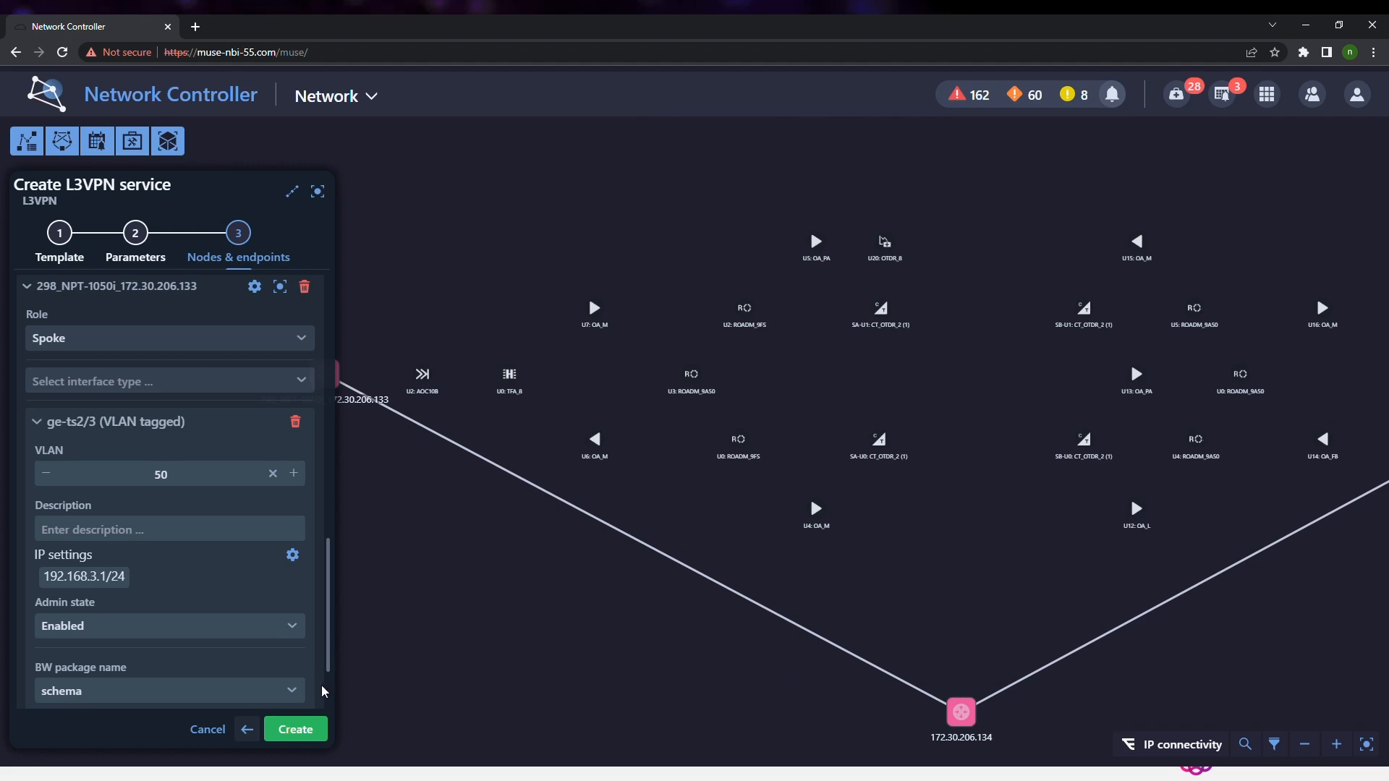
pyautogui.click(295, 728)
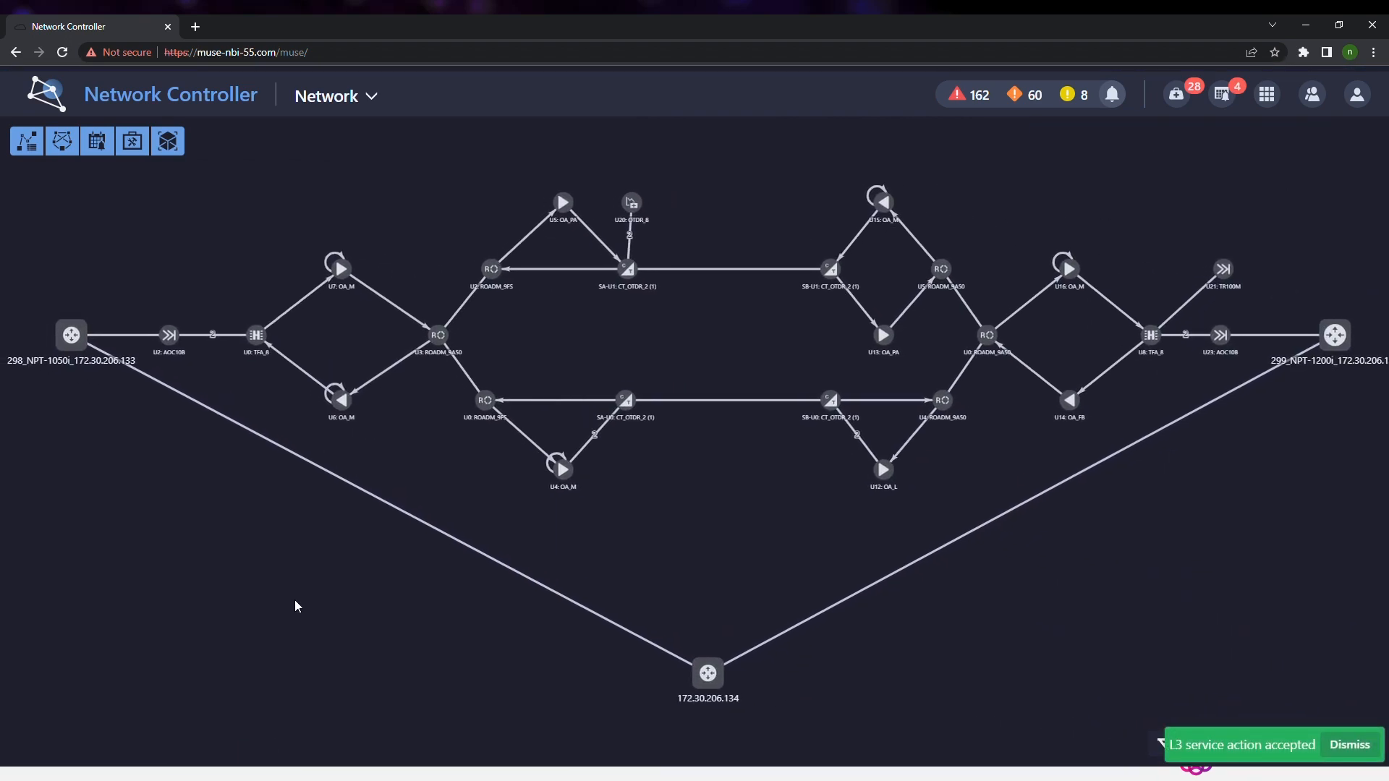
# Open the L3VPN services list and show the installed L3V-15 Hub_Spoke service on the map
pyautogui.click(70, 335)
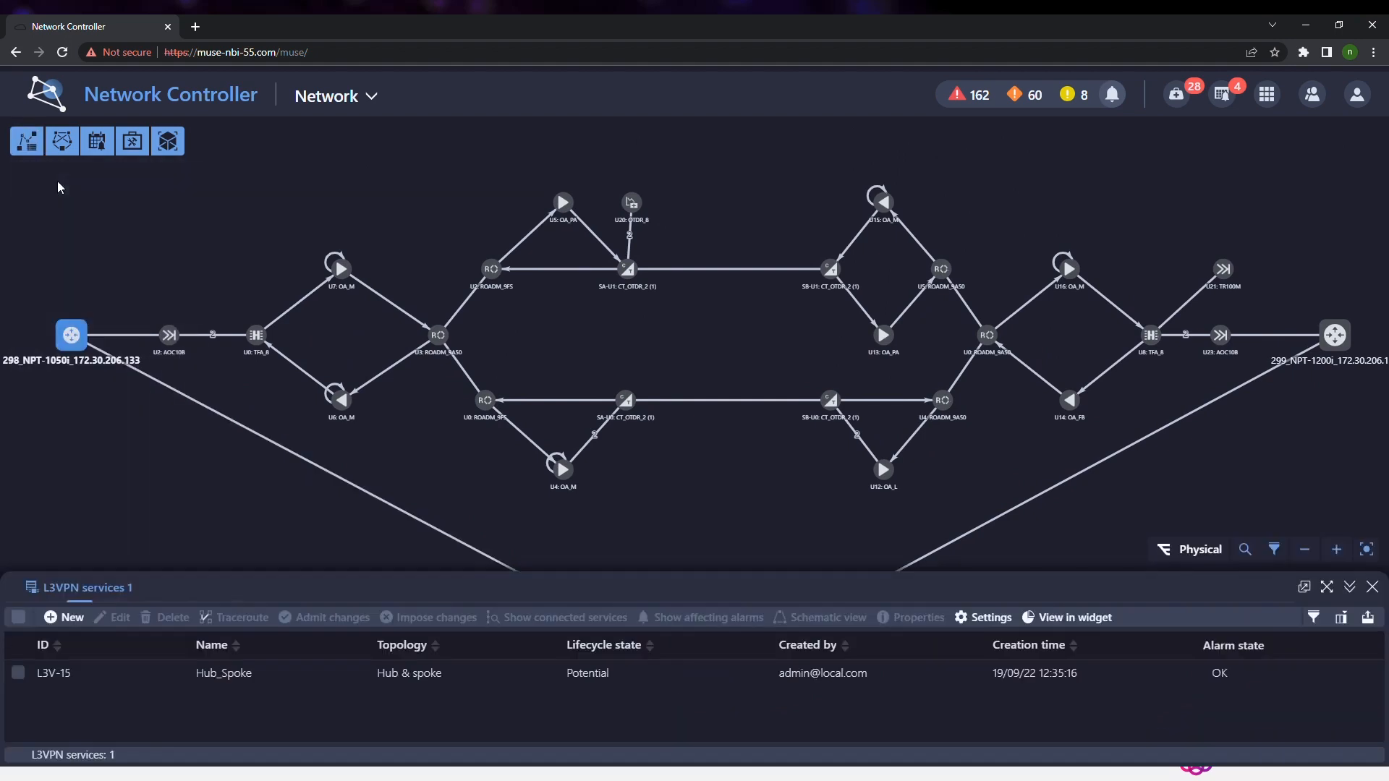
pyautogui.click(53, 673)
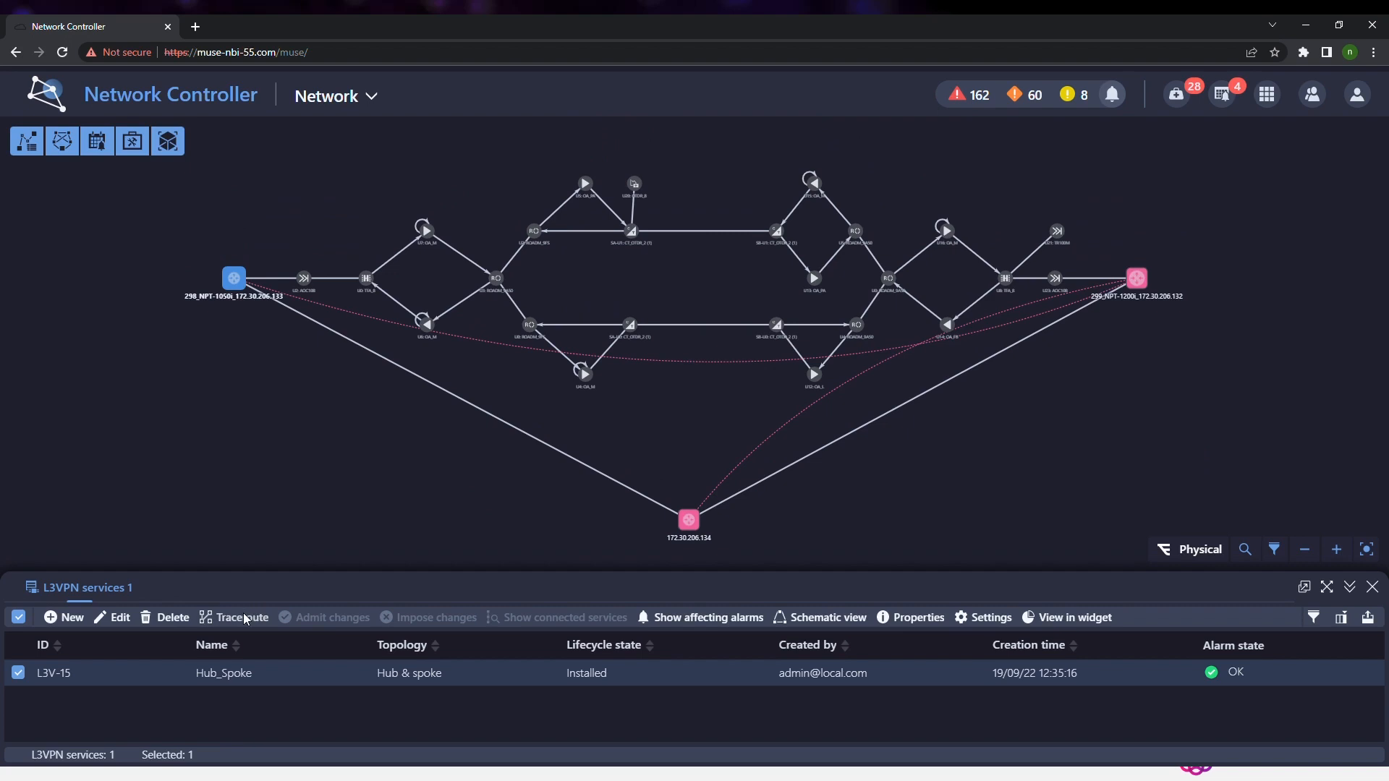
# Start a Hub_Spoke traceroute from 299_NPT-1200i_172.30.206.132 to 172.30.206.134 and select the Cos value to change it to 0
pyautogui.click(241, 617)
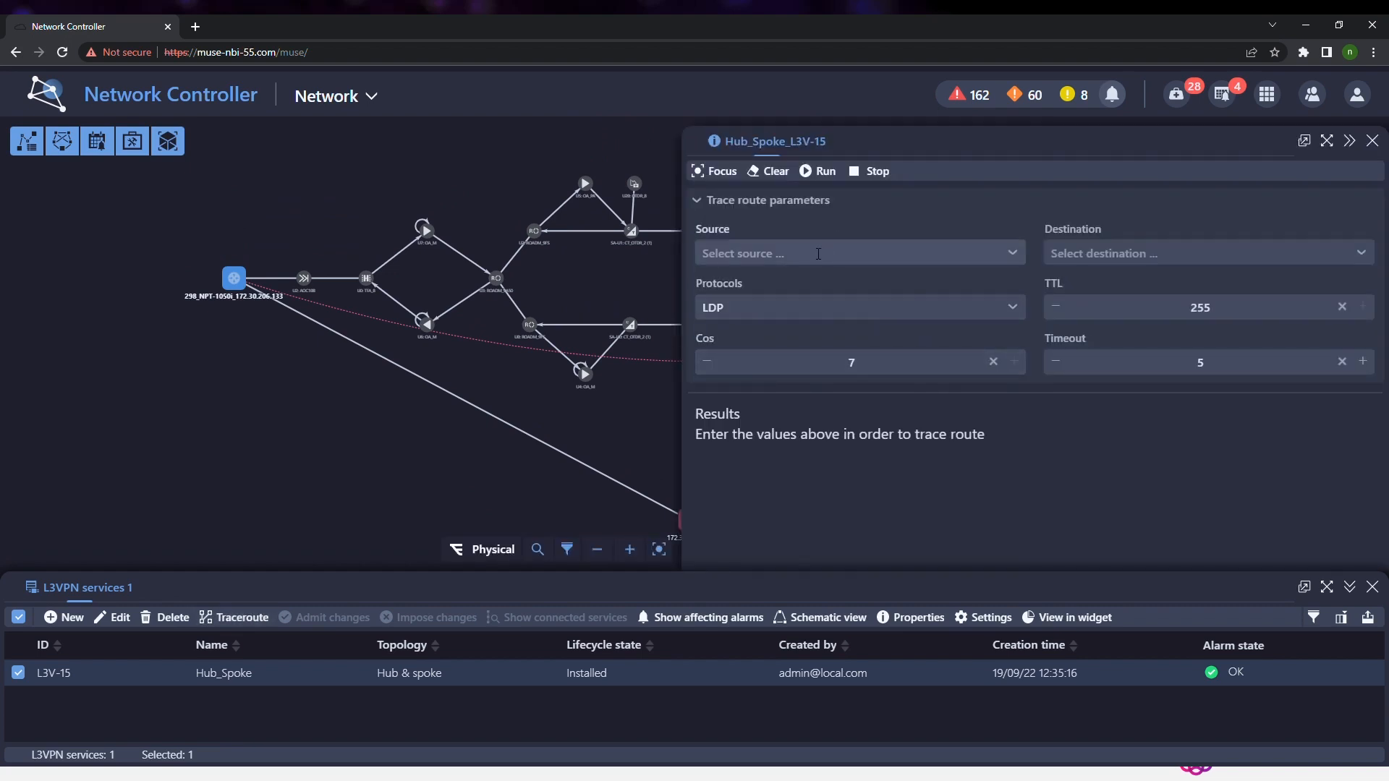
pyautogui.click(856, 254)
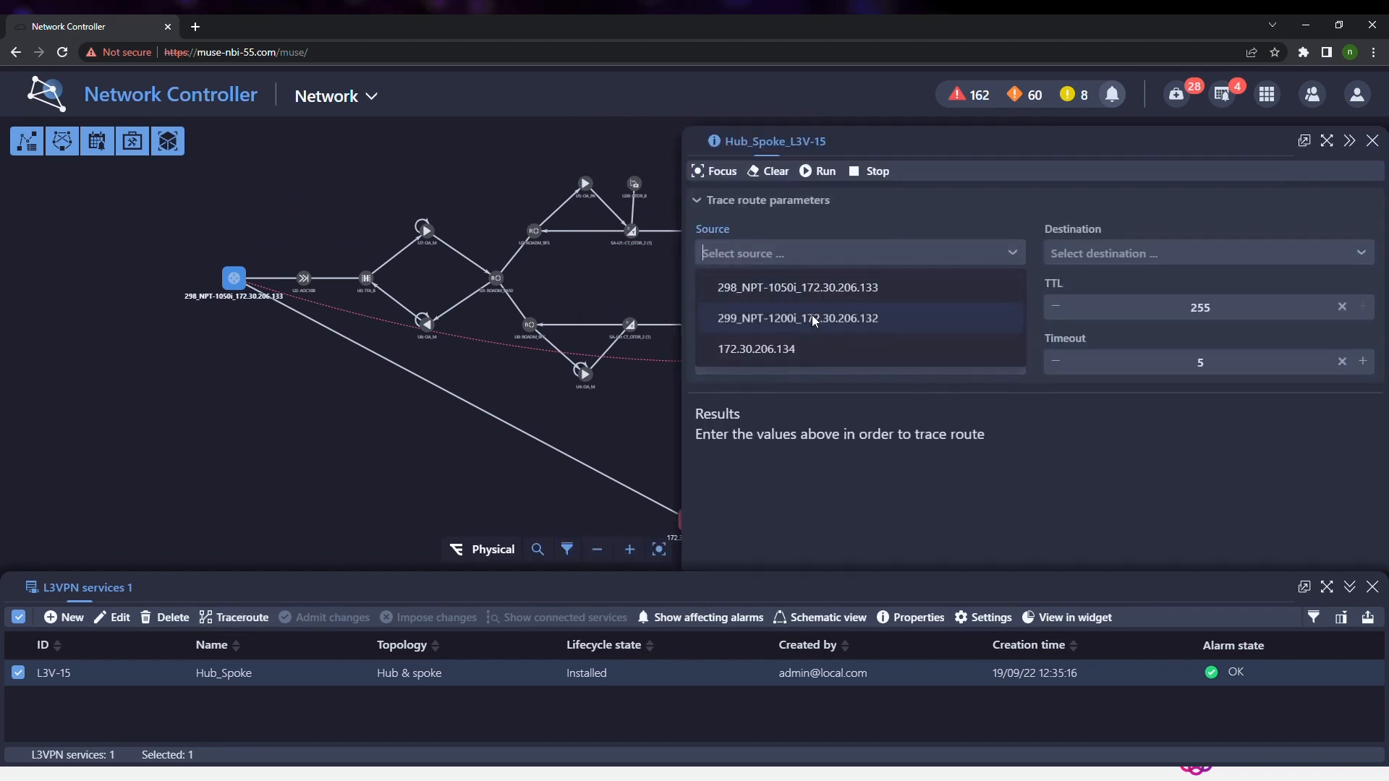
pyautogui.click(796, 319)
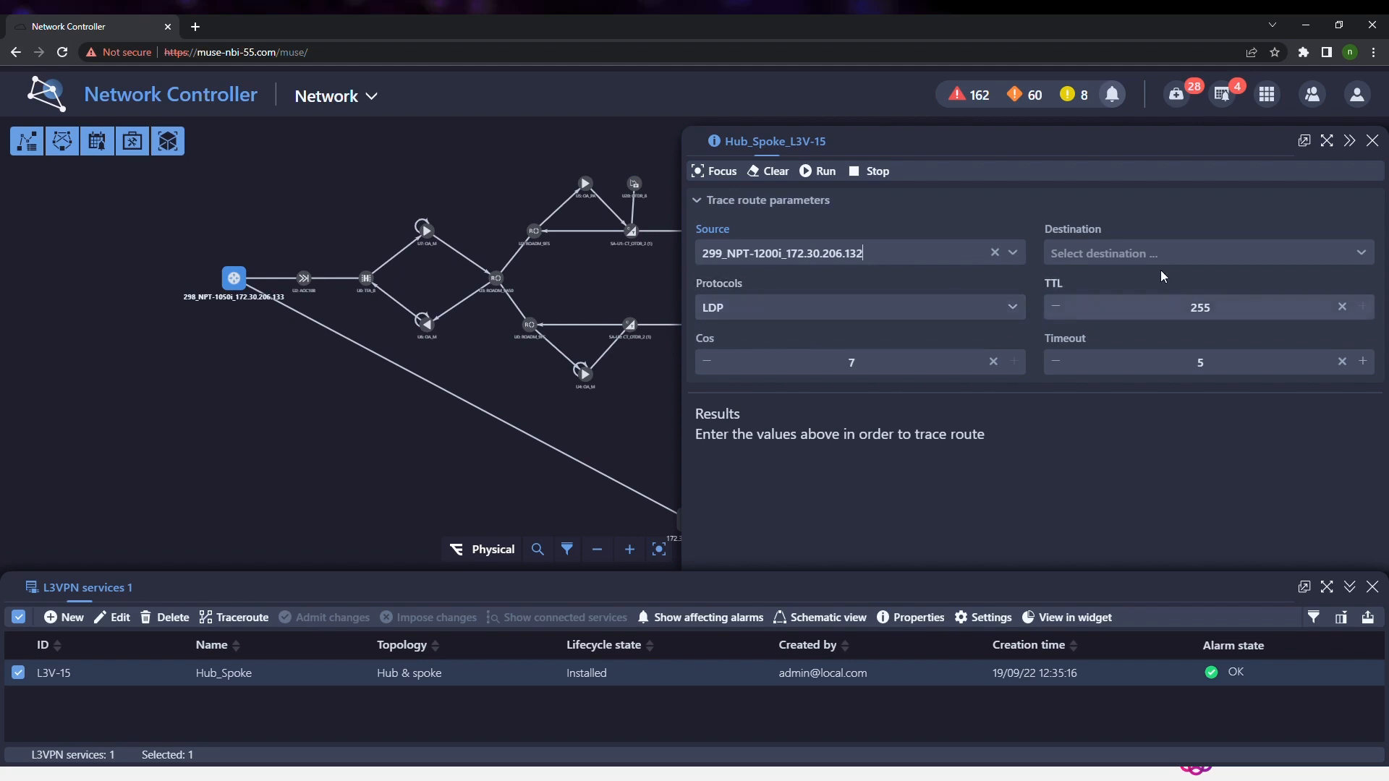
pyautogui.click(1207, 253)
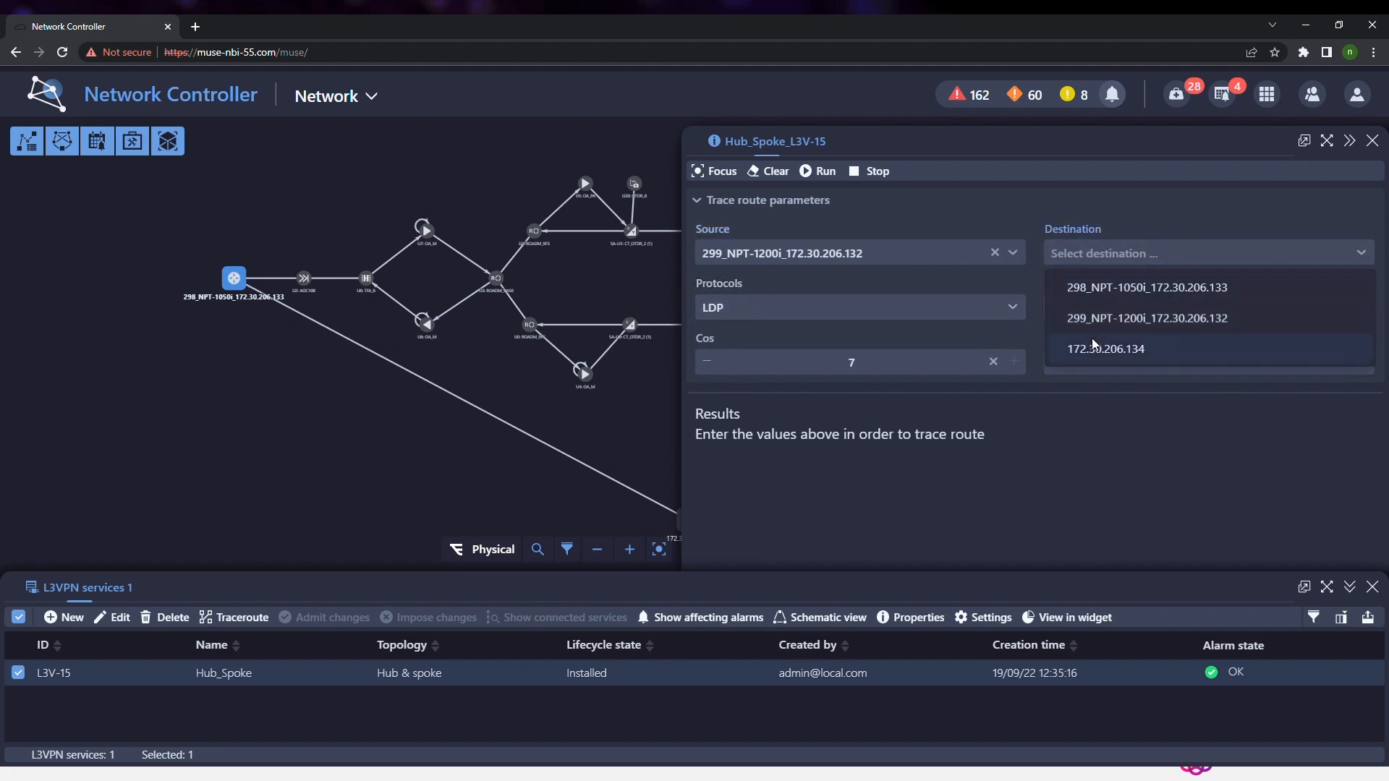
pyautogui.click(1104, 348)
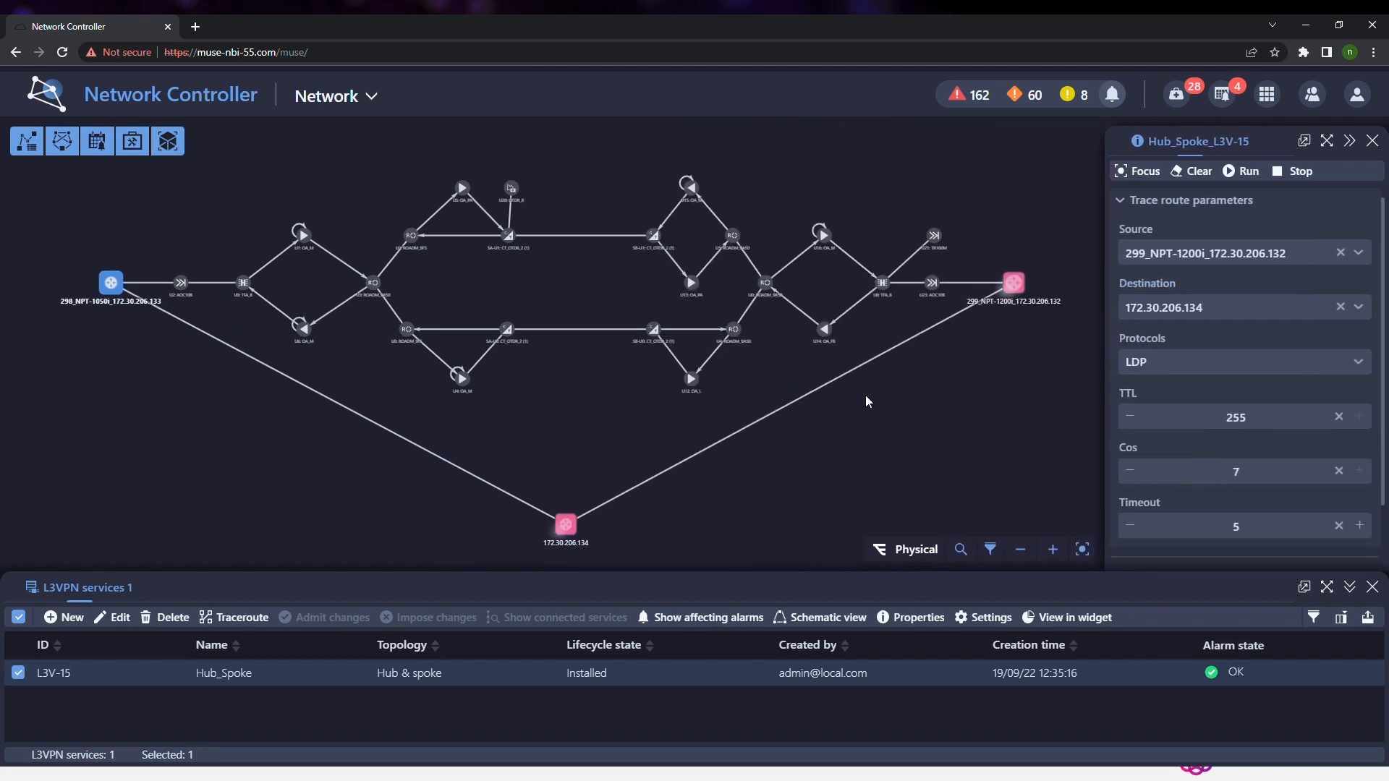
pyautogui.tripleClick(1234, 470)
pyautogui.write('0')
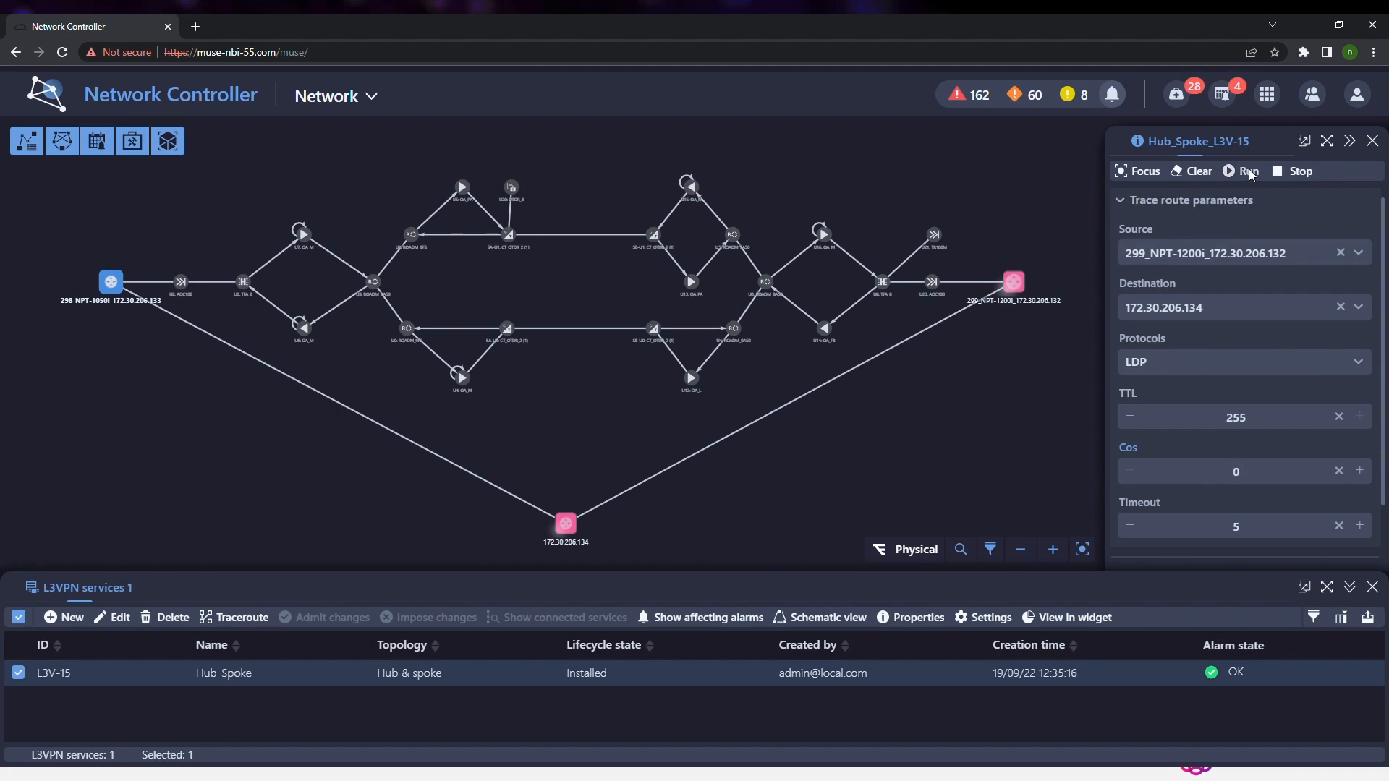
# Run the traceroute and get its first hop at 1.1.1.134 highlighted on the map
pyautogui.click(1247, 171)
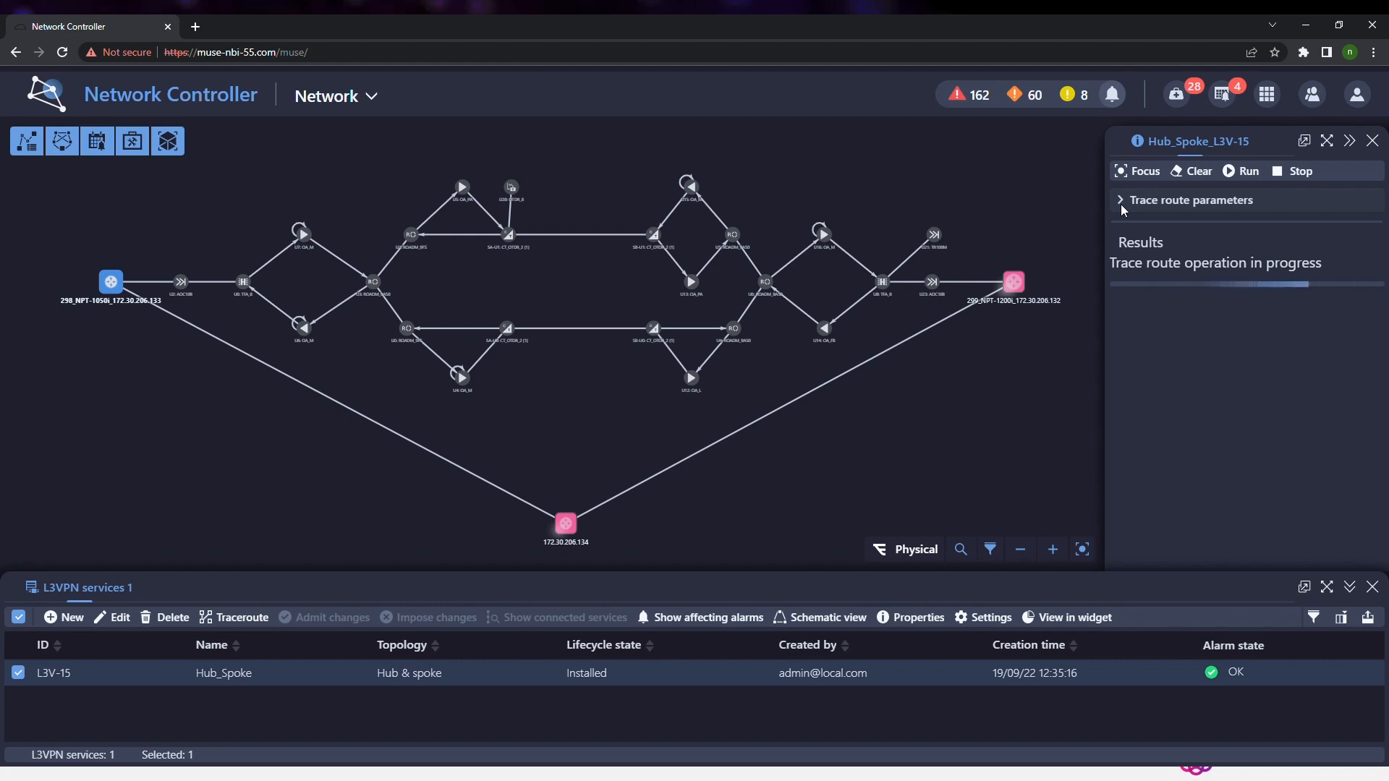
pyautogui.click(1249, 171)
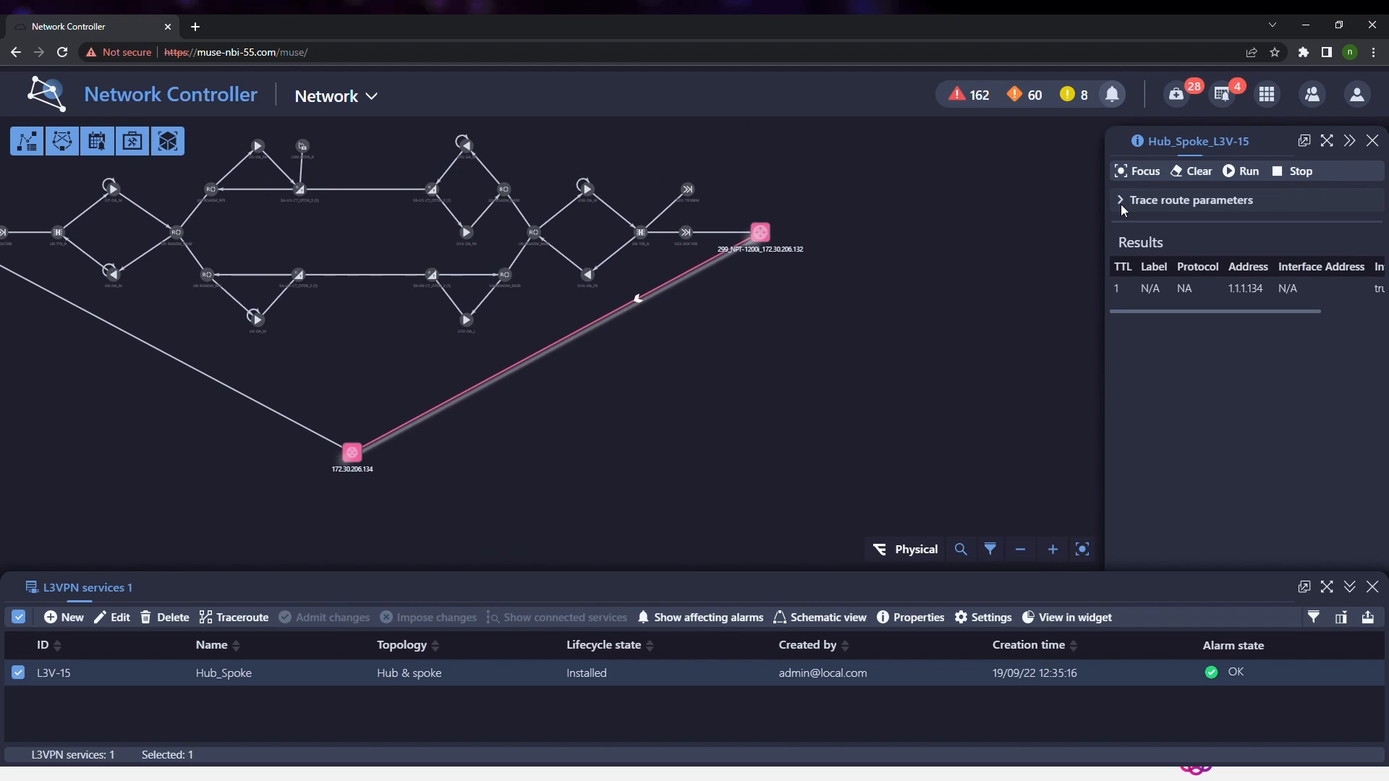